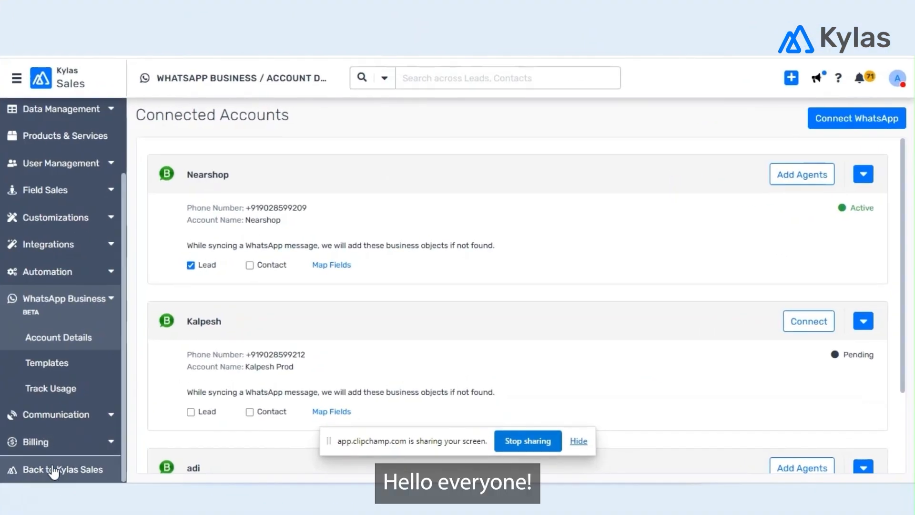
Leave the WhatsApp account settings and return to the leads hierarchy dashboard.
{"action": "left_click", "coordinate": [60, 469]}
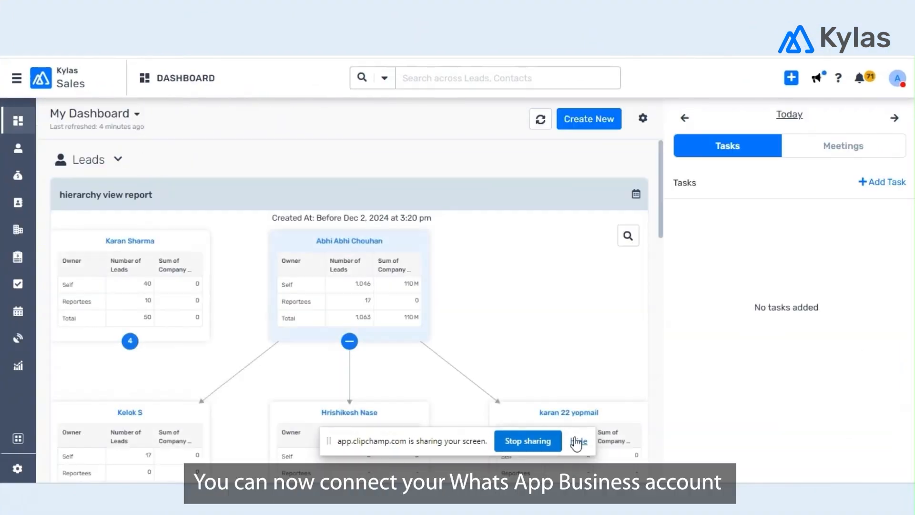
{"action": "left_click", "coordinate": [578, 440]}
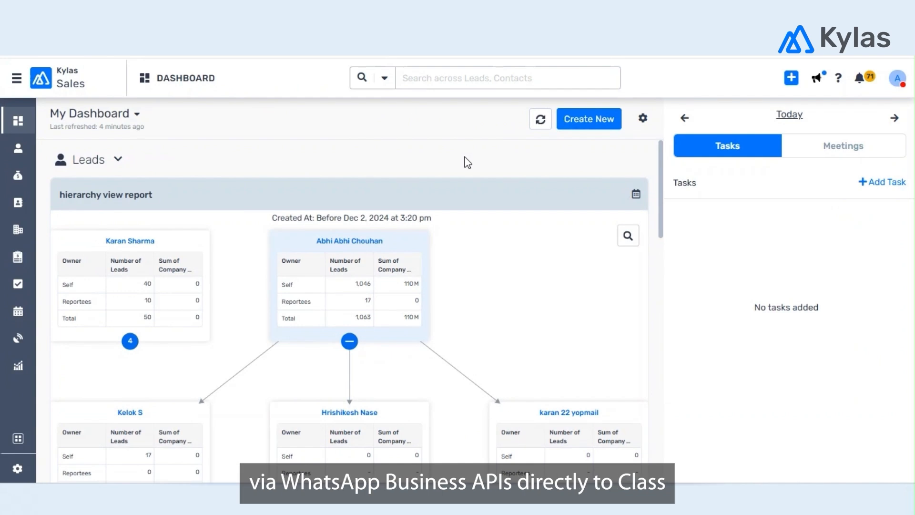
{"action": "mouse_move", "coordinate": [312, 88]}
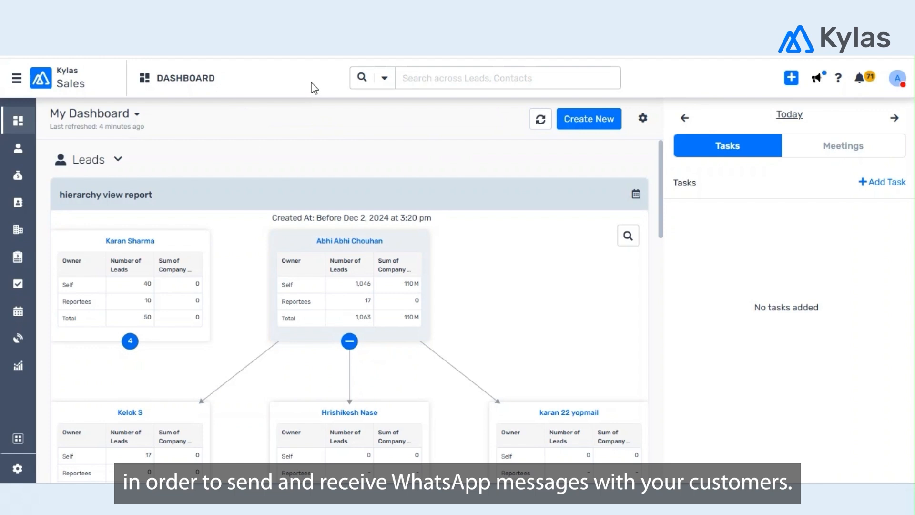
{"action": "mouse_move", "coordinate": [163, 244]}
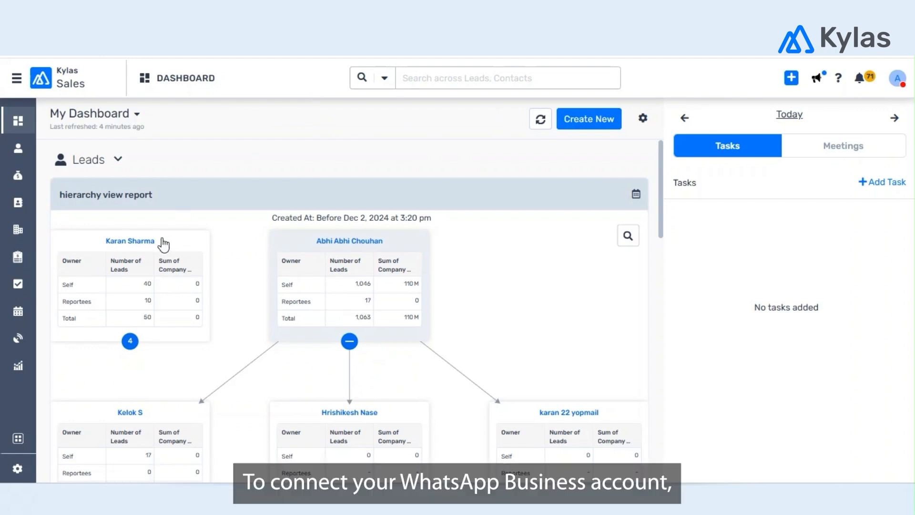
{"action": "mouse_move", "coordinate": [18, 468]}
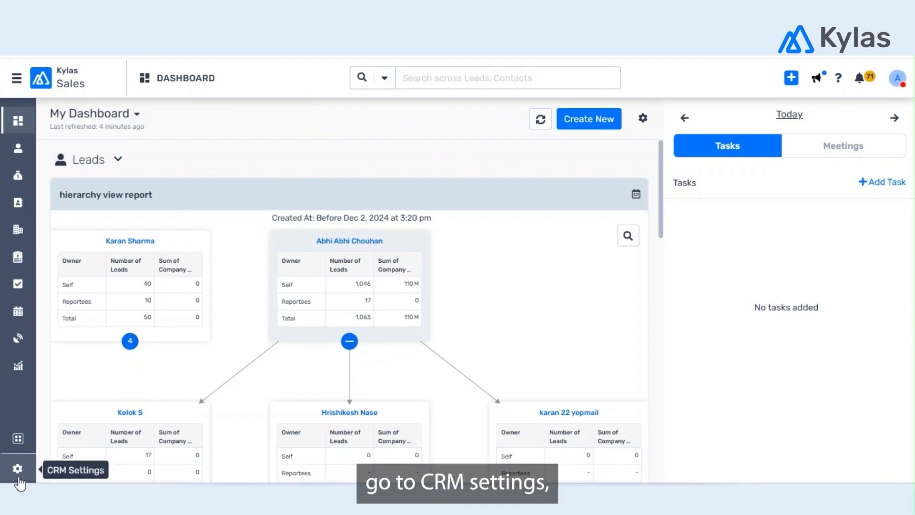
Reopen the WhatsApp Business Account Details page from CRM Settings.
{"action": "left_click", "coordinate": [18, 468]}
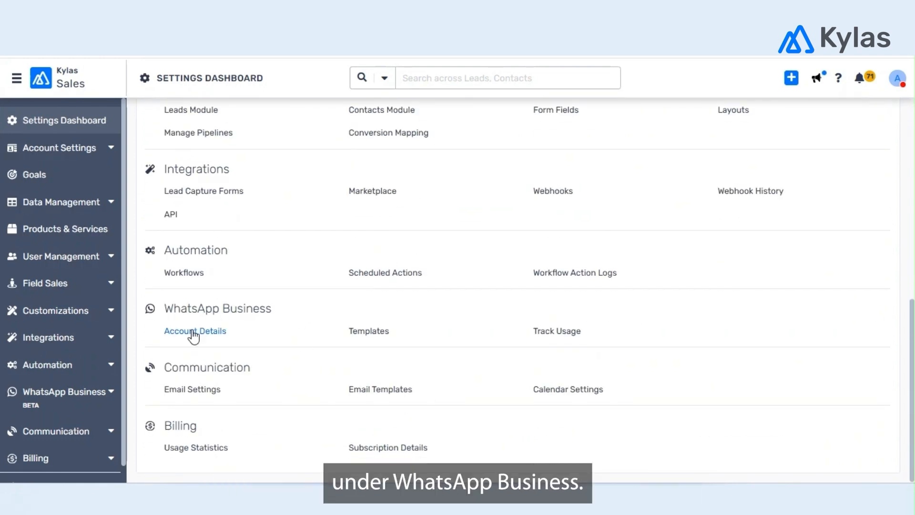
{"action": "left_click", "coordinate": [194, 331]}
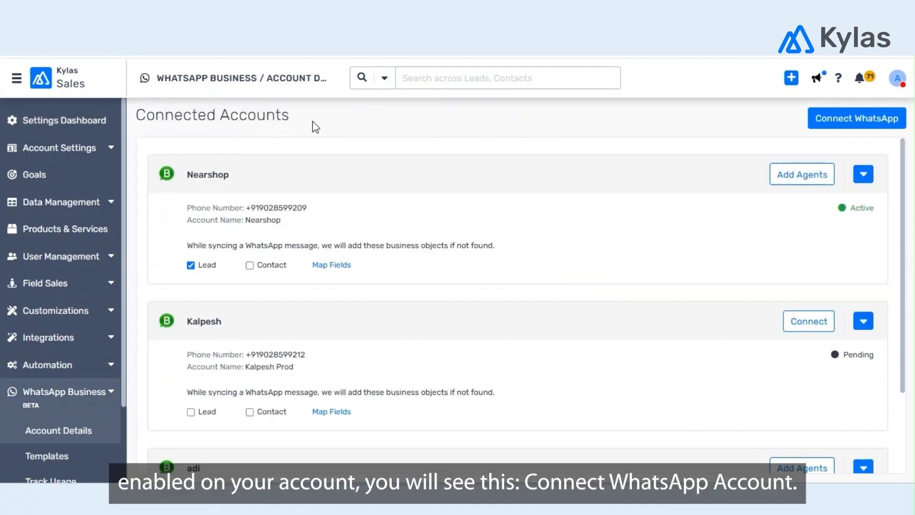
{"action": "mouse_move", "coordinate": [856, 118]}
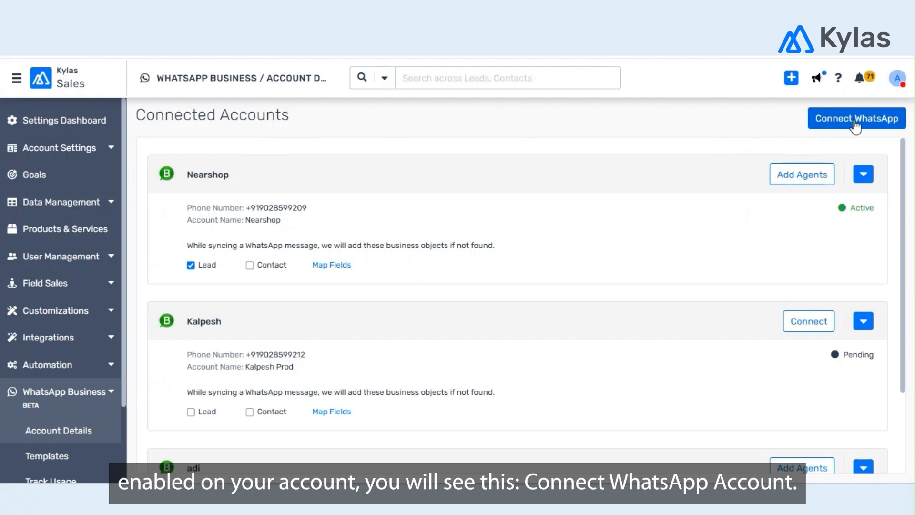
{"action": "mouse_move", "coordinate": [336, 171]}
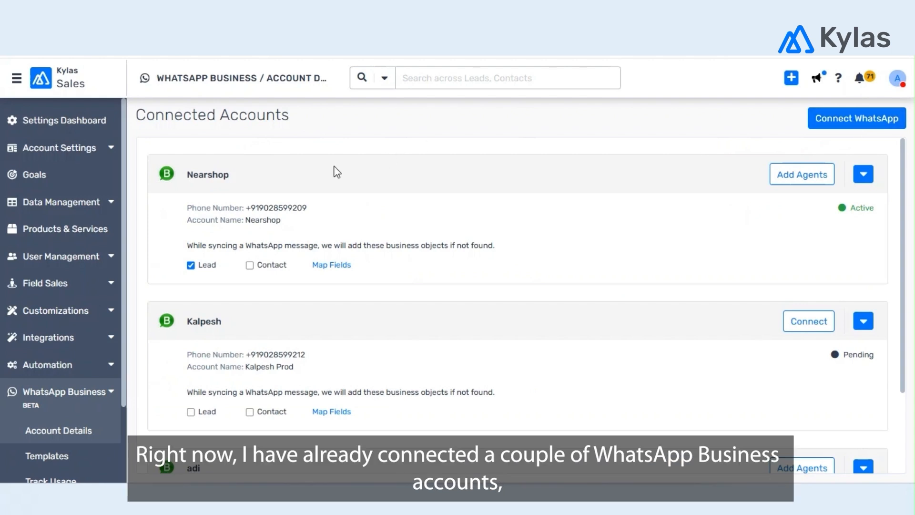
{"action": "mouse_move", "coordinate": [617, 178]}
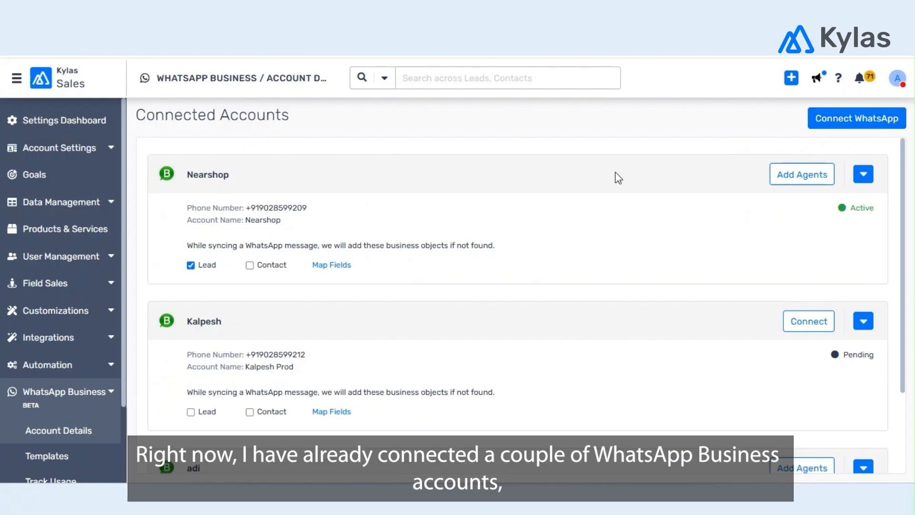
{"action": "mouse_move", "coordinate": [856, 118]}
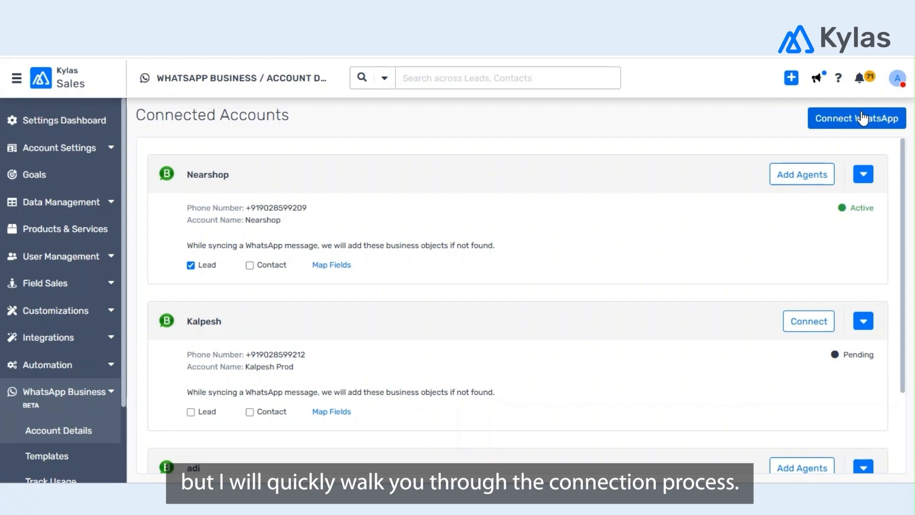
Begin connecting a new WhatsApp Business account and accept the terms.
{"action": "left_click", "coordinate": [856, 118]}
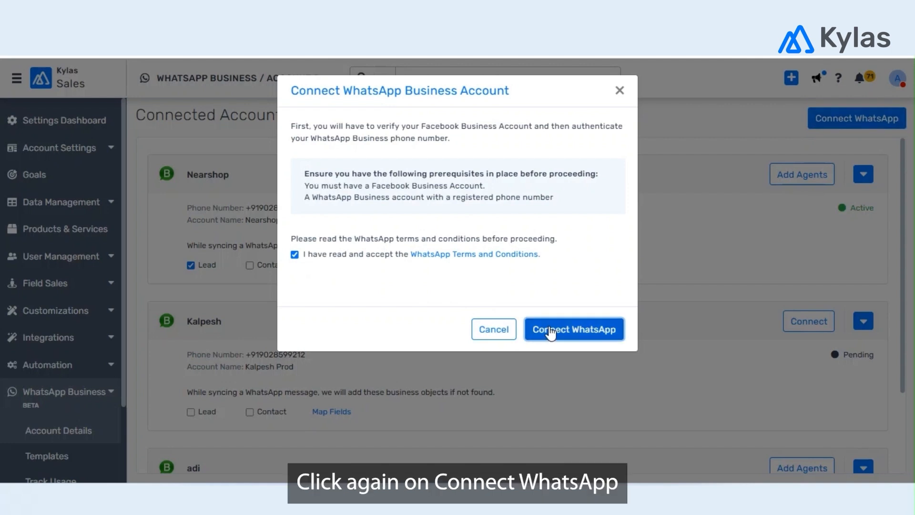
{"action": "left_click", "coordinate": [573, 328]}
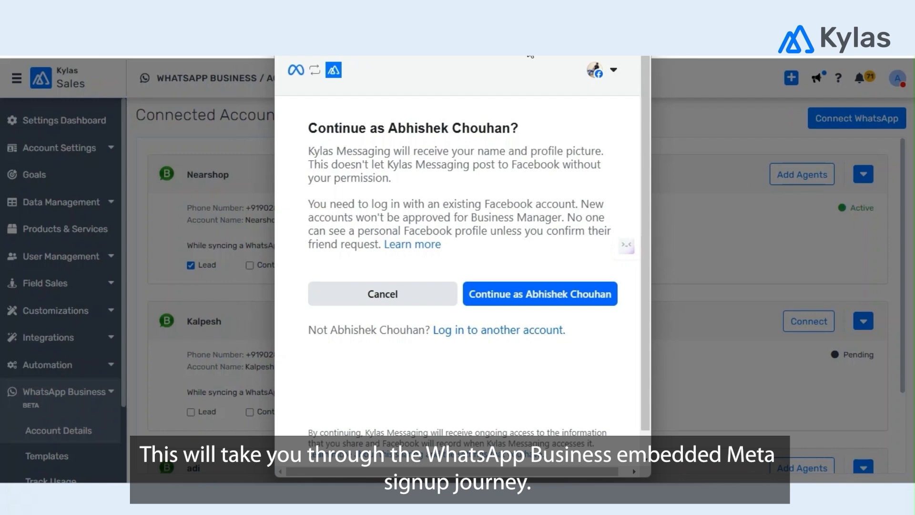
{"action": "mouse_move", "coordinate": [512, 291]}
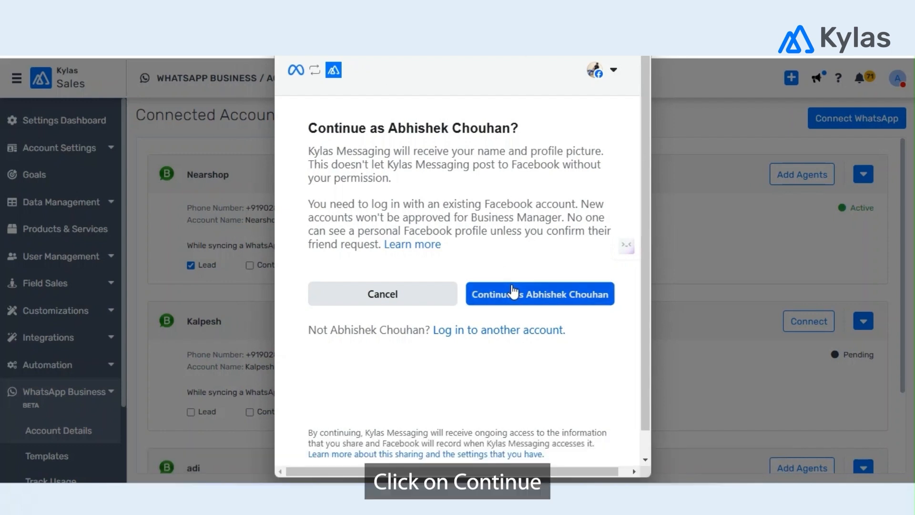
Continue as the signed-in Facebook user and choose the Nearshop business portfolio.
{"action": "left_click", "coordinate": [539, 294]}
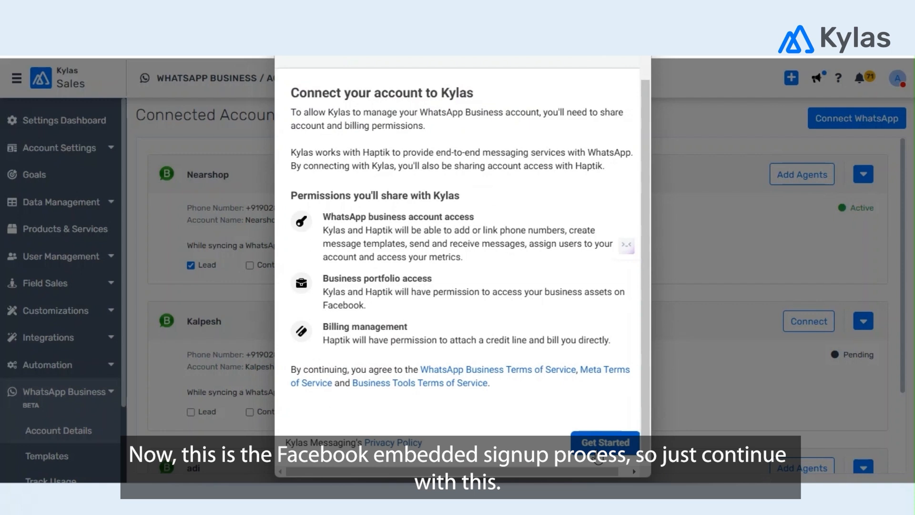
{"action": "left_click", "coordinate": [606, 441]}
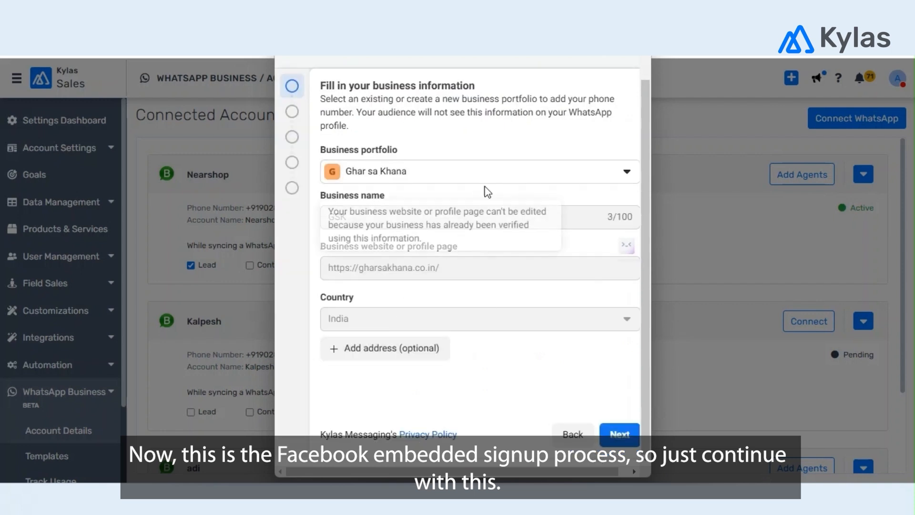
{"action": "left_click", "coordinate": [479, 171]}
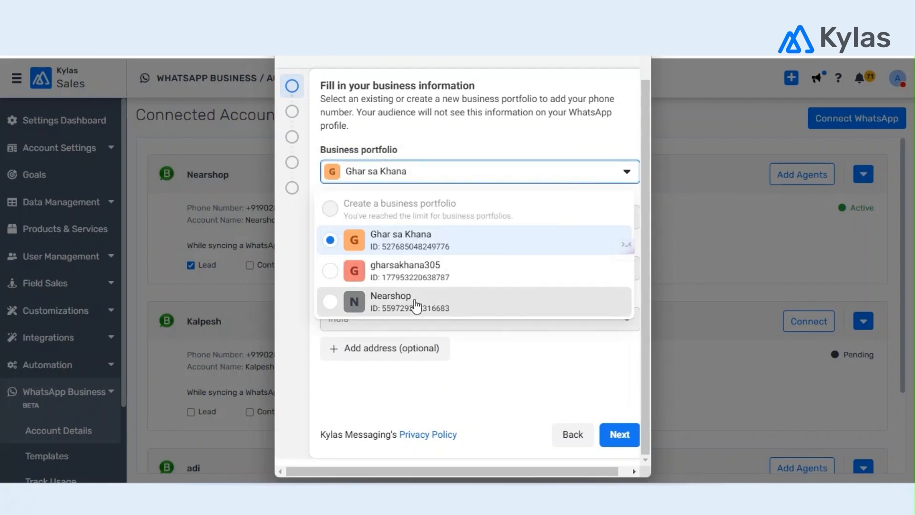
{"action": "left_click", "coordinate": [390, 301]}
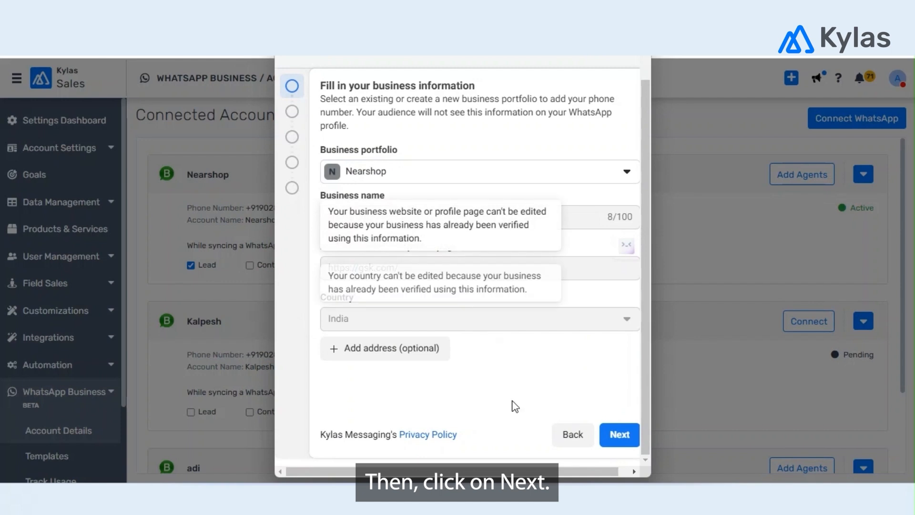
{"action": "left_click", "coordinate": [619, 434]}
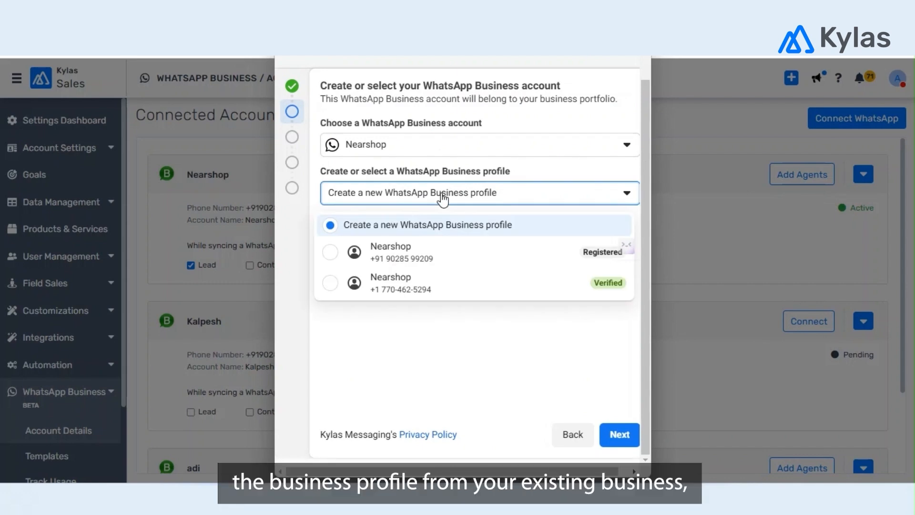
{"action": "mouse_move", "coordinate": [406, 230]}
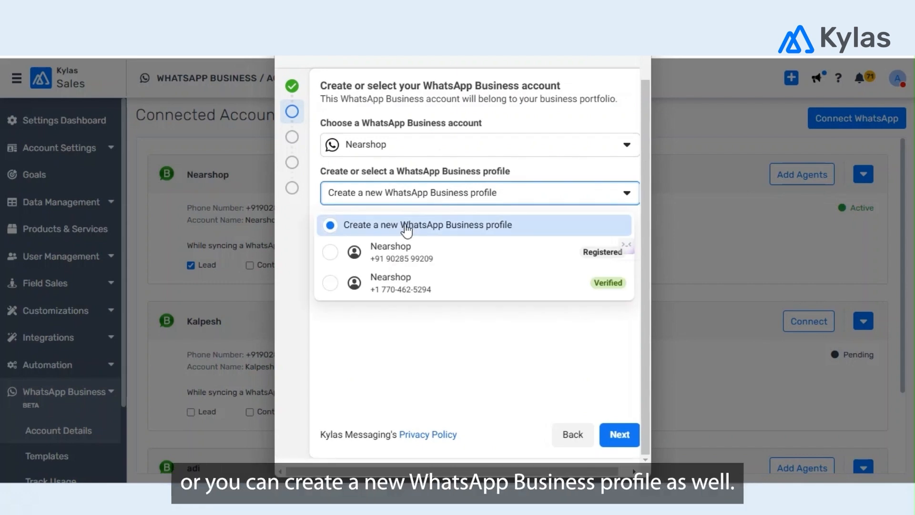
{"action": "mouse_move", "coordinate": [448, 201]}
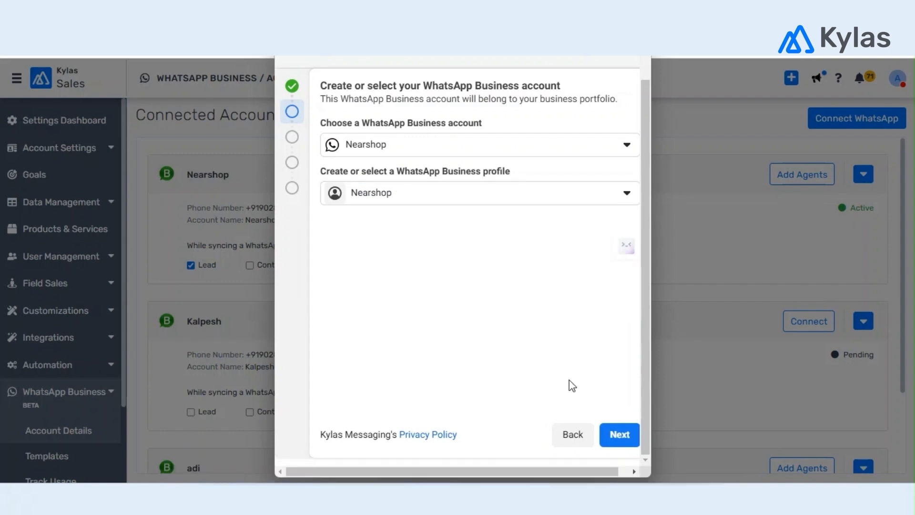
Confirm the Nearshop profile, approve access permissions, and finish the signup.
{"action": "left_click", "coordinate": [618, 434]}
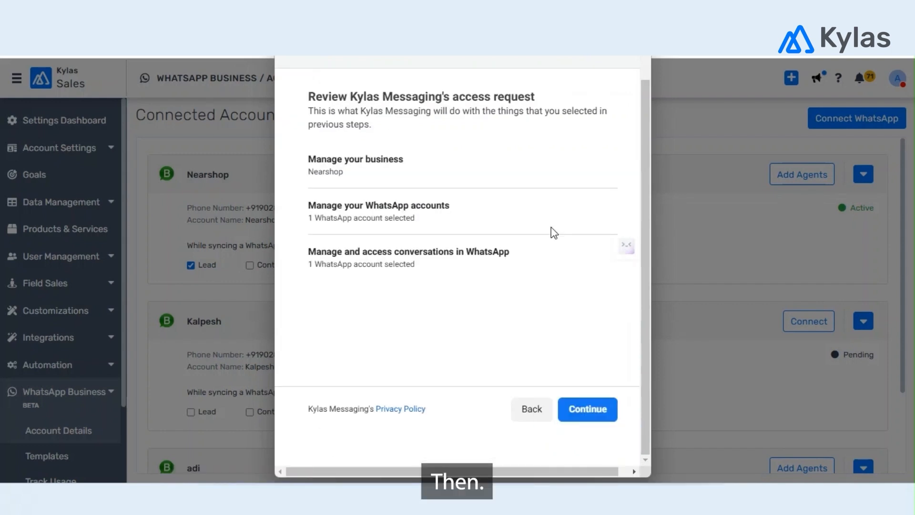
{"action": "left_click", "coordinate": [587, 409]}
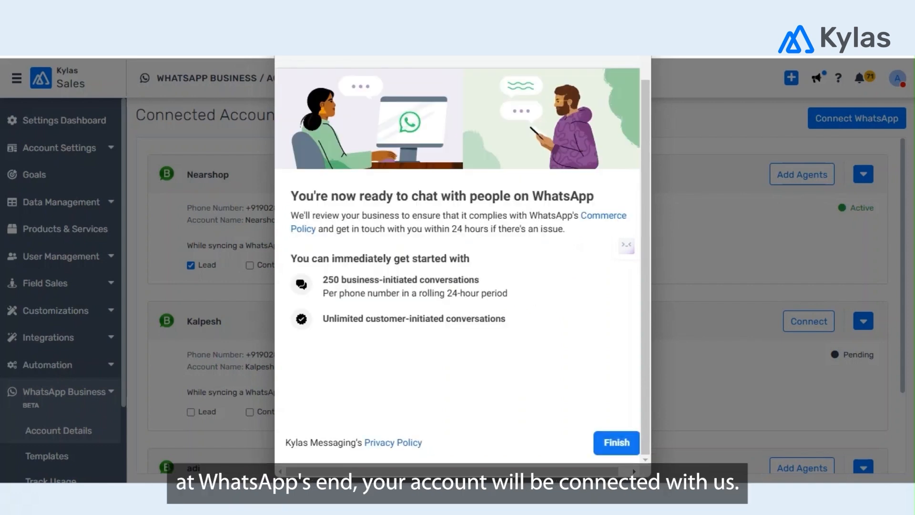
{"action": "left_click", "coordinate": [616, 442]}
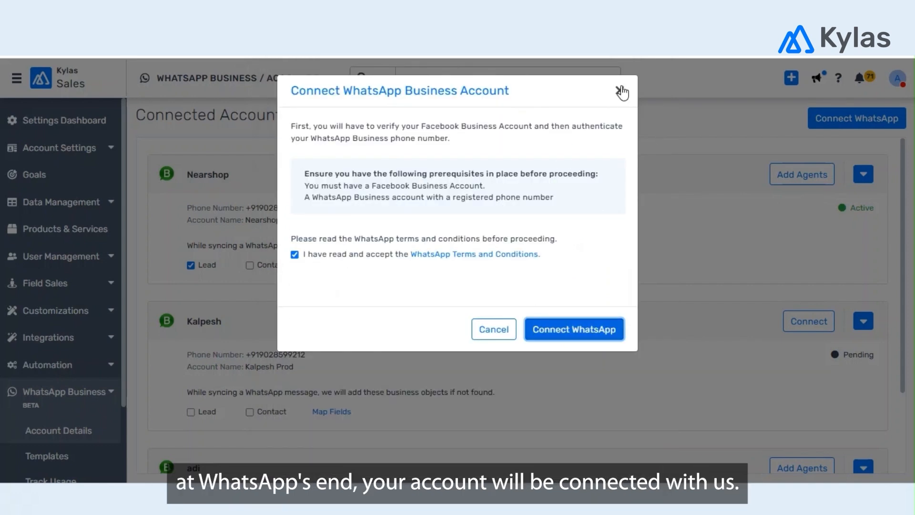
Close the connect dialog so Nearshop shows as Active among connected accounts.
{"action": "left_click", "coordinate": [621, 91]}
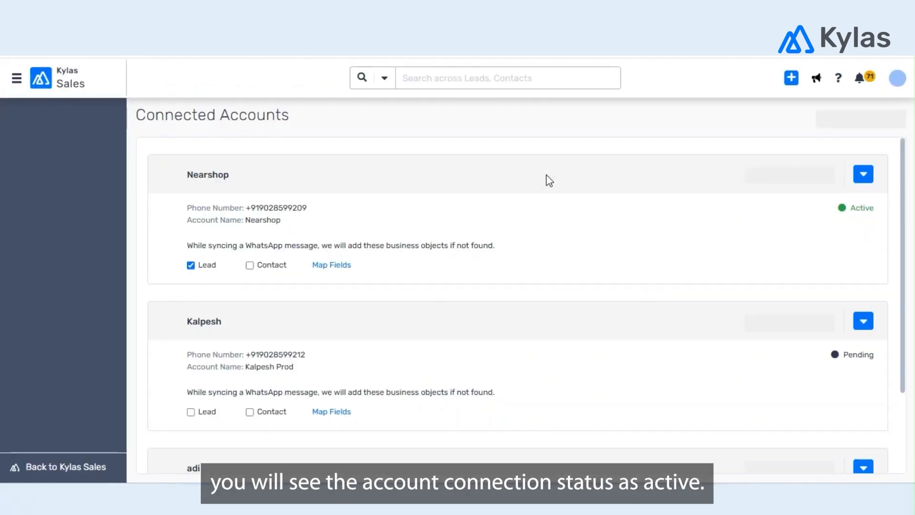
{"action": "left_click", "coordinate": [17, 77]}
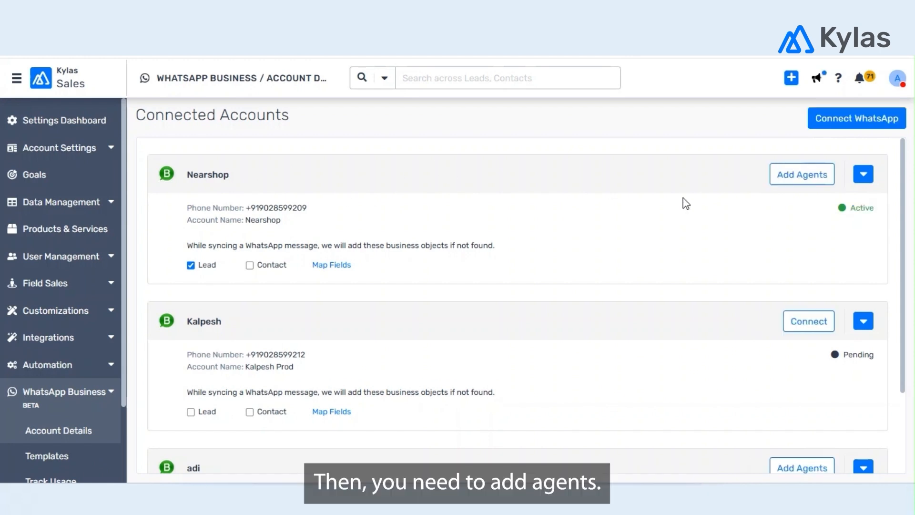
{"action": "mouse_move", "coordinate": [801, 174]}
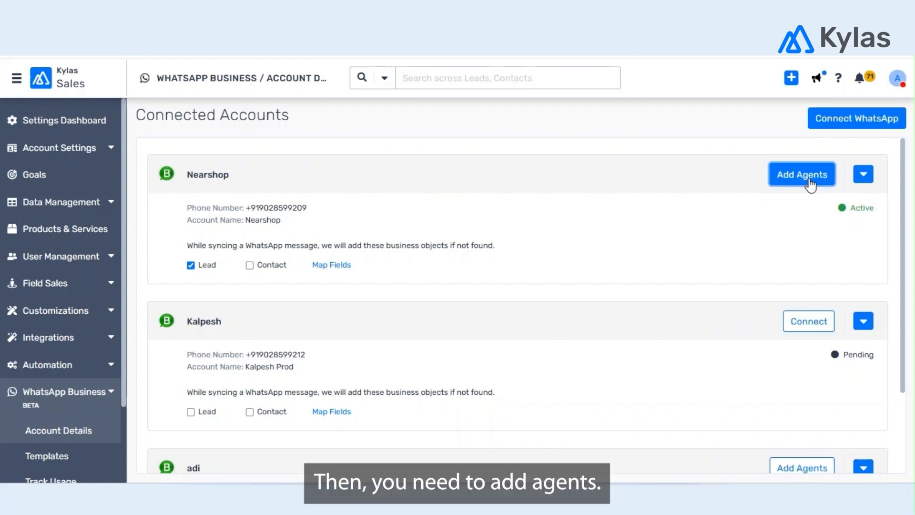
Assign a second user as a Nearshop agent and save the assignment.
{"action": "left_click", "coordinate": [801, 174]}
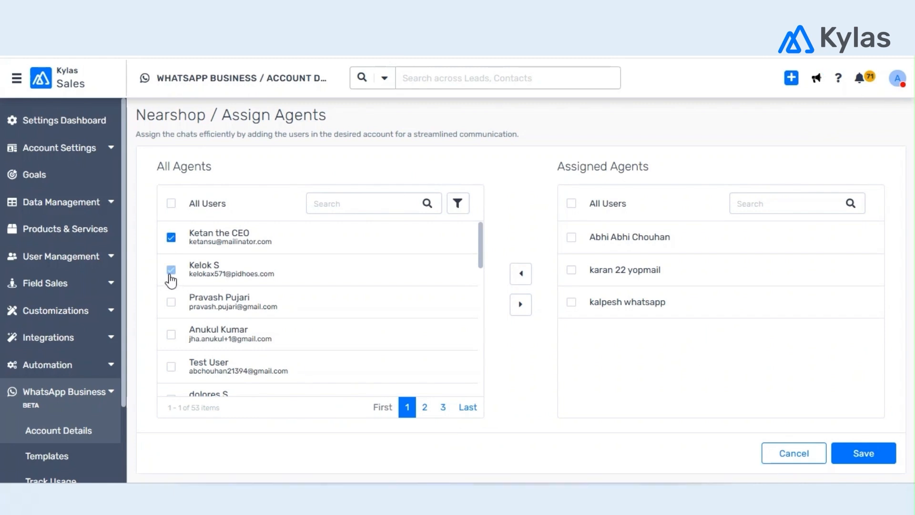
{"action": "left_click", "coordinate": [171, 270]}
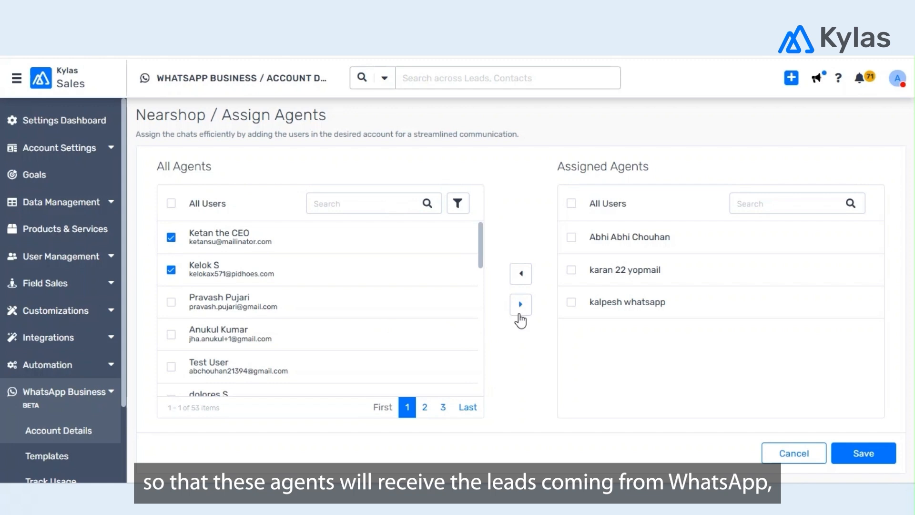
{"action": "left_click", "coordinate": [520, 303]}
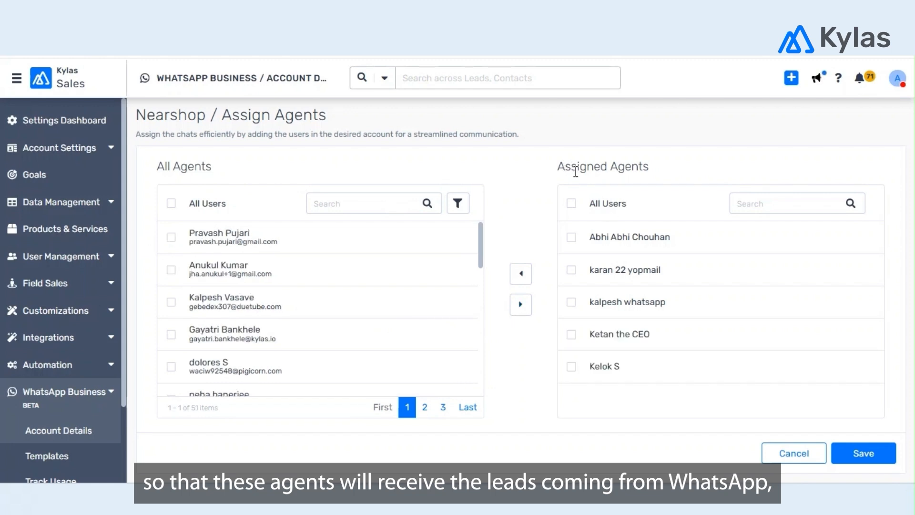
{"action": "mouse_move", "coordinate": [837, 444]}
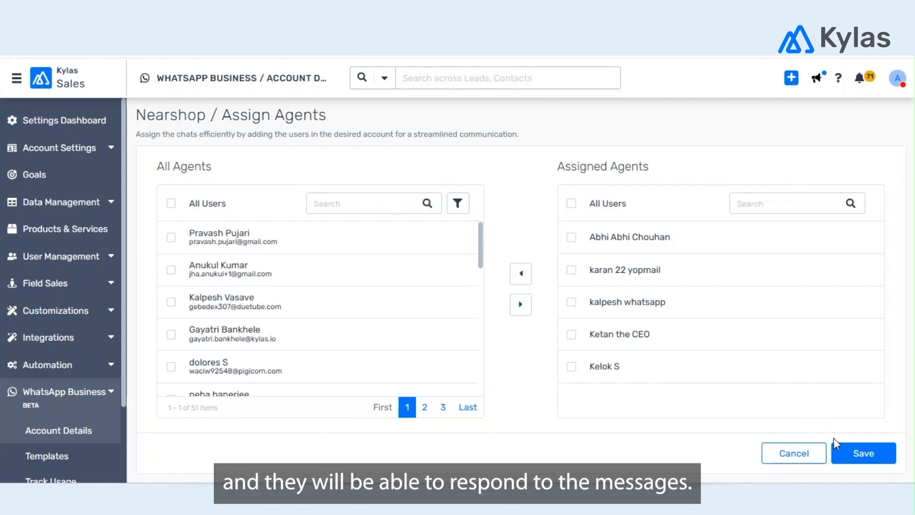
{"action": "left_click", "coordinate": [864, 453]}
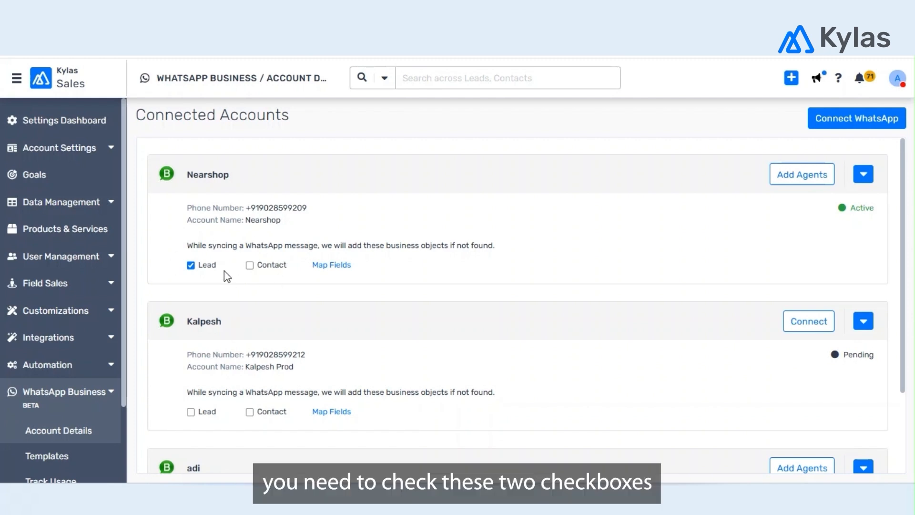
{"action": "mouse_move", "coordinate": [275, 272]}
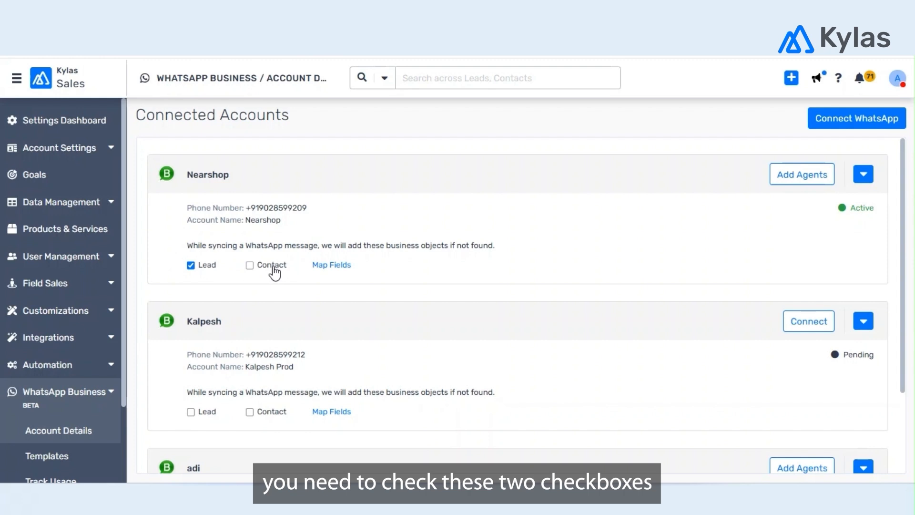
Tick Contact alongside Lead on the Nearshop account card.
{"action": "left_click", "coordinate": [250, 265]}
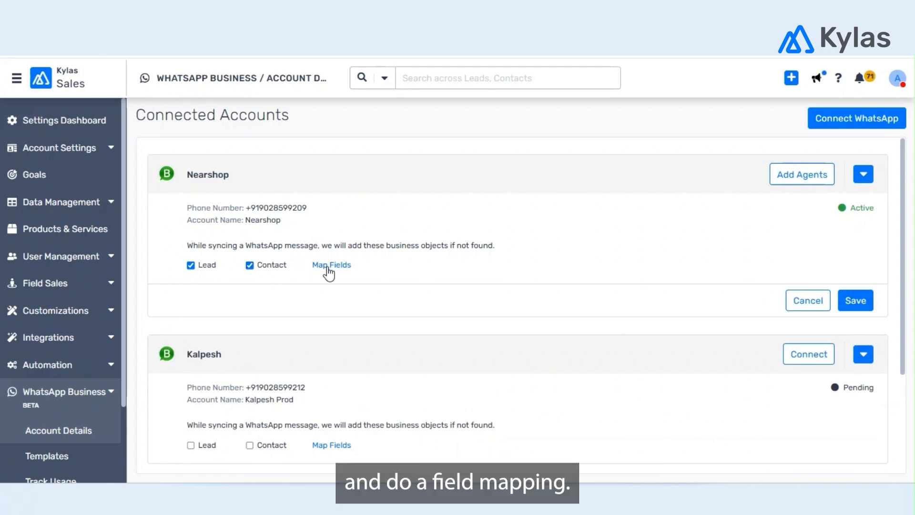
Map Nearshop's contact fields to Campaign Organic and Source Facebook, then save.
{"action": "left_click", "coordinate": [330, 265]}
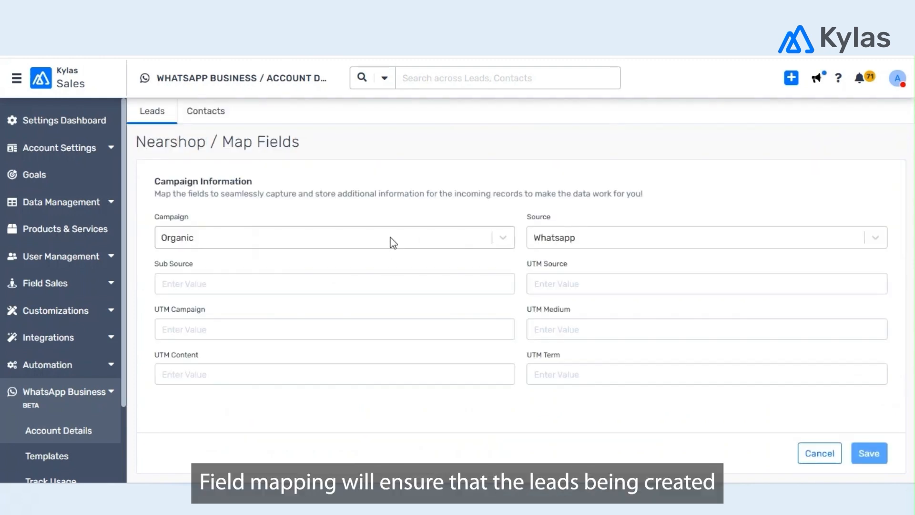
{"action": "mouse_move", "coordinate": [532, 266]}
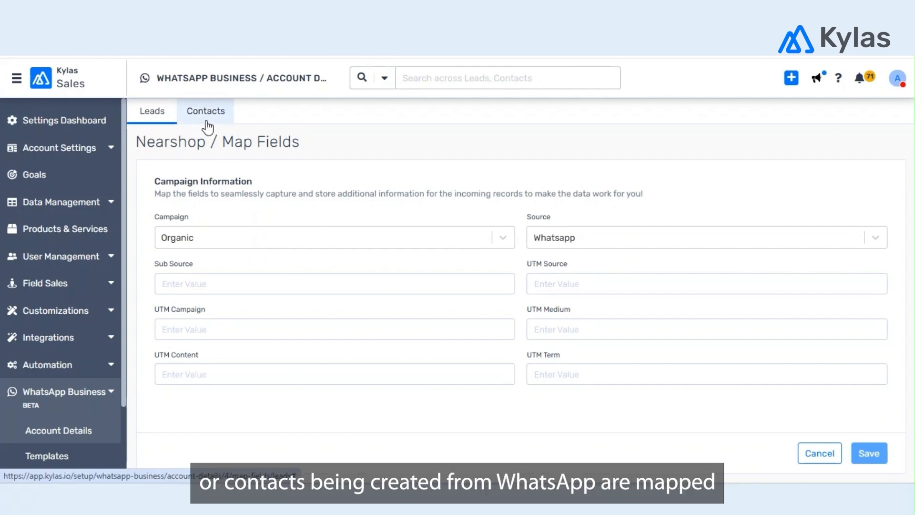
{"action": "left_click", "coordinate": [205, 111]}
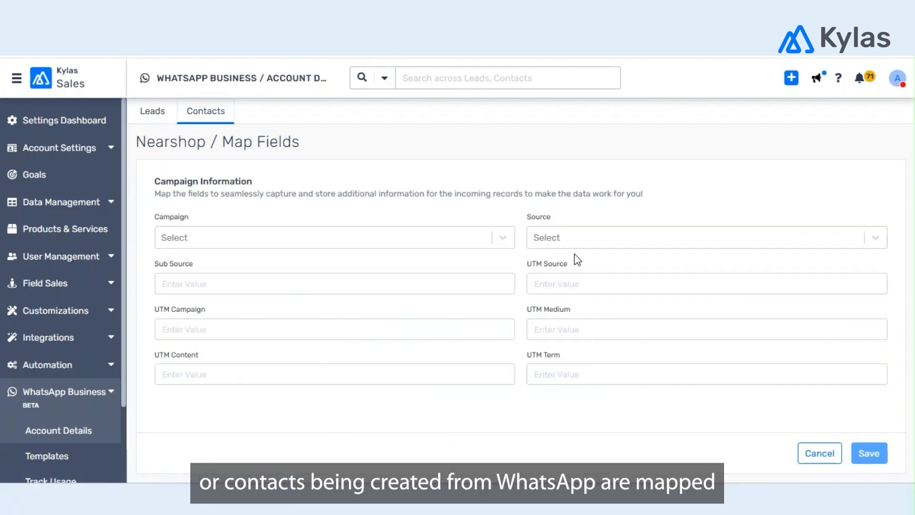
{"action": "type", "text": "what"}
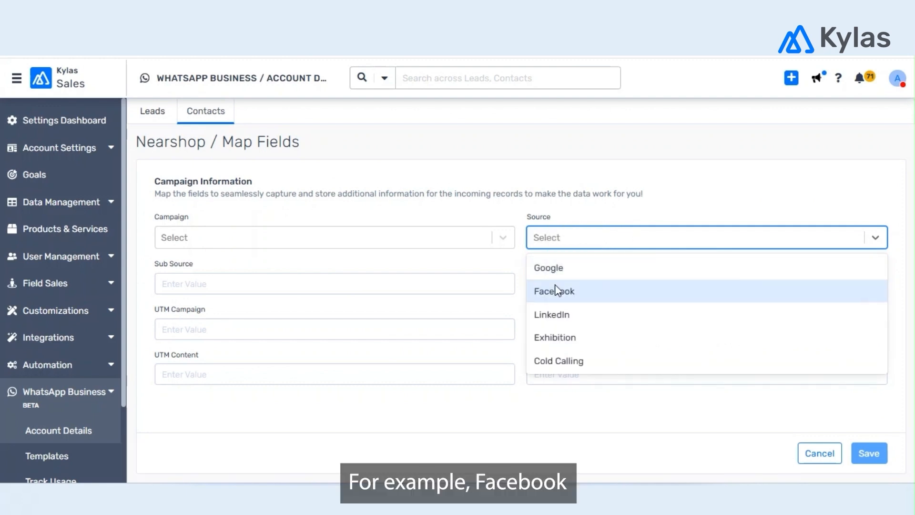
{"action": "left_click", "coordinate": [554, 291]}
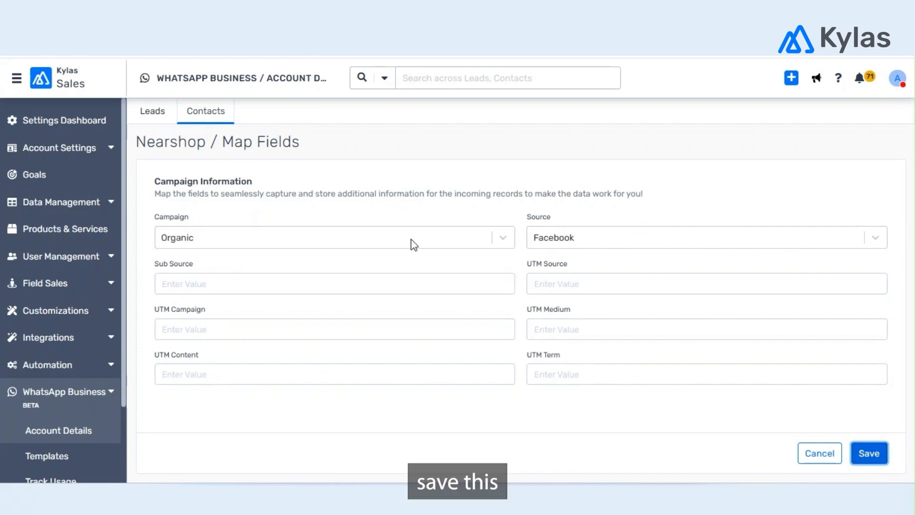
{"action": "left_click", "coordinate": [869, 453]}
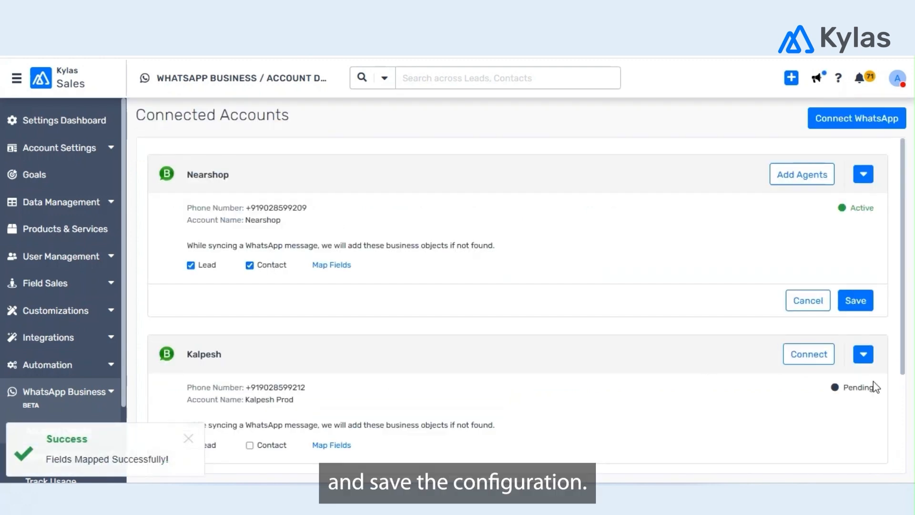
Save Nearshop's Lead and Contact sync settings and start a new WhatsApp template.
{"action": "left_click", "coordinate": [855, 300]}
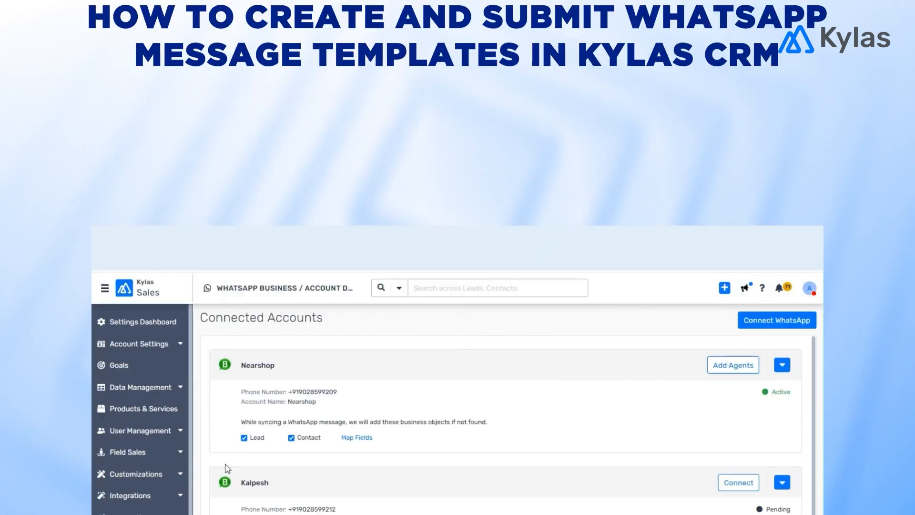
{"action": "left_click", "coordinate": [58, 391]}
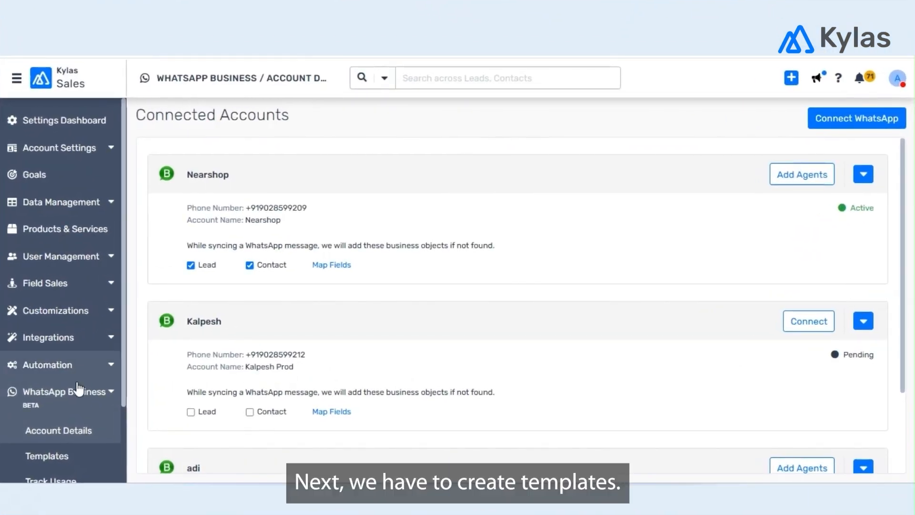
{"action": "scroll", "scroll_direction": "down", "scroll_amount": 3}
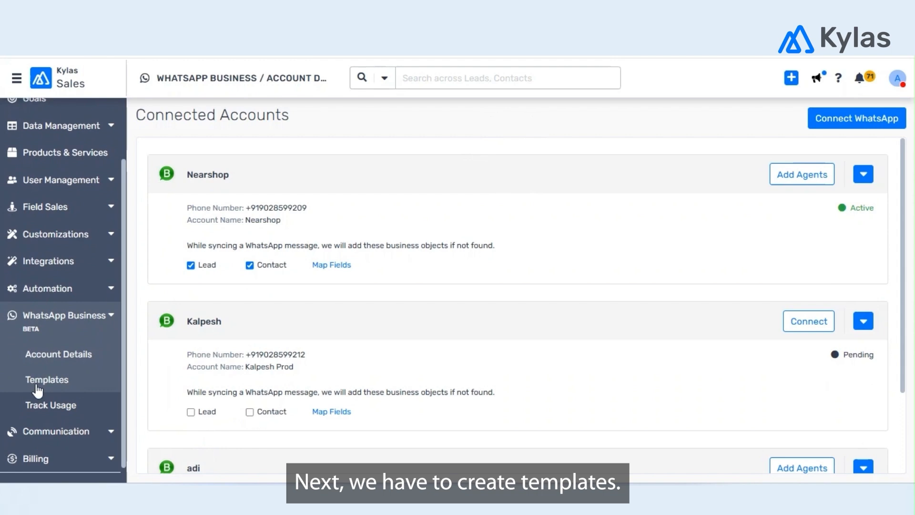
{"action": "left_click", "coordinate": [46, 380]}
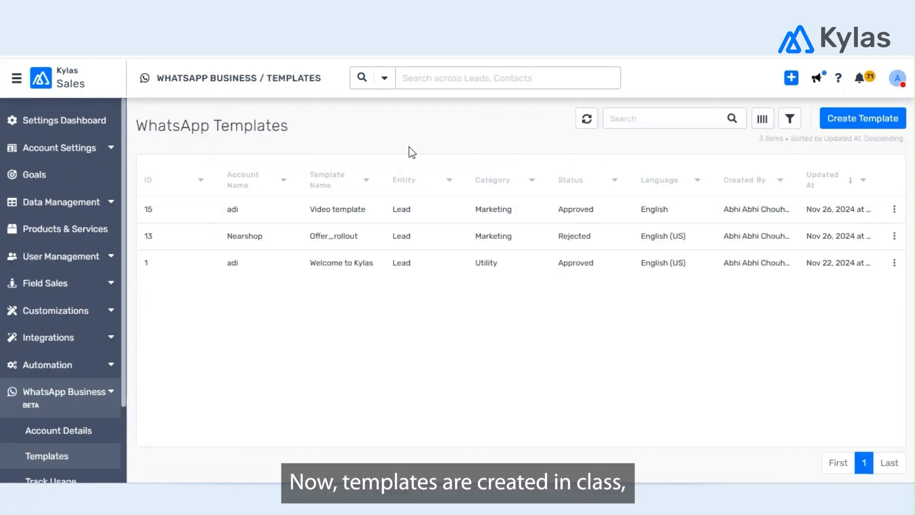
{"action": "mouse_move", "coordinate": [521, 149]}
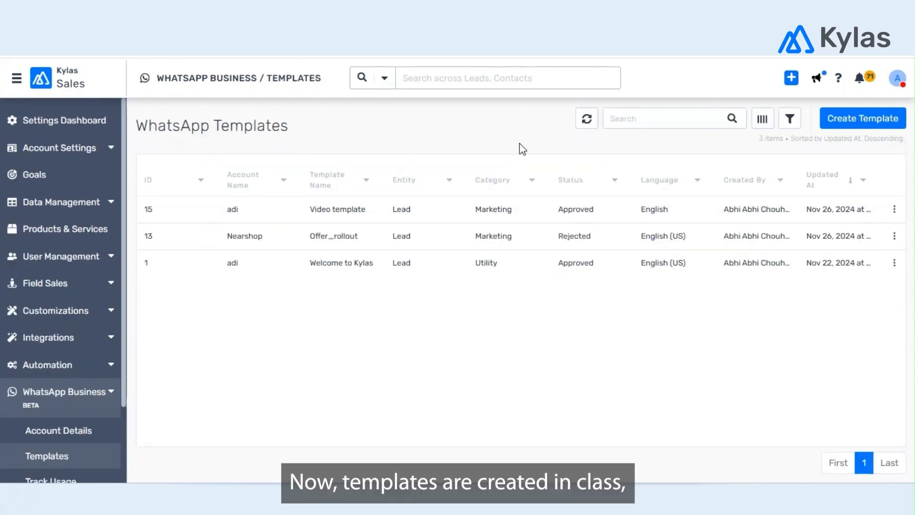
{"action": "left_click", "coordinate": [861, 118]}
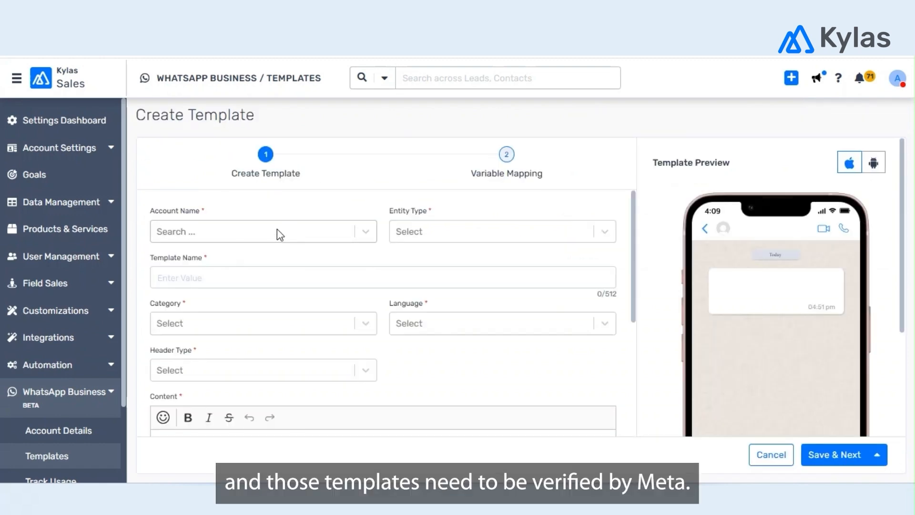
Set the template's account to Nearshop and entity type to Lead.
{"action": "left_click", "coordinate": [257, 231]}
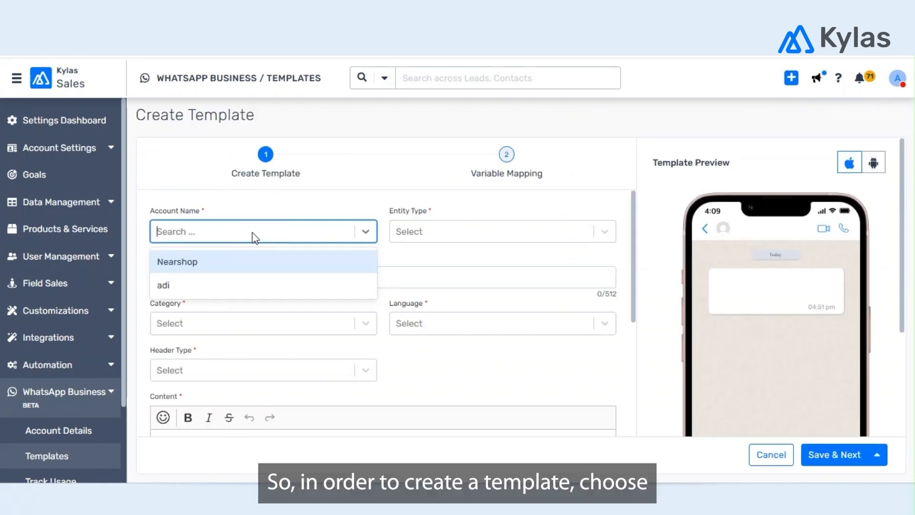
{"action": "left_click", "coordinate": [177, 262]}
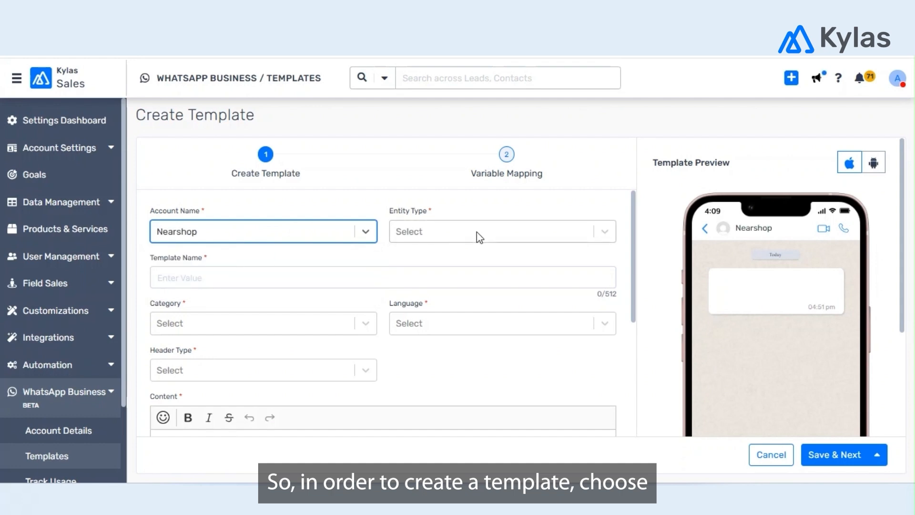
{"action": "left_click", "coordinate": [496, 231]}
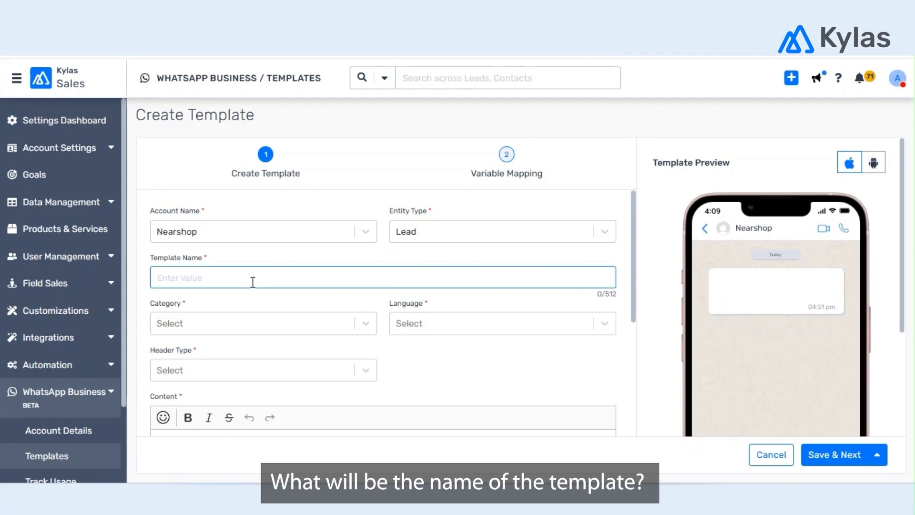
Name the template Discount_offer, with Marketing category and English language.
{"action": "type", "text": "Discoun"}
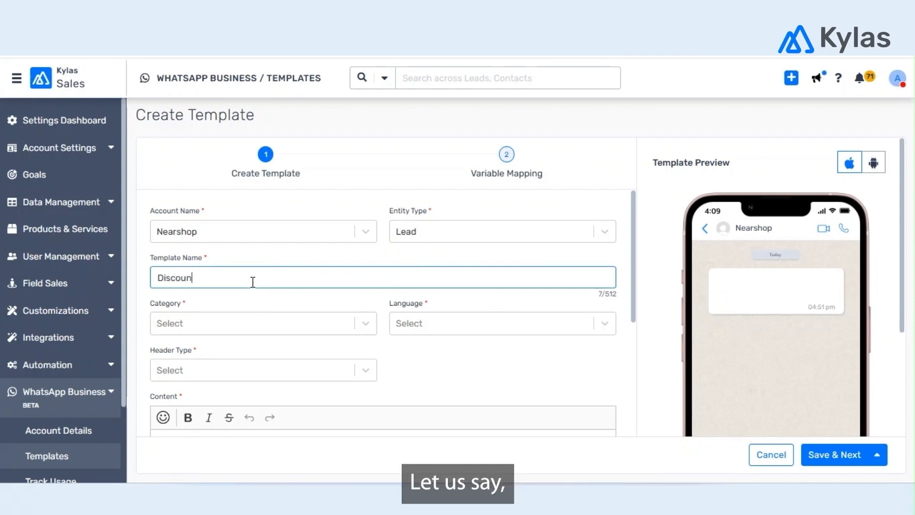
{"action": "type", "text": "t_o"}
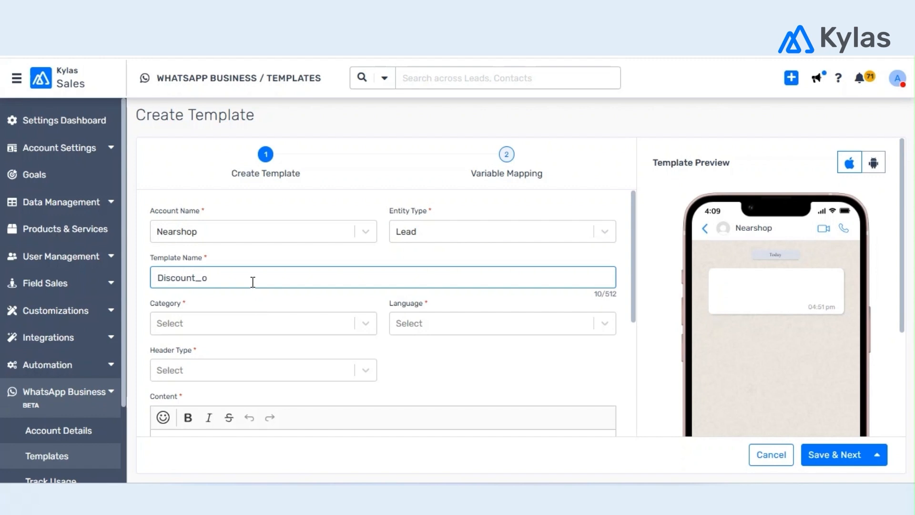
{"action": "left_click", "coordinate": [262, 323]}
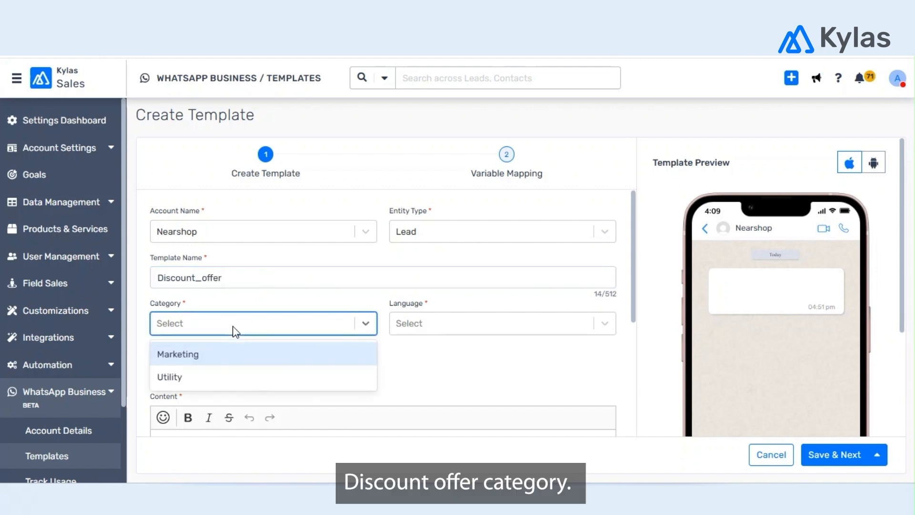
{"action": "left_click", "coordinate": [177, 353]}
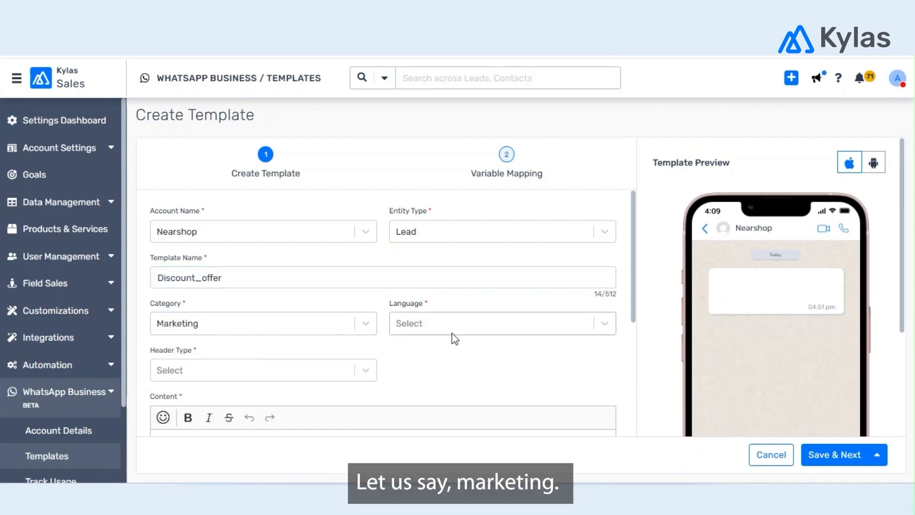
{"action": "type", "text": "english"}
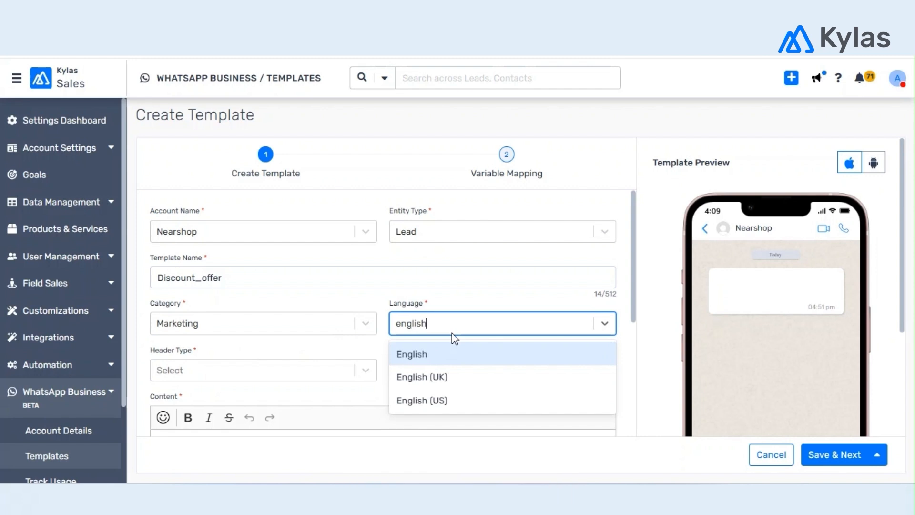
{"action": "left_click", "coordinate": [412, 354]}
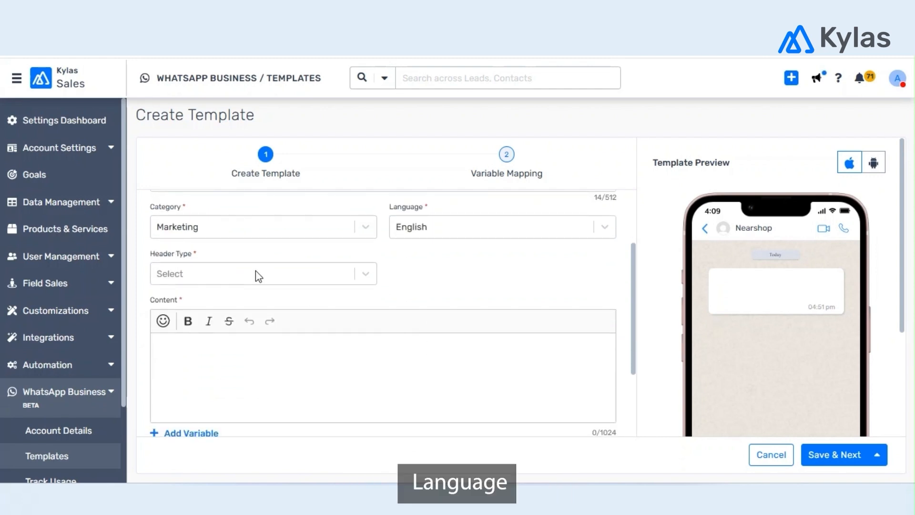
Make the header Text type reading 'Discount in your inbox' plus variable {{1}}.
{"action": "left_click", "coordinate": [263, 273]}
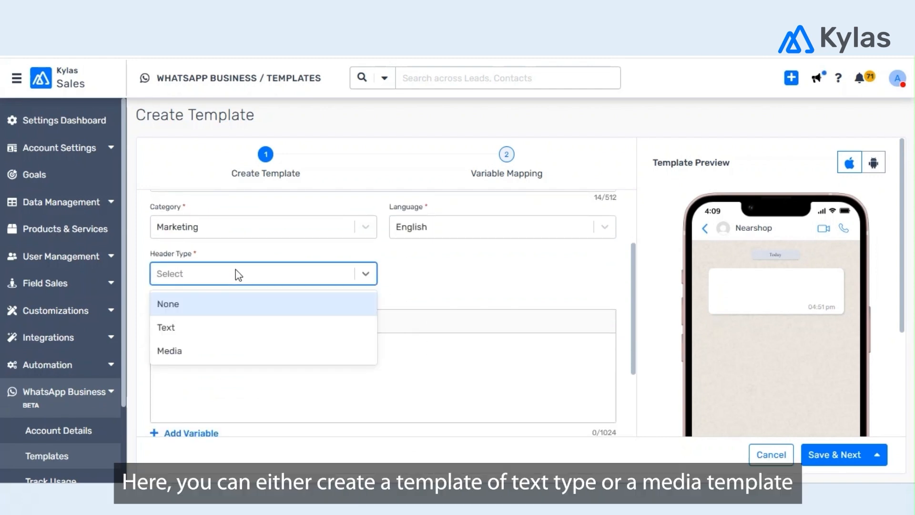
{"action": "mouse_move", "coordinate": [177, 327]}
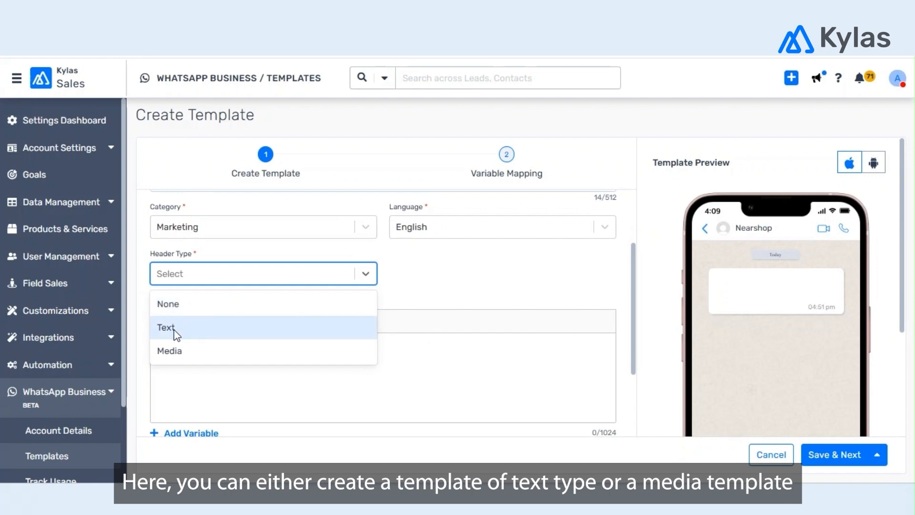
{"action": "left_click", "coordinate": [167, 327]}
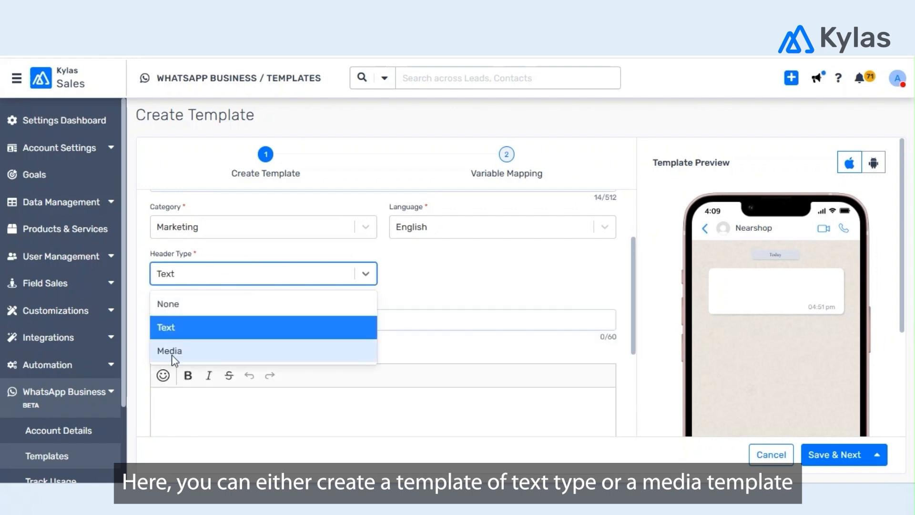
{"action": "left_click", "coordinate": [169, 351]}
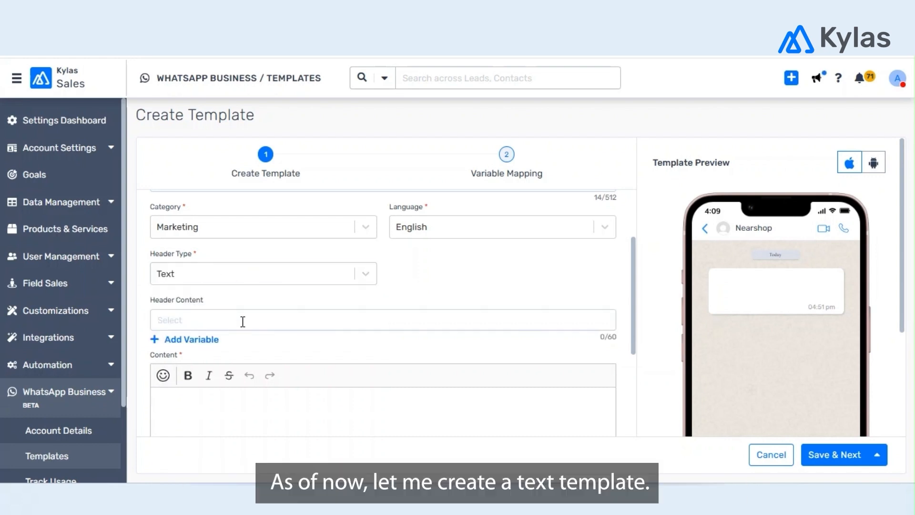
{"action": "type", "text": "Di"}
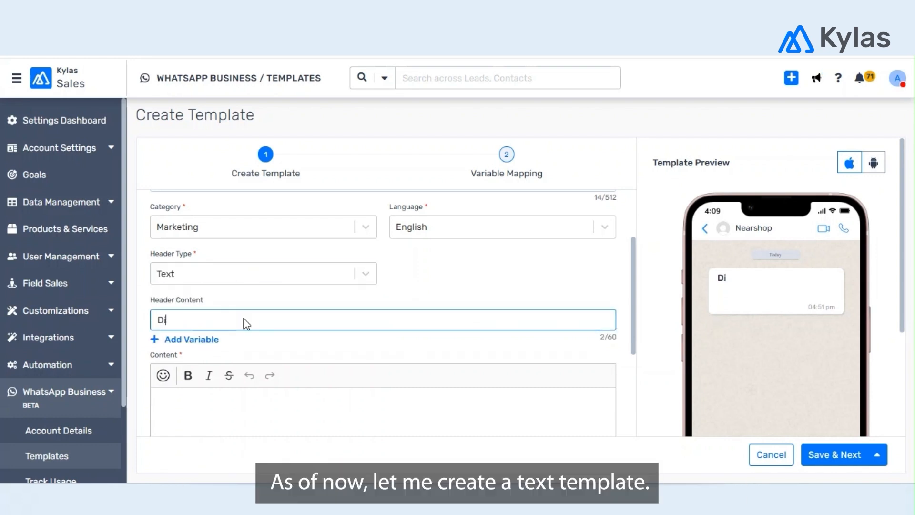
{"action": "type", "text": "scount on you"}
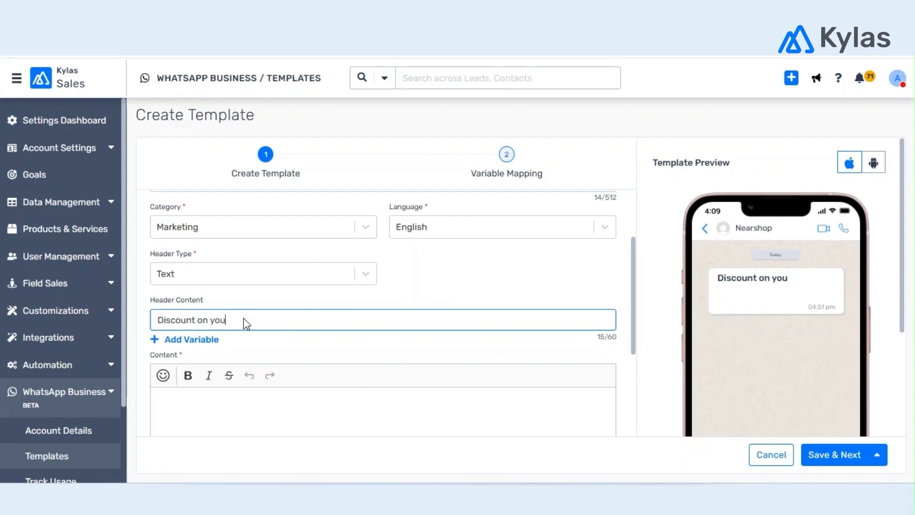
{"action": "type", "text": "r"}
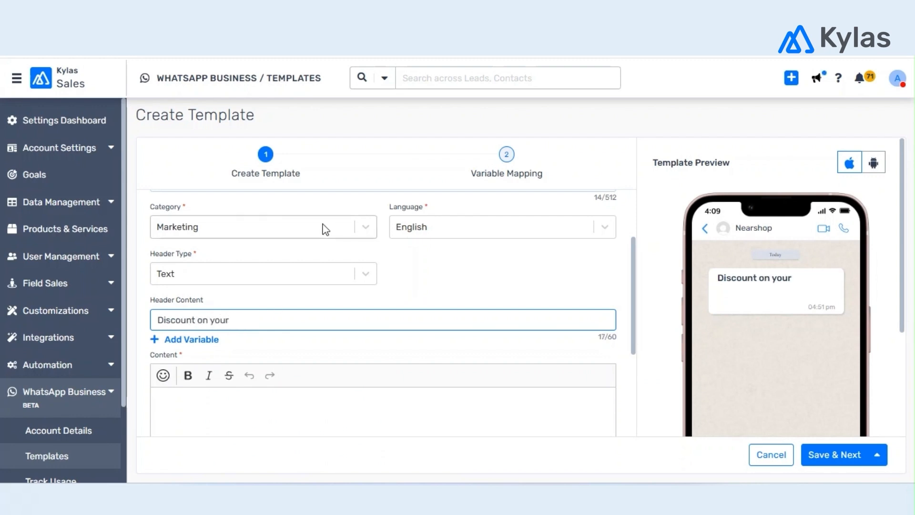
{"action": "type", "text": "Discount in"}
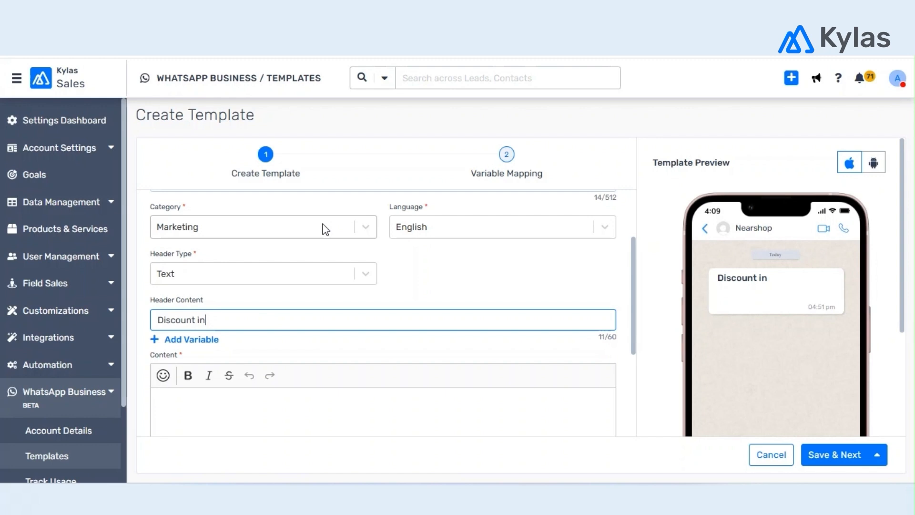
{"action": "type", "text": "your inbo"}
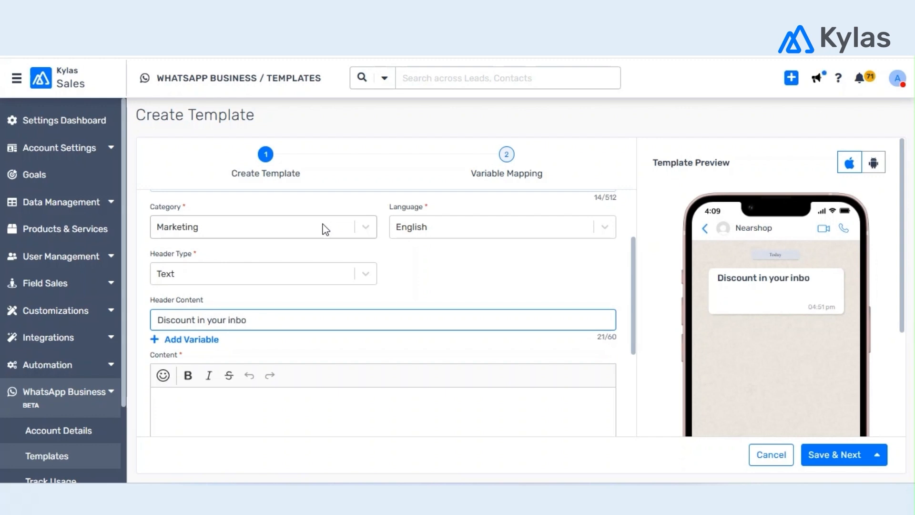
{"action": "type", "text": "x"}
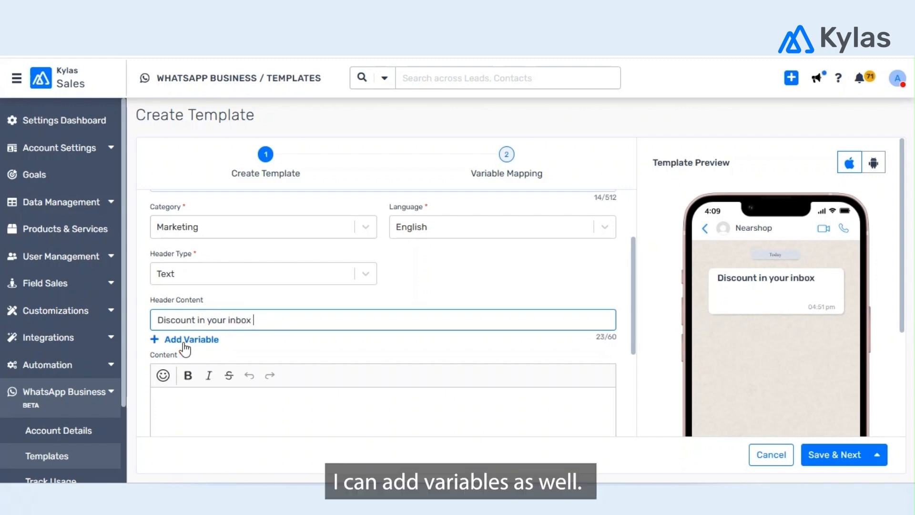
{"action": "left_click", "coordinate": [191, 339]}
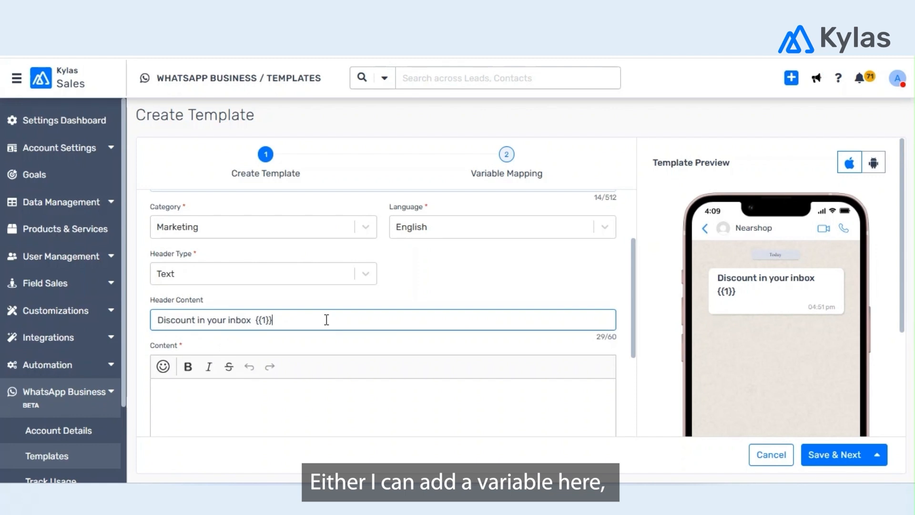
{"action": "scroll", "scroll_direction": "down", "scroll_amount": 3}
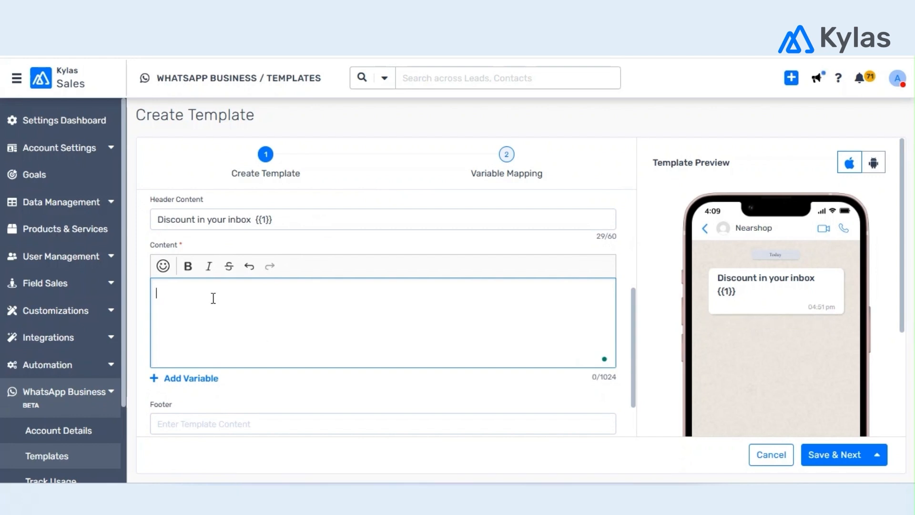
Enter the body 'Dear user, Black Friday sale is here.' in the Content editor.
{"action": "type", "text": "Dear you"}
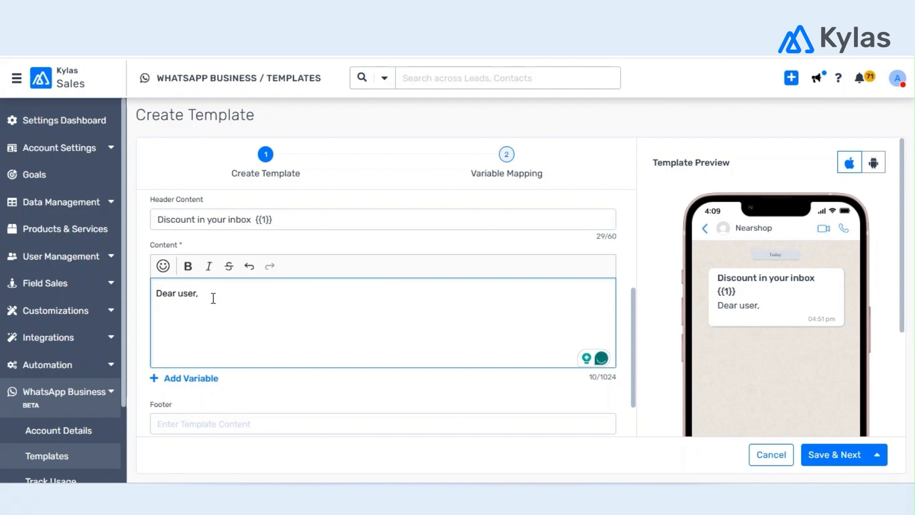
{"action": "type", "text": "Black fr"}
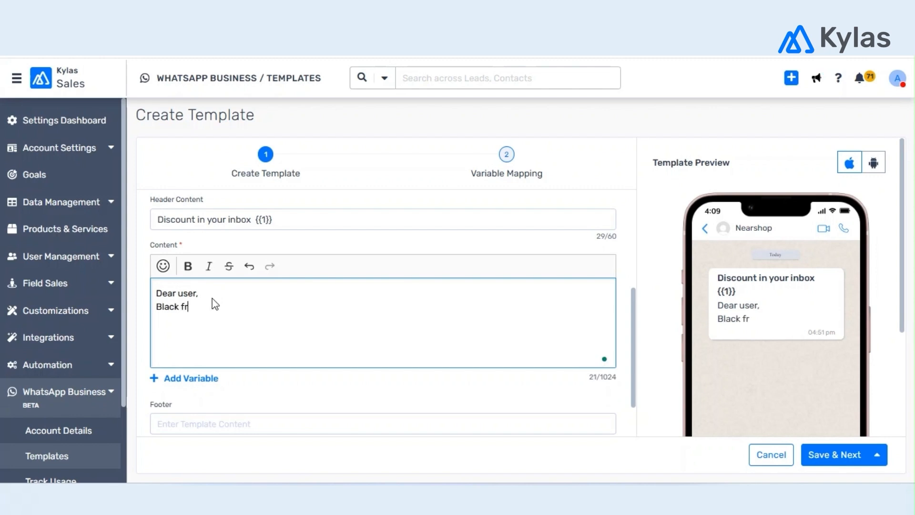
{"action": "type", "text": "iday sale is"}
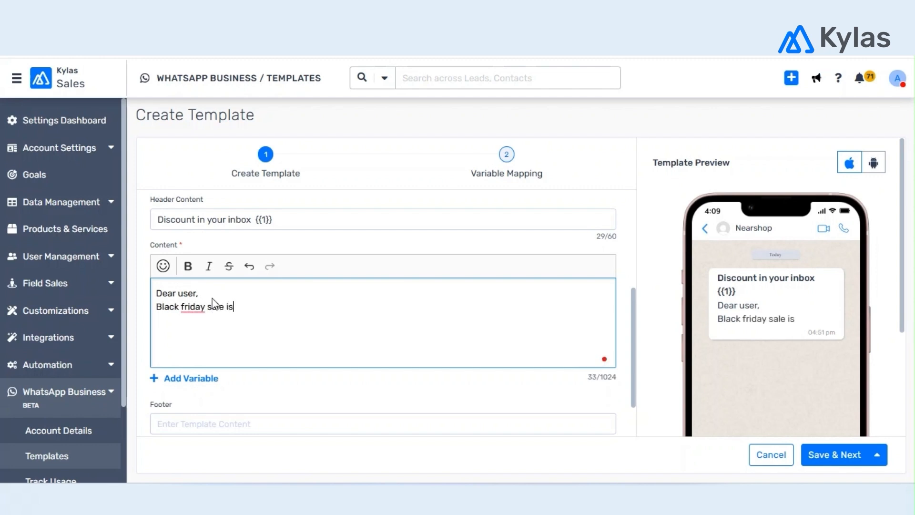
{"action": "type", "text": "here."}
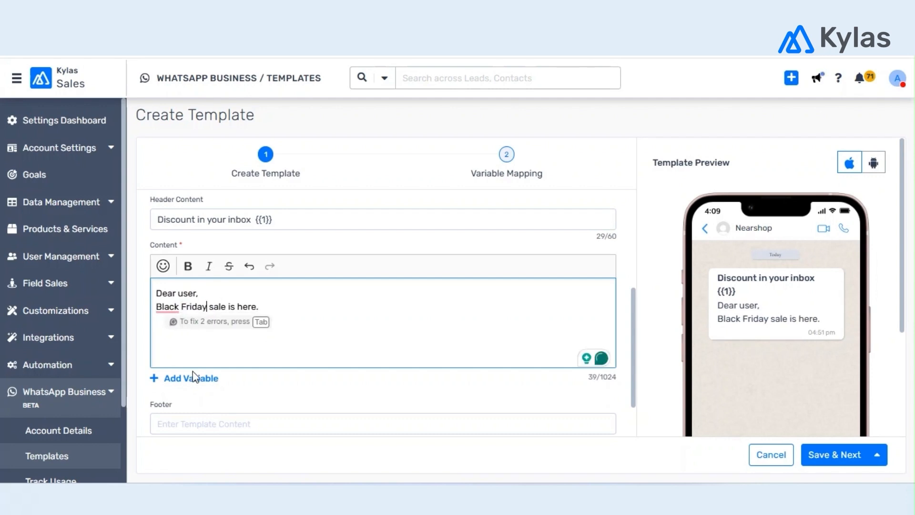
Add the footer 'Team Kylas' to the template.
{"action": "scroll", "scroll_direction": "down", "scroll_amount": 3}
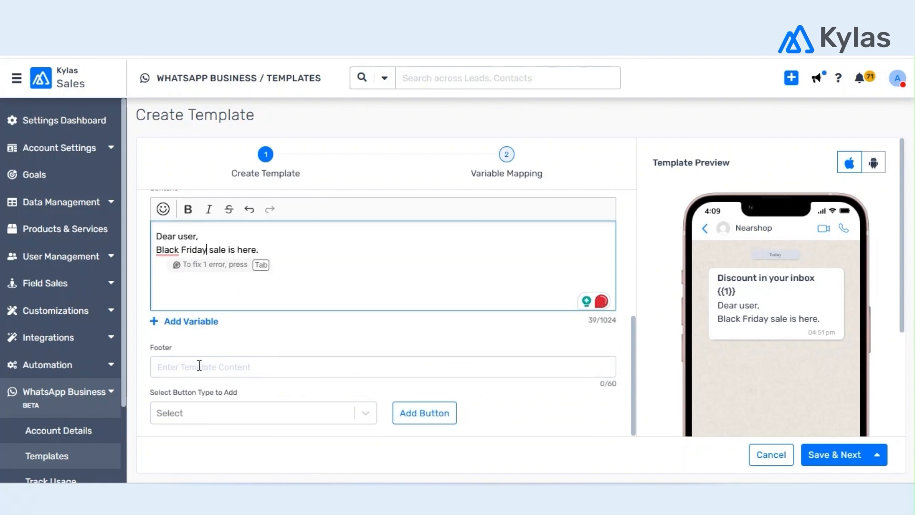
{"action": "type", "text": "Team Ky"}
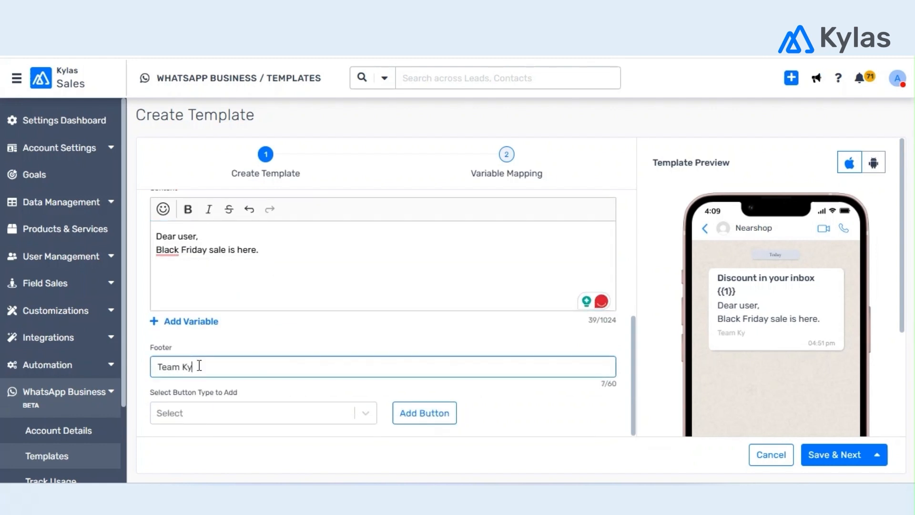
{"action": "type", "text": "las"}
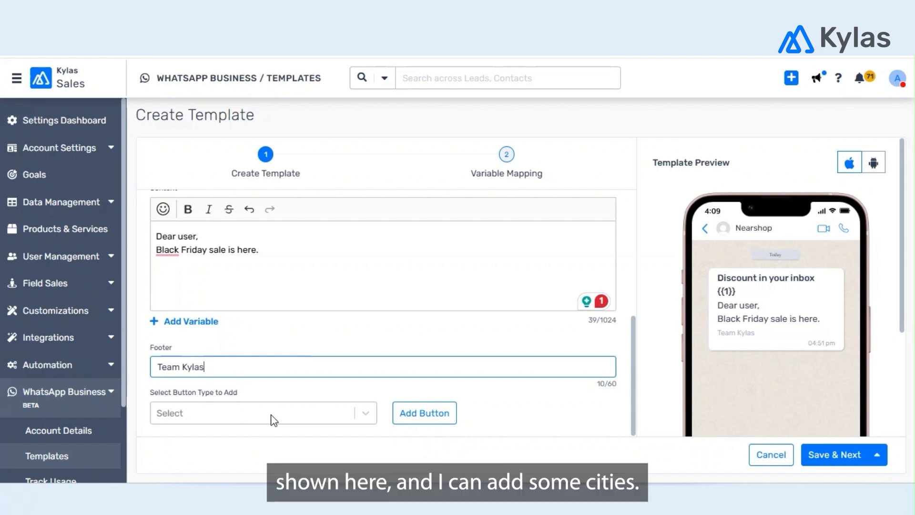
{"action": "left_click", "coordinate": [257, 413]}
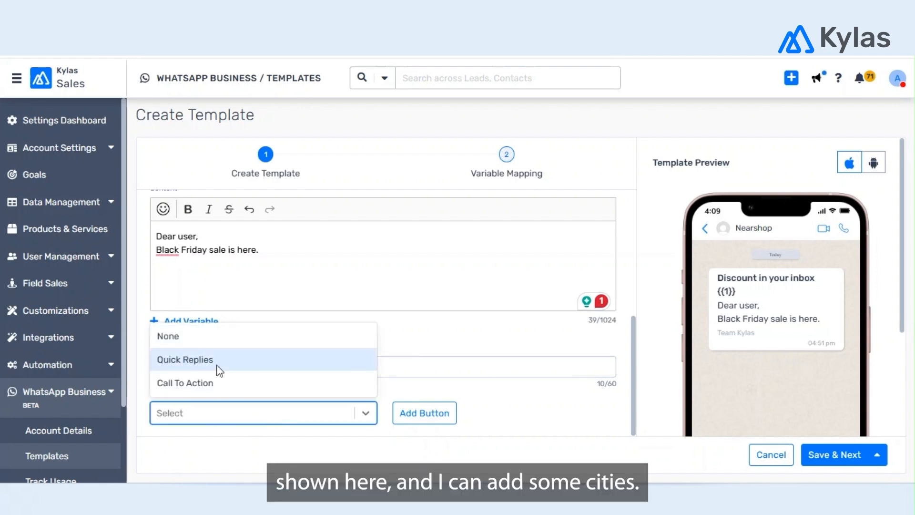
{"action": "mouse_move", "coordinate": [190, 369]}
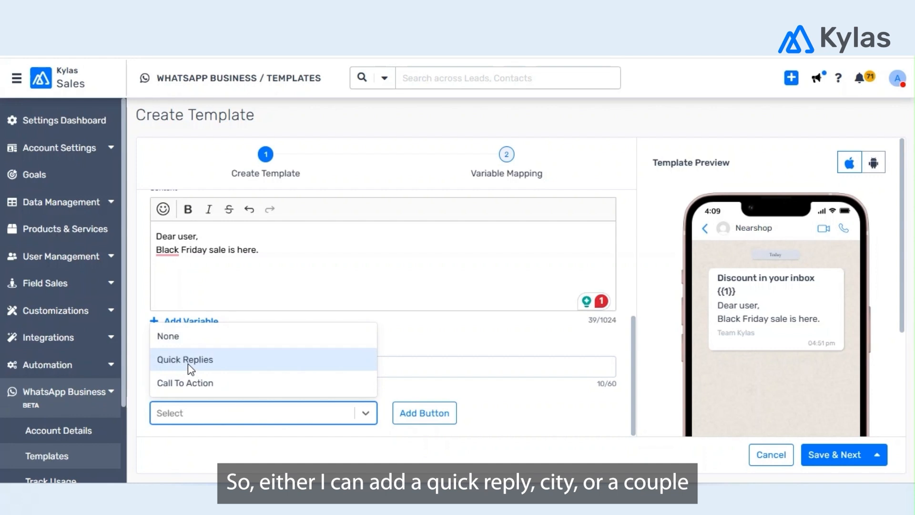
{"action": "left_click", "coordinate": [185, 383]}
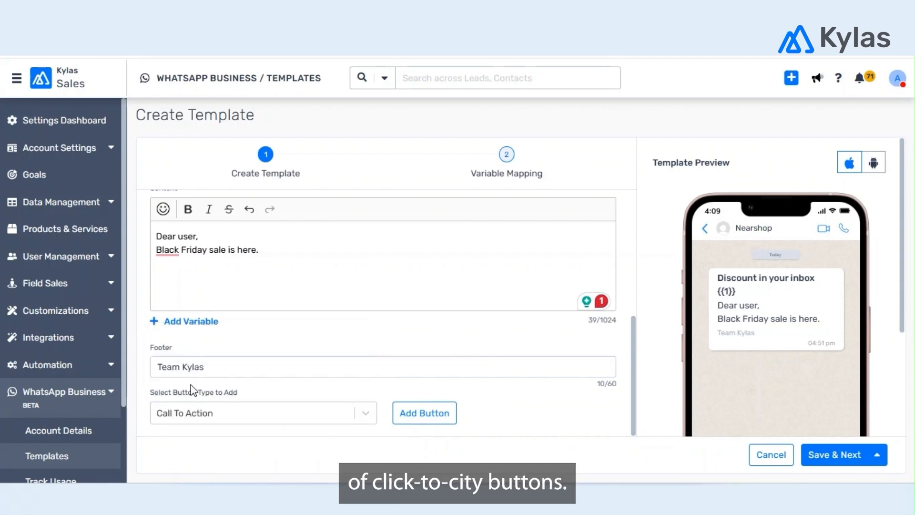
{"action": "left_click", "coordinate": [424, 413]}
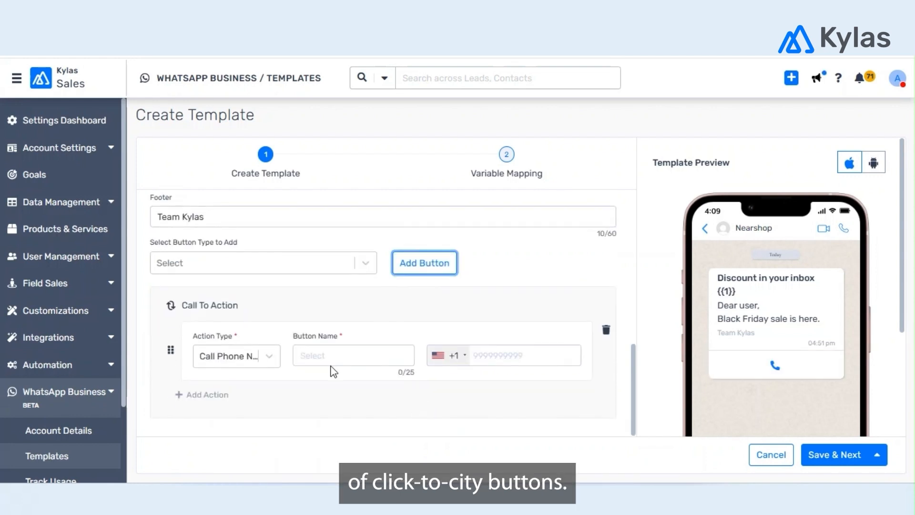
{"action": "left_click", "coordinate": [236, 356]}
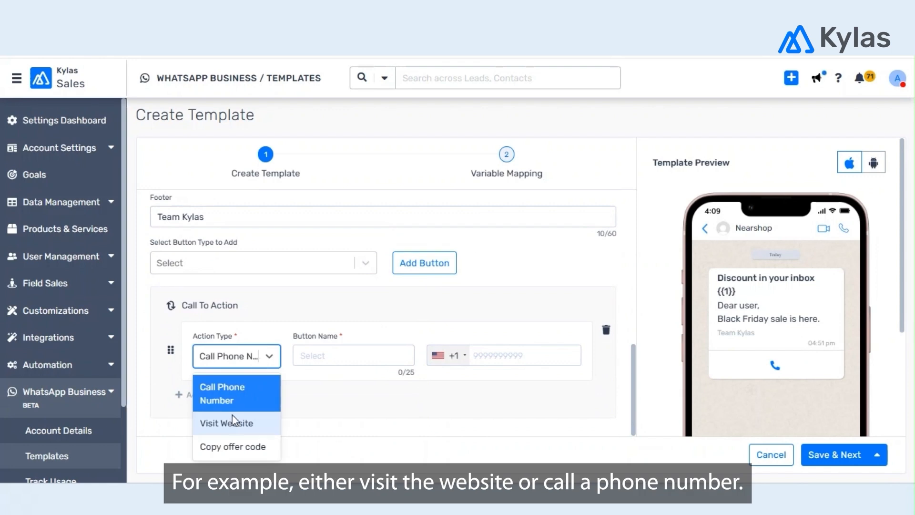
{"action": "left_click", "coordinate": [227, 423]}
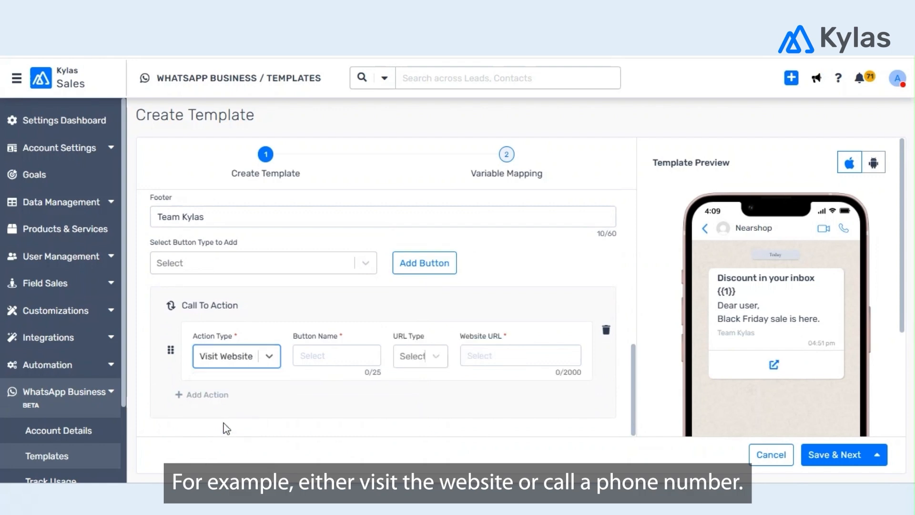
{"action": "type", "text": "V"}
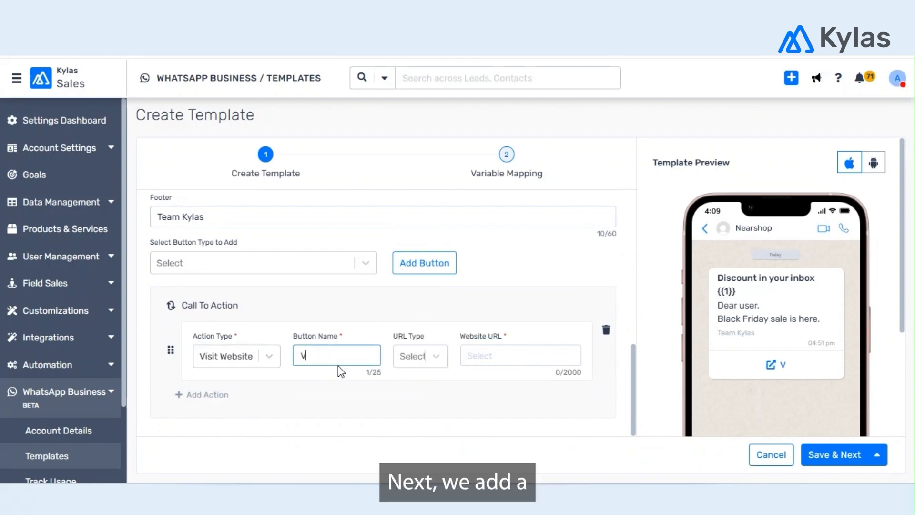
{"action": "type", "text": "isit ky"}
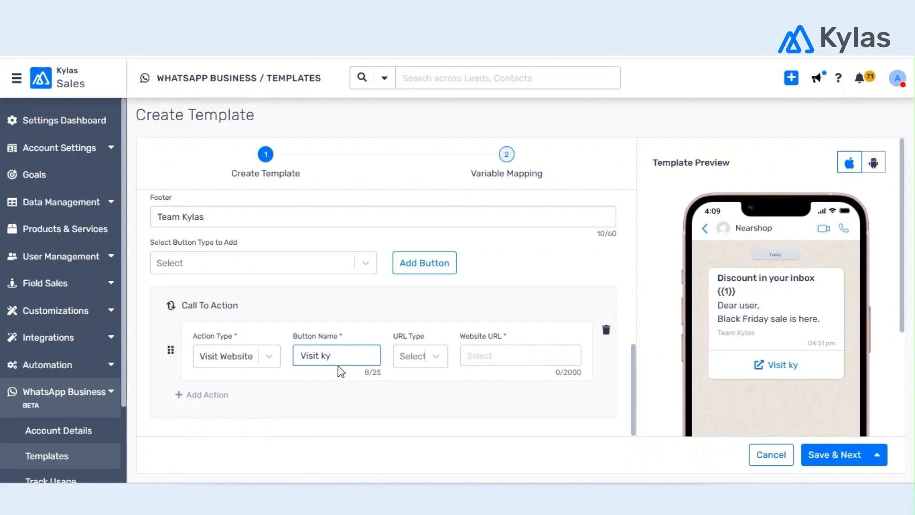
{"action": "left_click", "coordinate": [419, 356]}
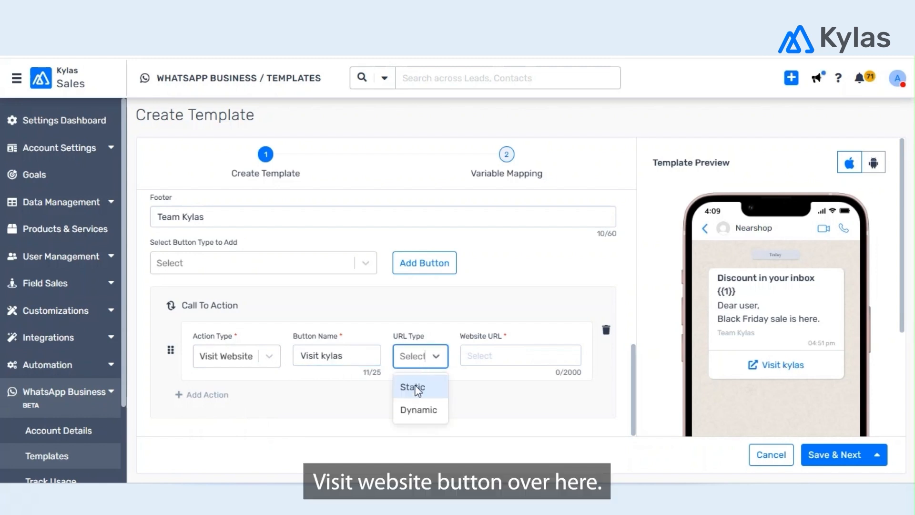
{"action": "left_click", "coordinate": [412, 387]}
{"action": "type", "text": "https:"}
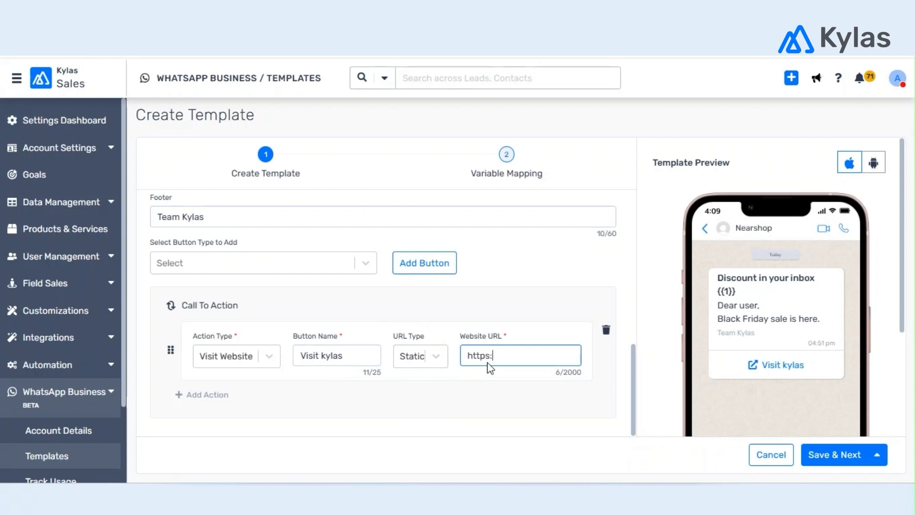
{"action": "type", "text": "//kylas.io"}
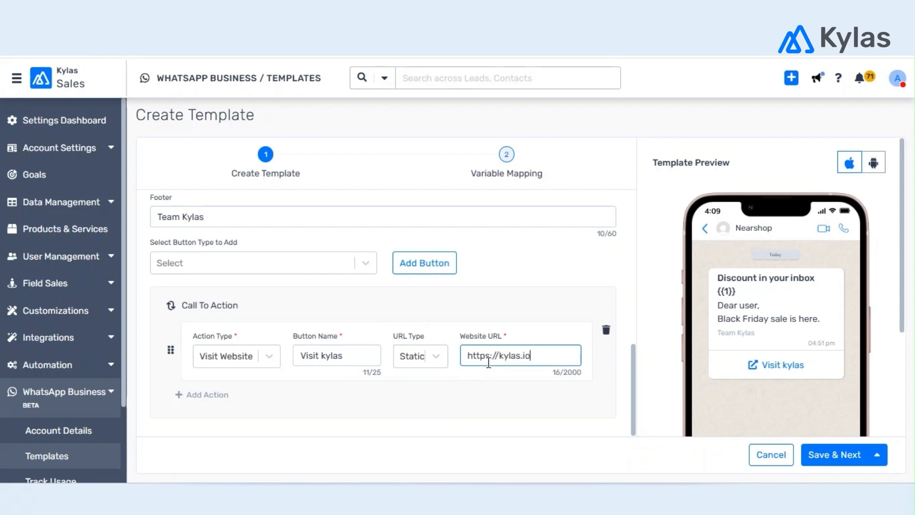
{"action": "left_click", "coordinate": [879, 455]}
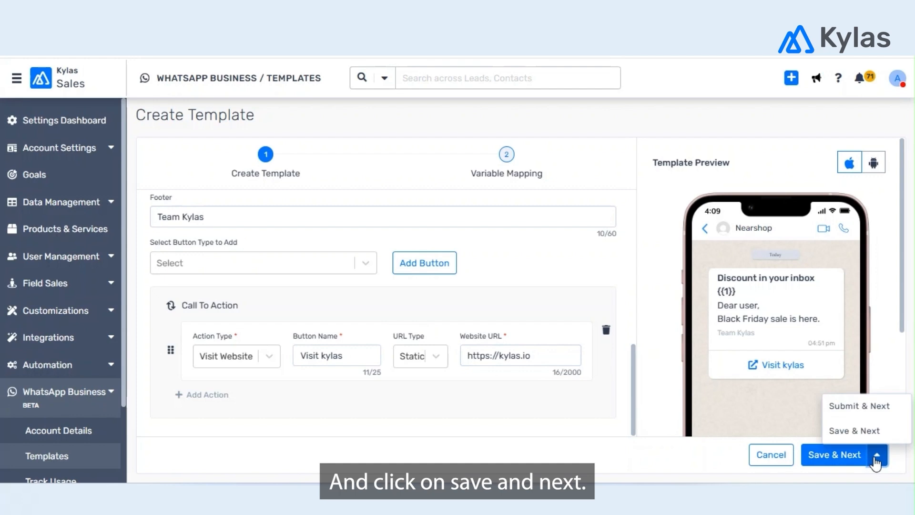
{"action": "left_click", "coordinate": [835, 454]}
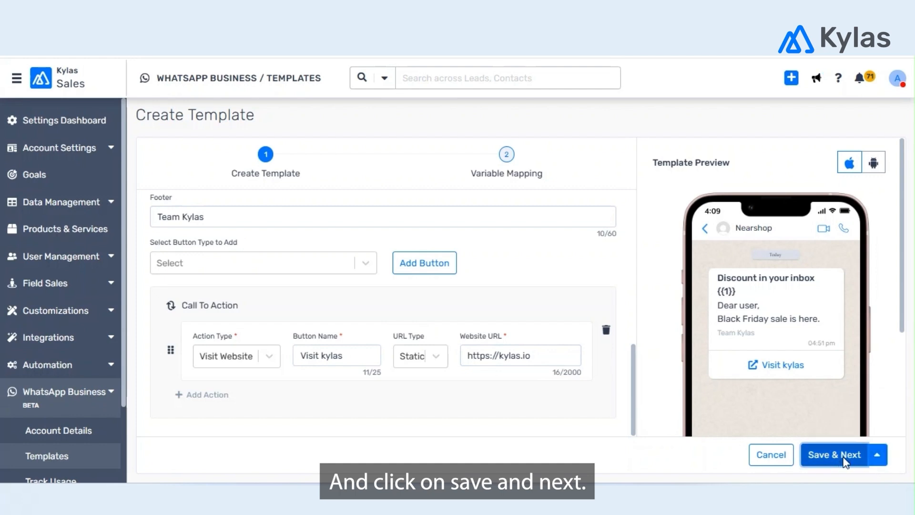
Map the header variable to Lead - First Name with fallback 'User' and save.
{"action": "left_click", "coordinate": [836, 454]}
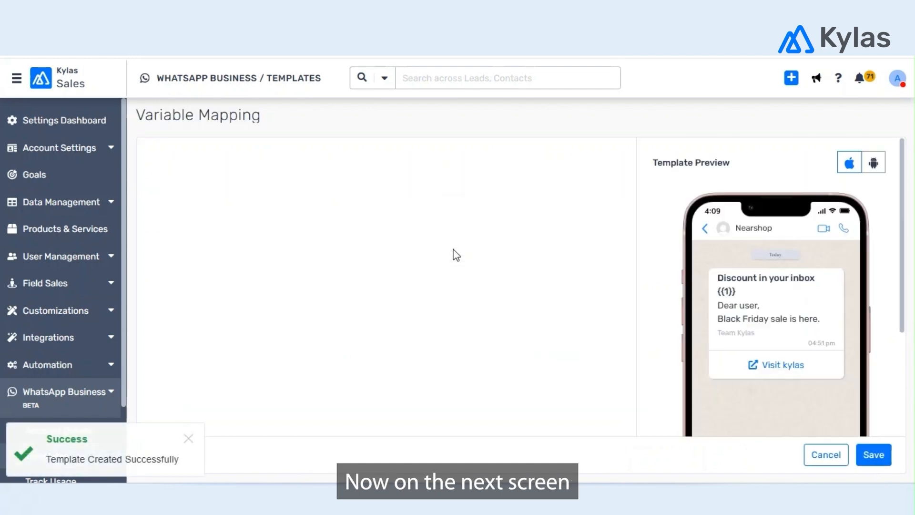
{"action": "left_click", "coordinate": [385, 189]}
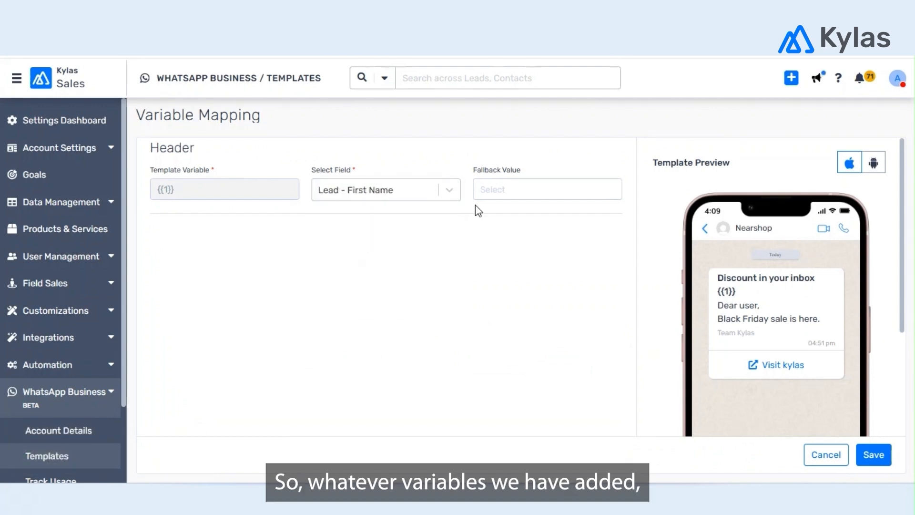
{"action": "type", "text": "User"}
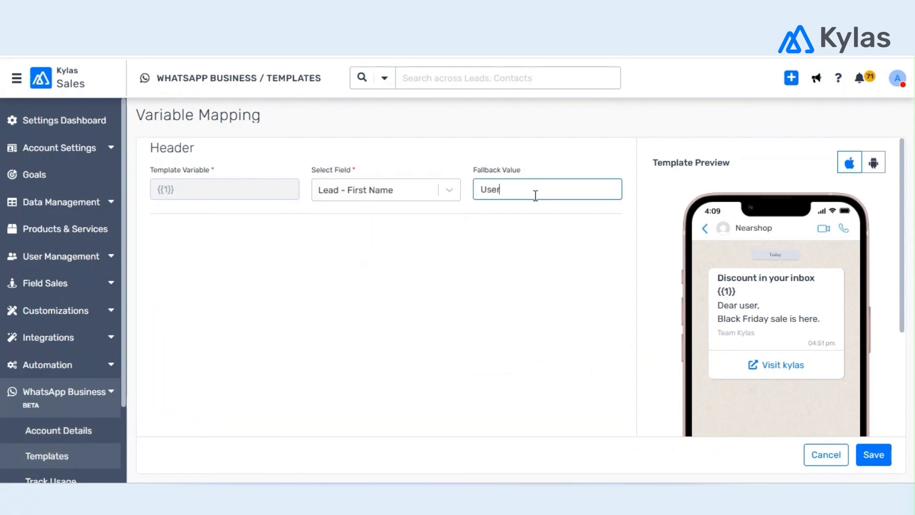
{"action": "mouse_move", "coordinate": [520, 286]}
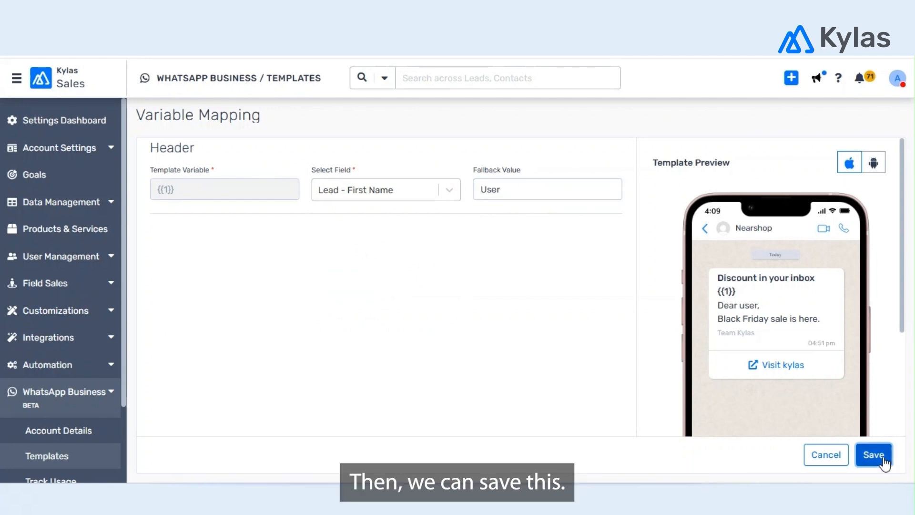
{"action": "left_click", "coordinate": [873, 455]}
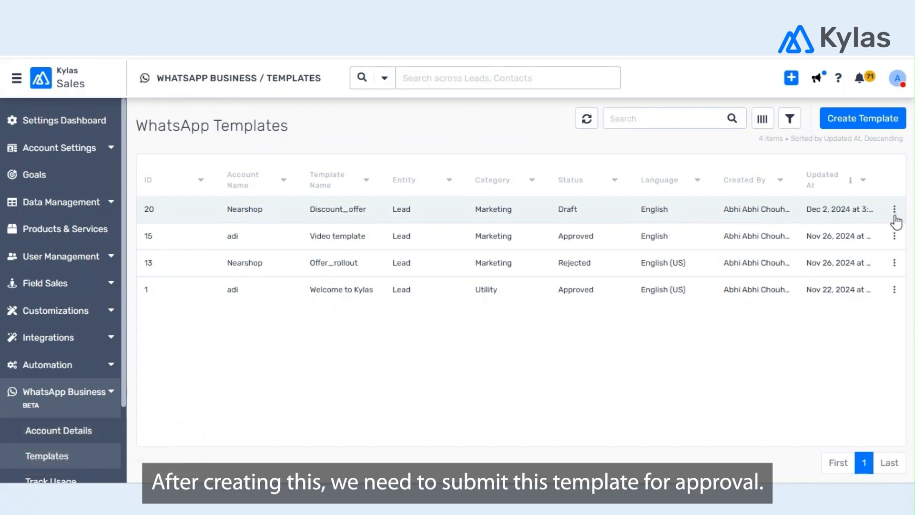
Edit Discount_offer and submit it for Meta review, confirming with Yes, Proceed.
{"action": "left_click", "coordinate": [894, 209]}
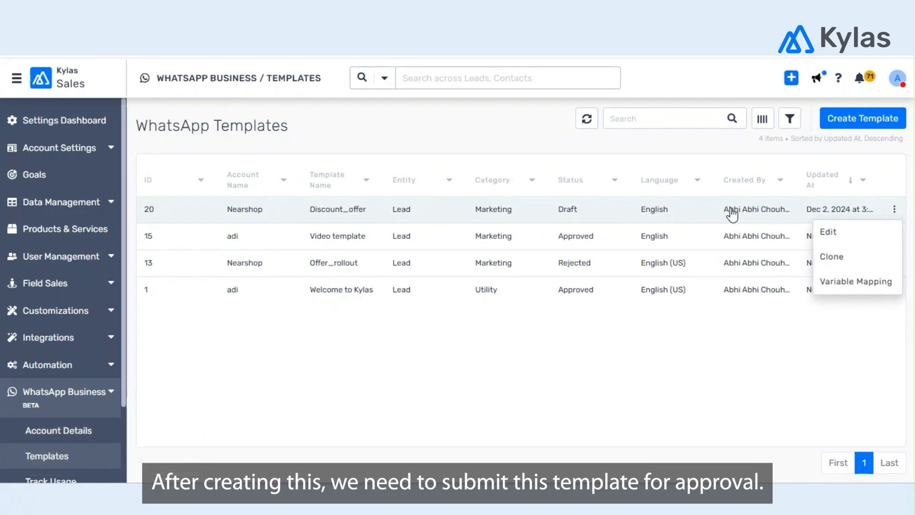
{"action": "left_click", "coordinate": [827, 232]}
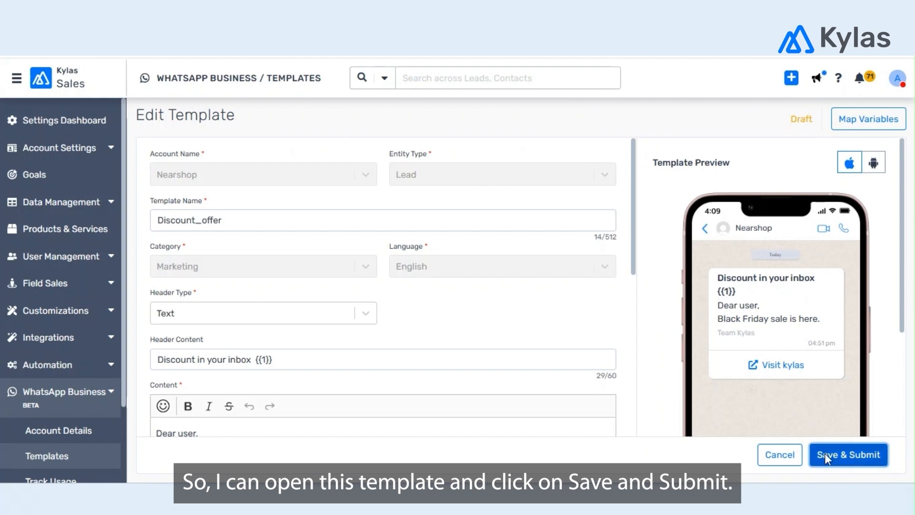
{"action": "left_click", "coordinate": [847, 455]}
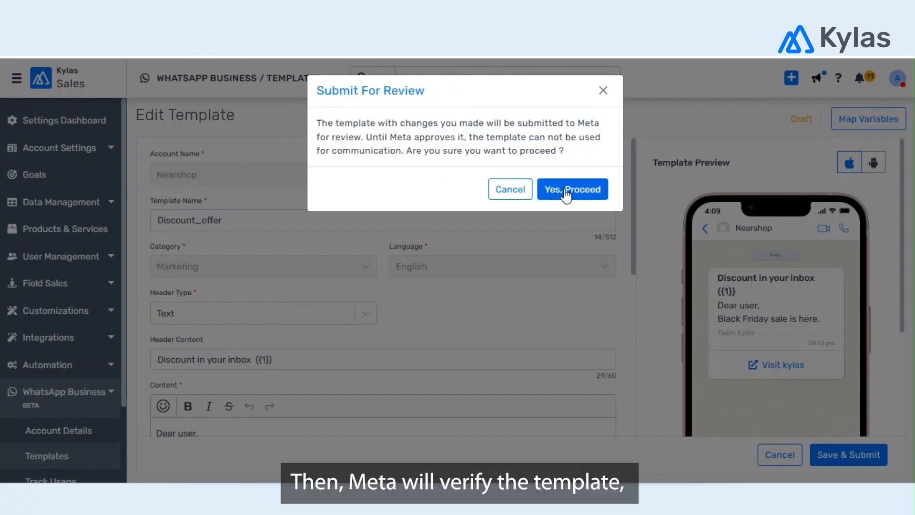
{"action": "left_click", "coordinate": [572, 189]}
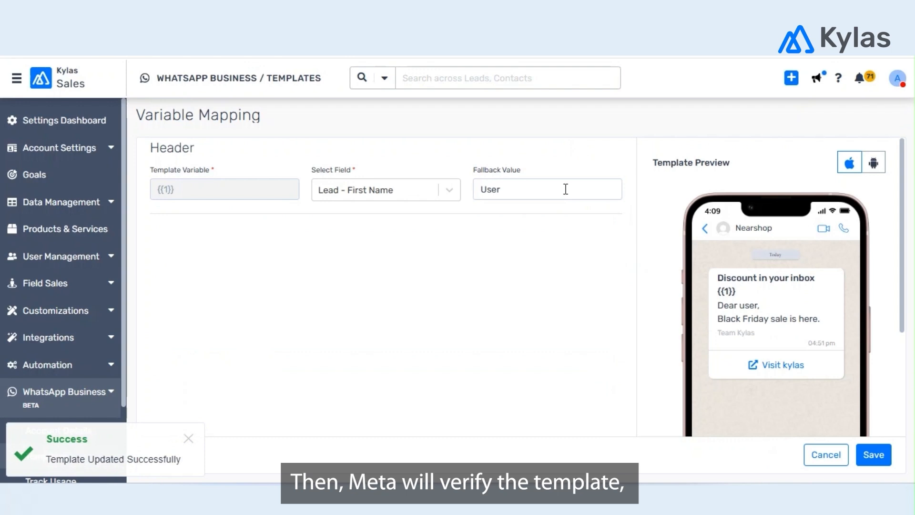
Scroll the WhatsApp Templates list to check Discount_offer's Pending status.
{"action": "scroll", "scroll_direction": "down", "scroll_amount": 3}
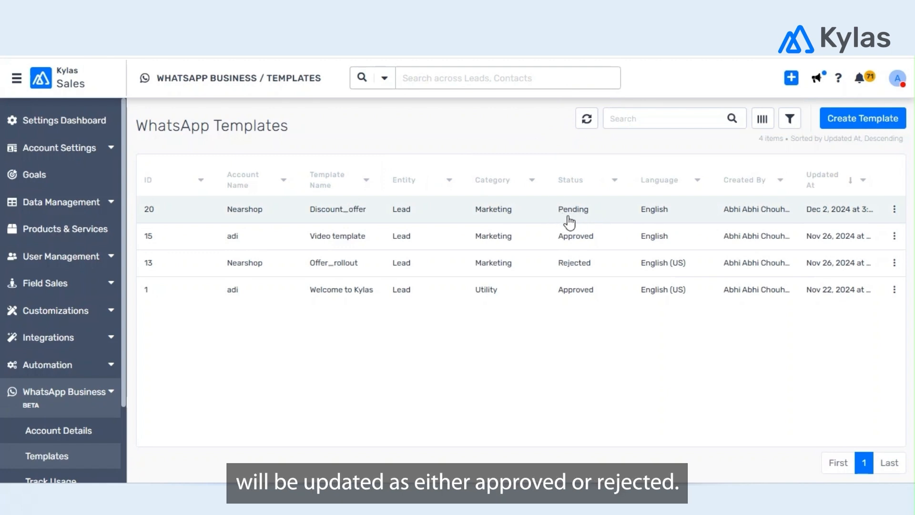
{"action": "mouse_move", "coordinate": [572, 263]}
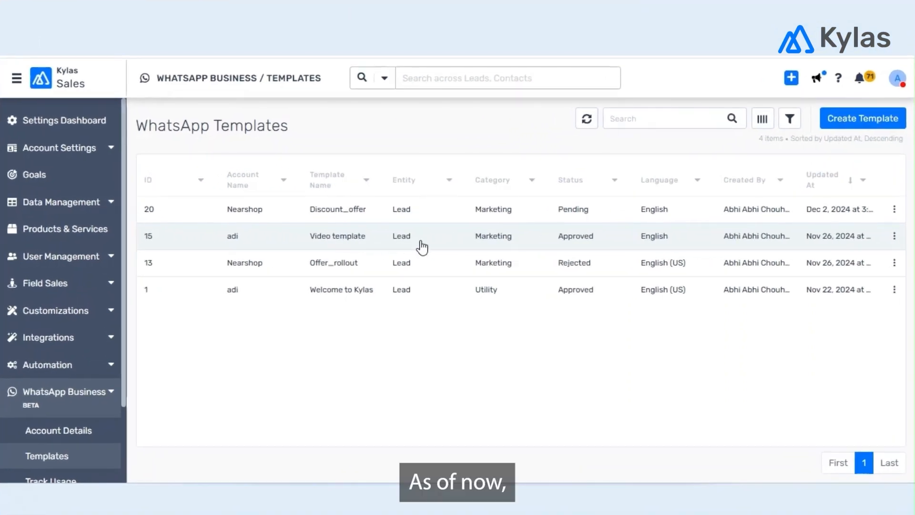
{"action": "mouse_move", "coordinate": [526, 232]}
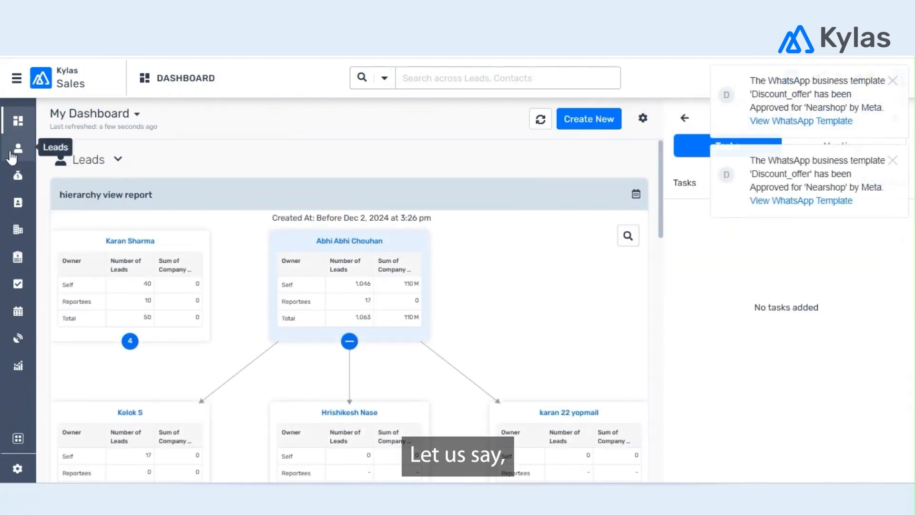
Go to Leads and open the Neaten India lead record.
{"action": "left_click", "coordinate": [18, 147]}
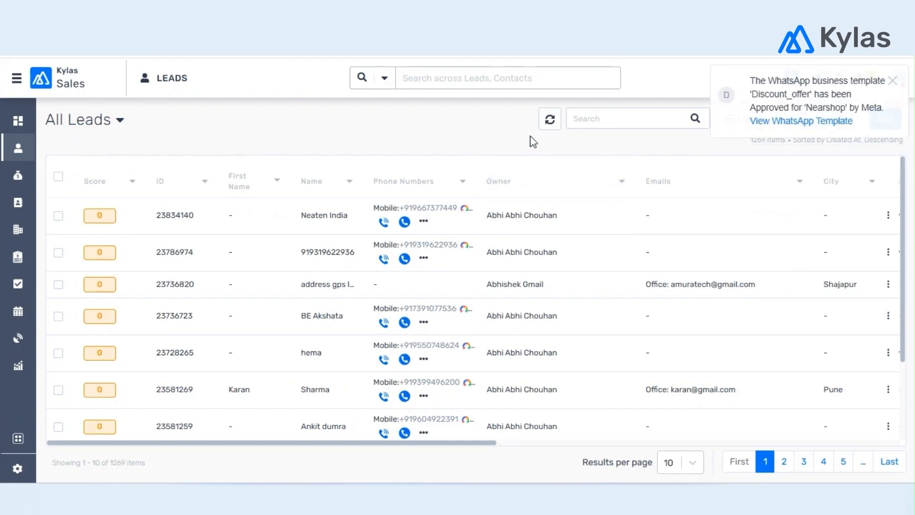
{"action": "left_click", "coordinate": [892, 81]}
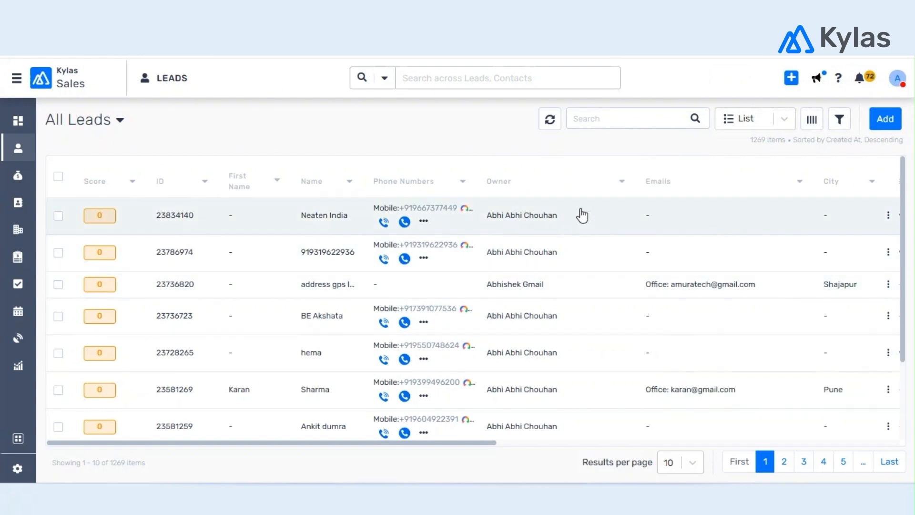
{"action": "left_click", "coordinate": [324, 215]}
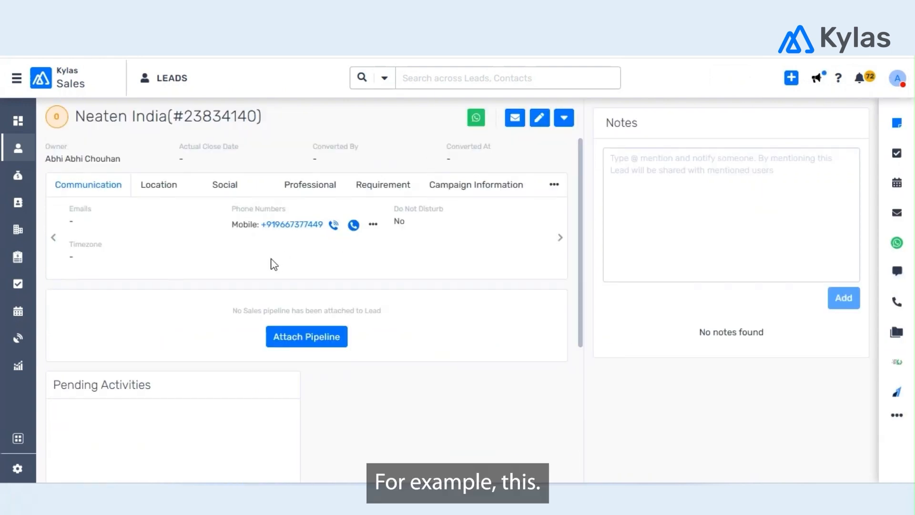
Open Neaten India's WhatsApp chat and reveal the attachment and template send options.
{"action": "left_click", "coordinate": [897, 243]}
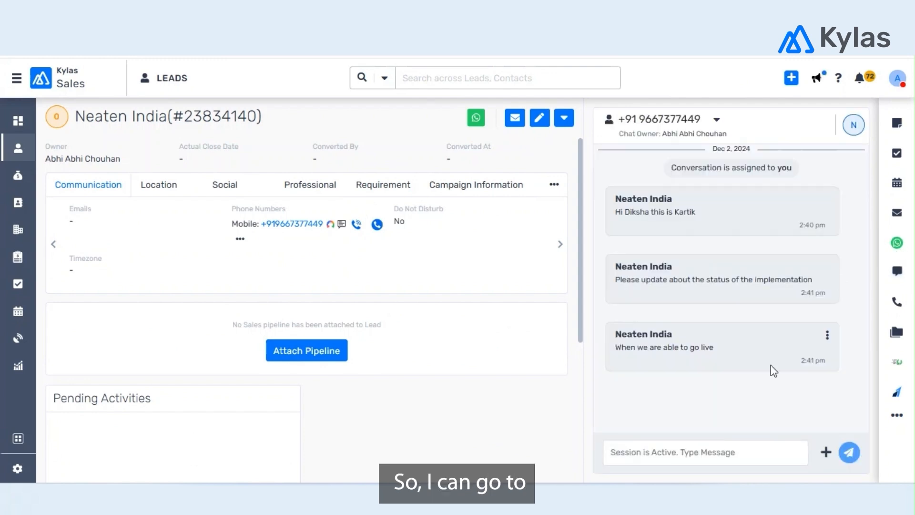
{"action": "mouse_move", "coordinate": [886, 239]}
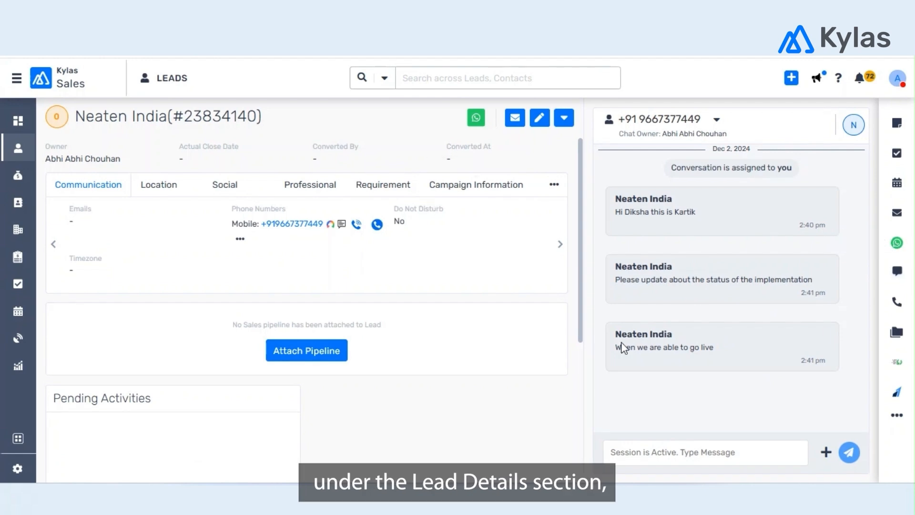
{"action": "left_click", "coordinate": [825, 452]}
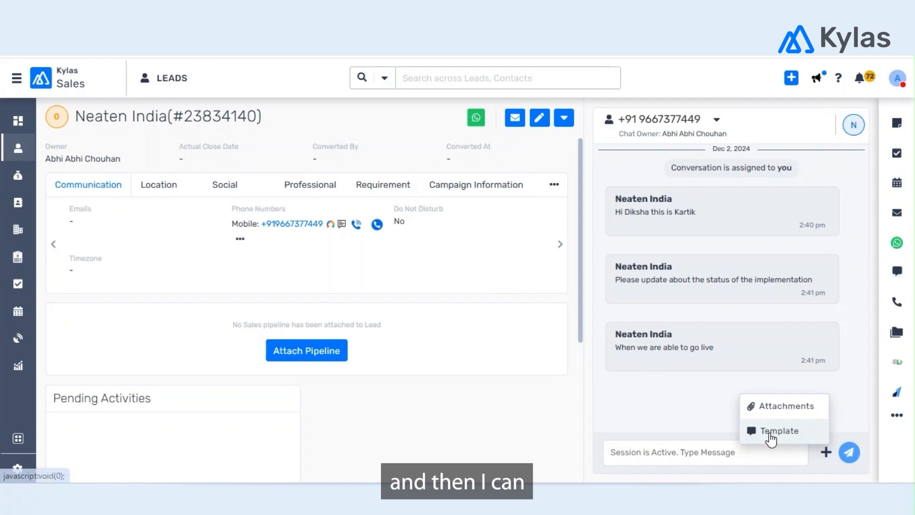
Send the Discount_offer template to Neaten India, then return to All Leads.
{"action": "left_click", "coordinate": [778, 430]}
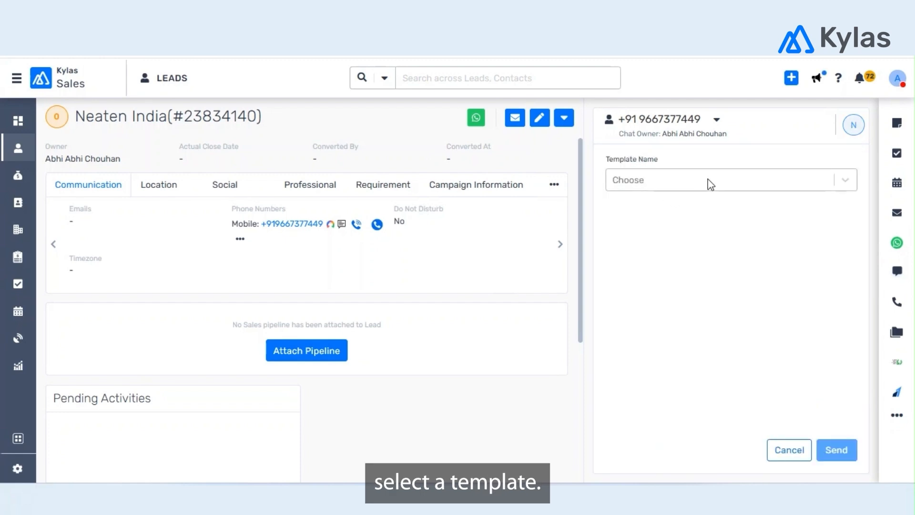
{"action": "left_click", "coordinate": [730, 179]}
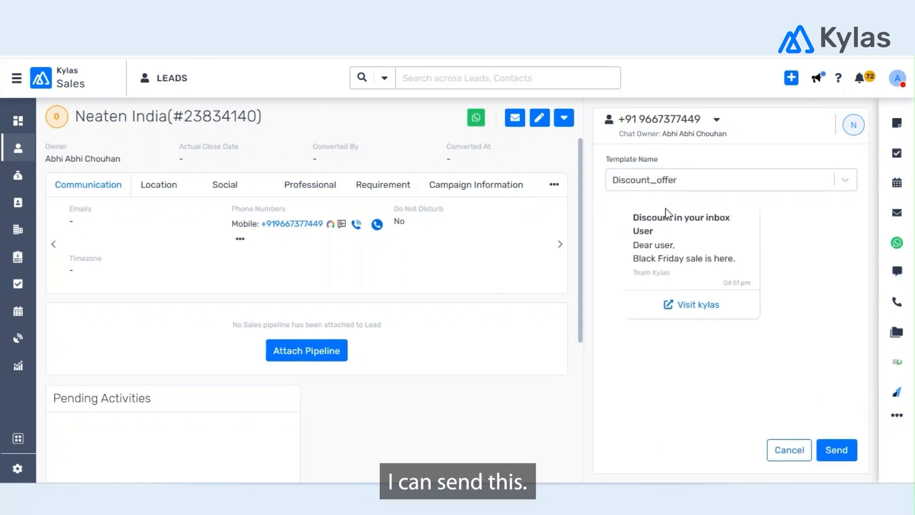
{"action": "left_click", "coordinate": [836, 450]}
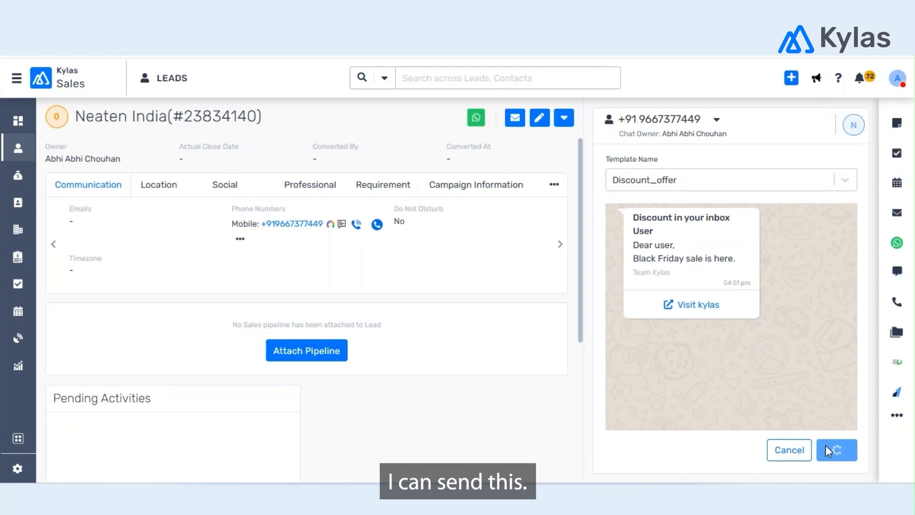
{"action": "left_click", "coordinate": [836, 449]}
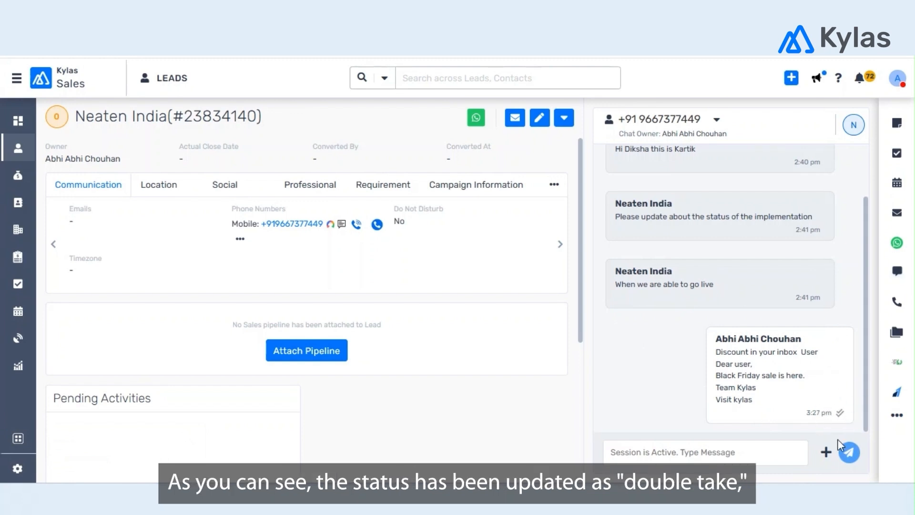
{"action": "mouse_move", "coordinate": [359, 243]}
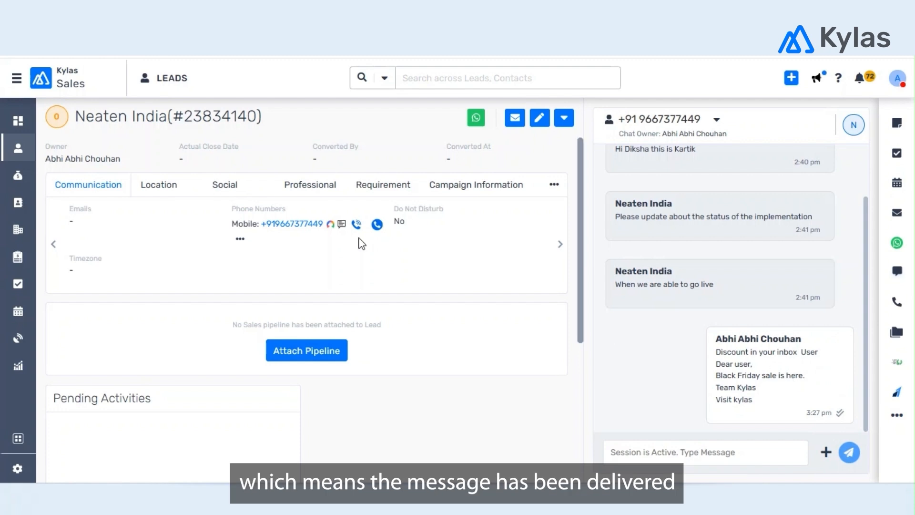
{"action": "left_click", "coordinate": [18, 158]}
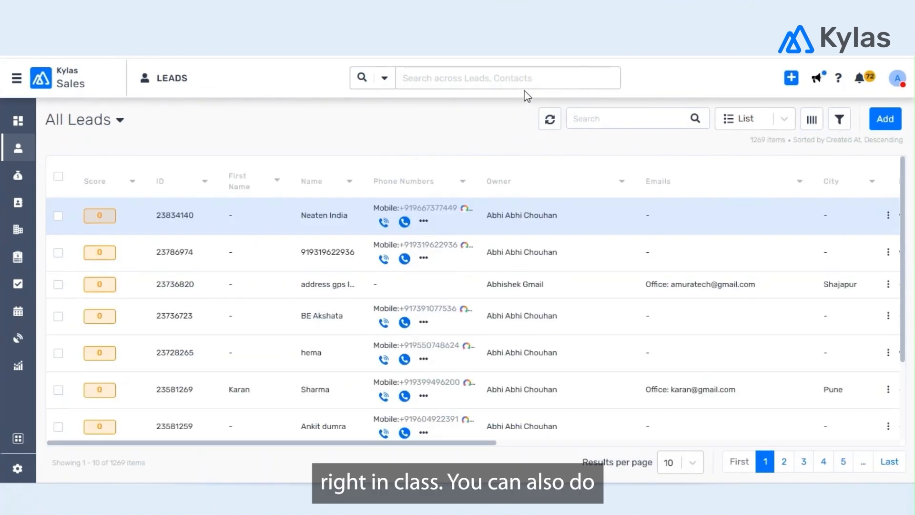
{"action": "type", "text": "88"}
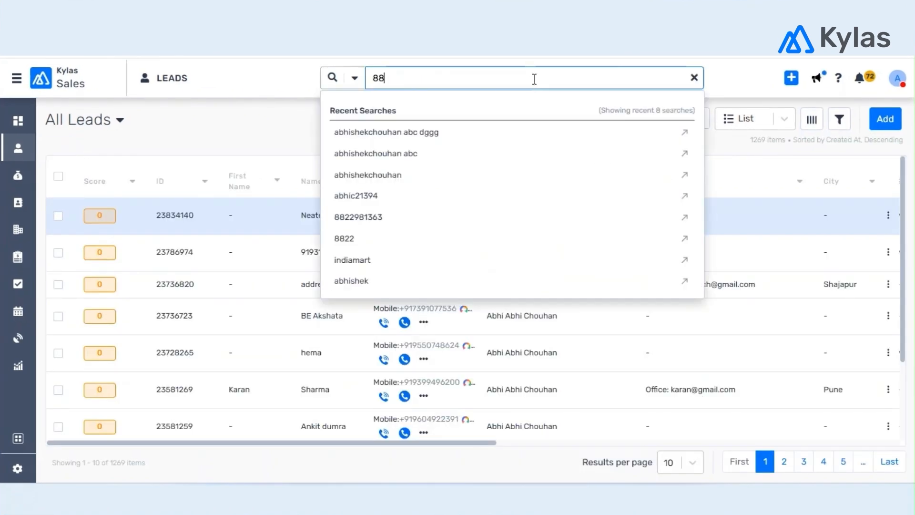
{"action": "type", "text": "229"}
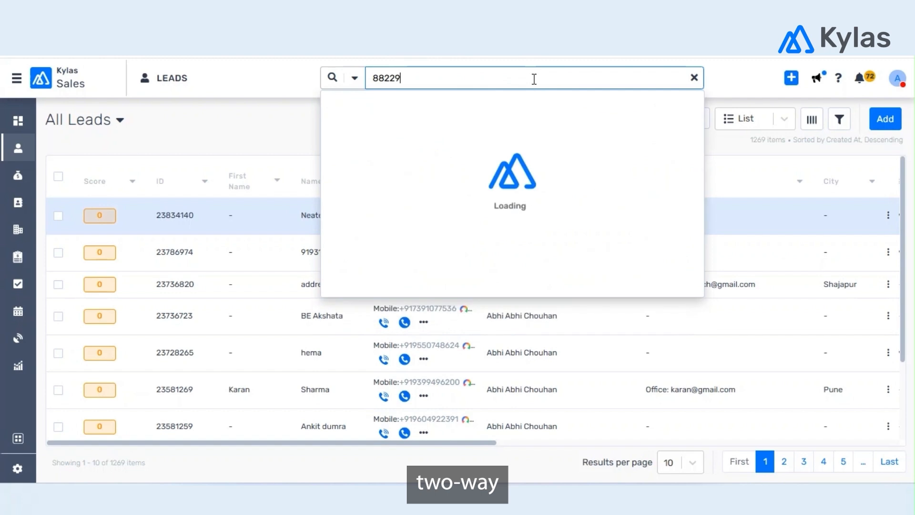
{"action": "type", "text": "81363"}
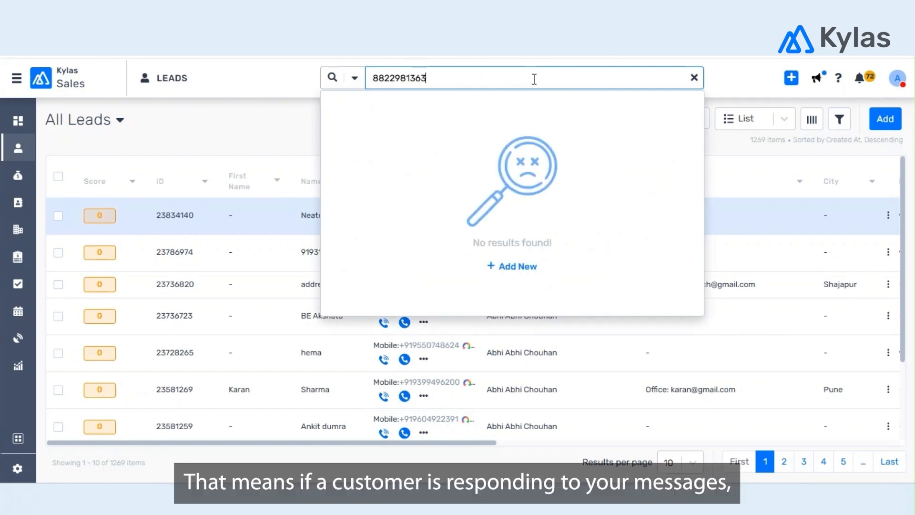
{"action": "mouse_move", "coordinate": [499, 221]}
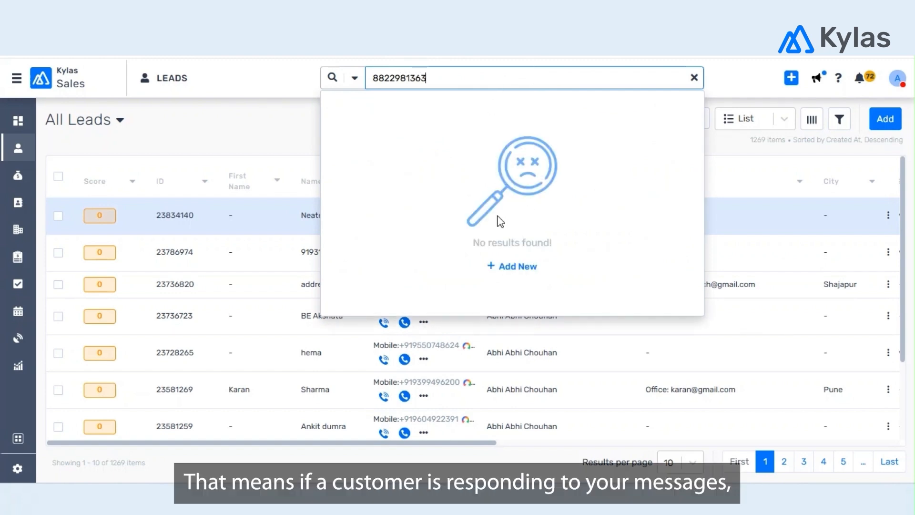
{"action": "left_click", "coordinate": [281, 75]}
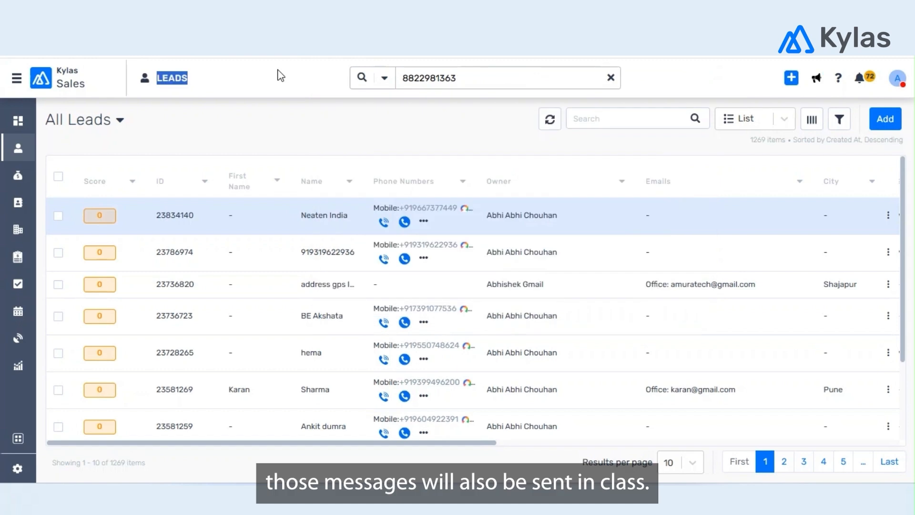
{"action": "left_click", "coordinate": [611, 77]}
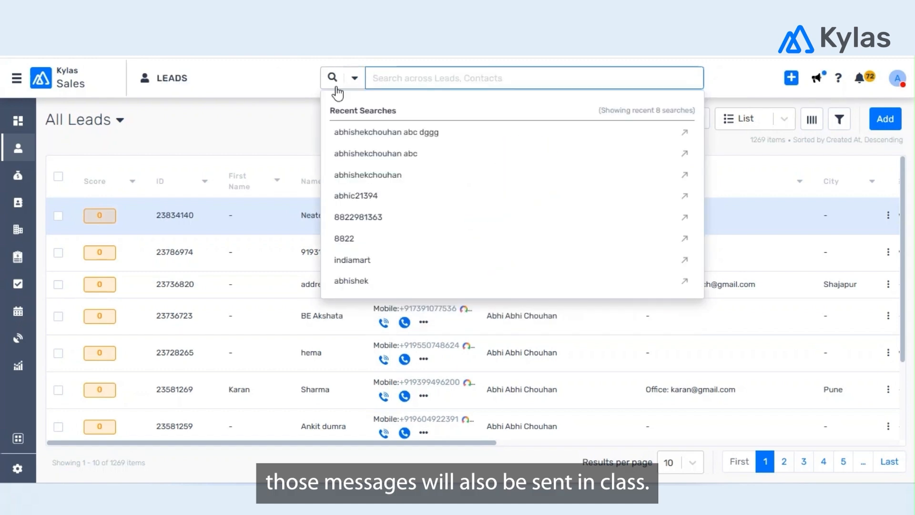
{"action": "left_click", "coordinate": [320, 91]}
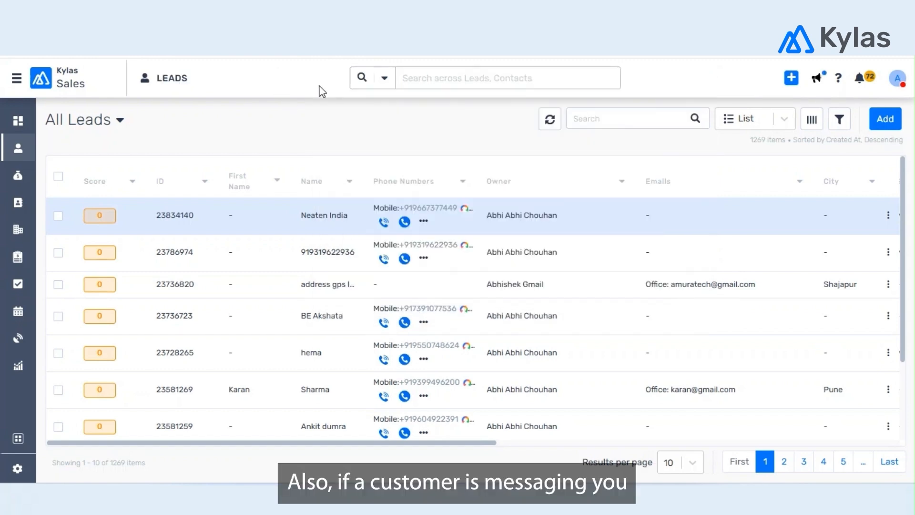
{"action": "left_click", "coordinate": [507, 78]}
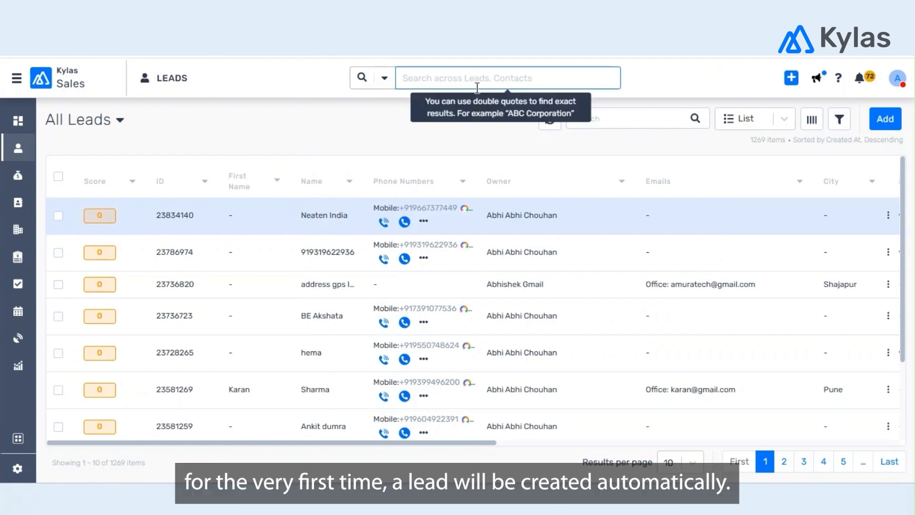
{"action": "type", "text": "8"}
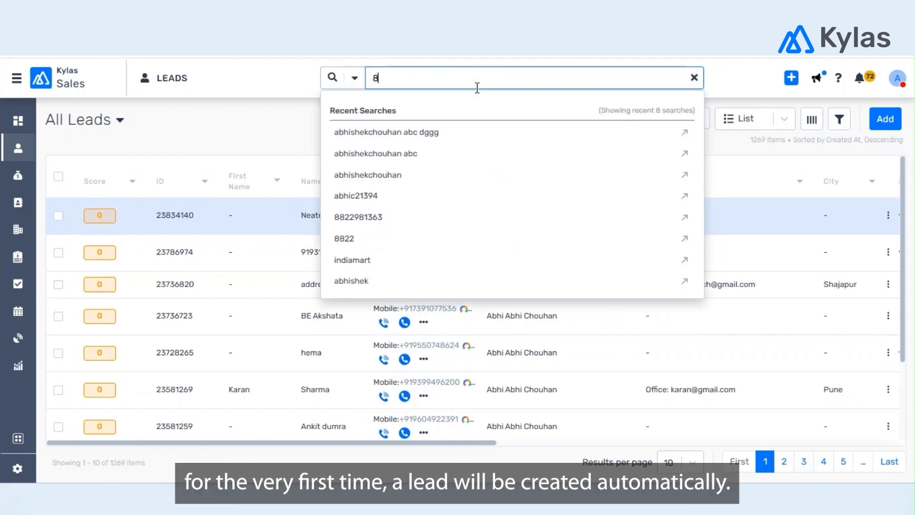
{"action": "type", "text": "82298"}
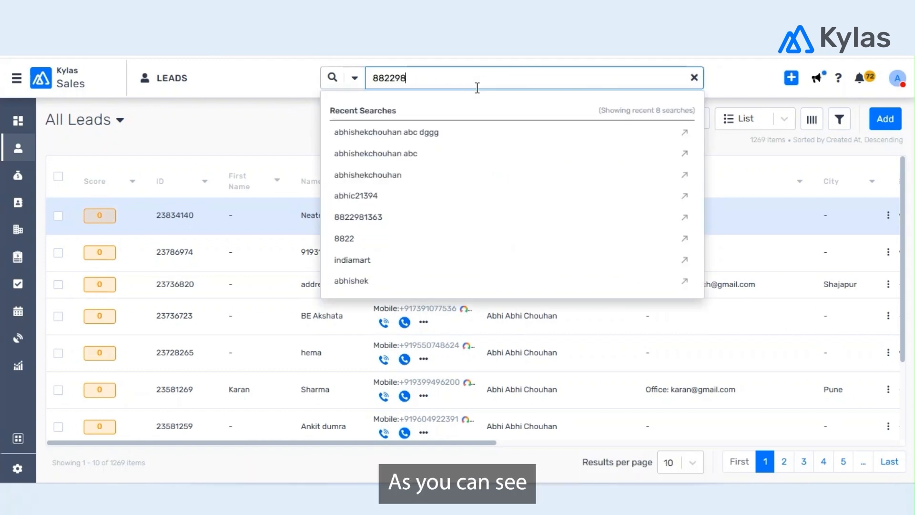
{"action": "left_click", "coordinate": [358, 216]}
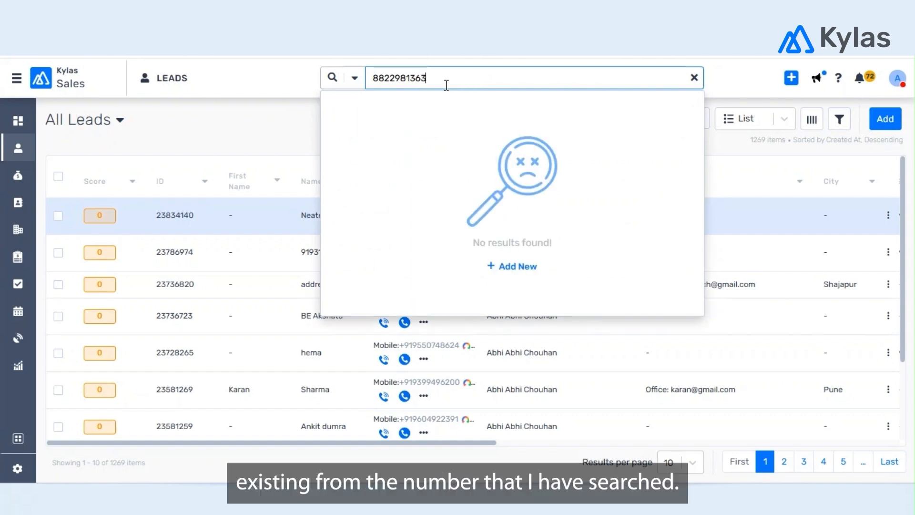
{"action": "triple_click", "coordinate": [397, 77]}
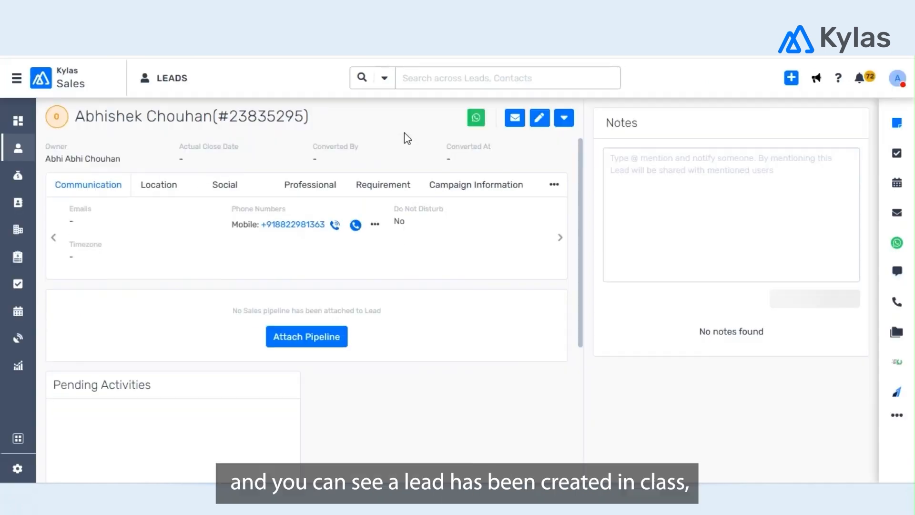
{"action": "double_click", "coordinate": [134, 116]}
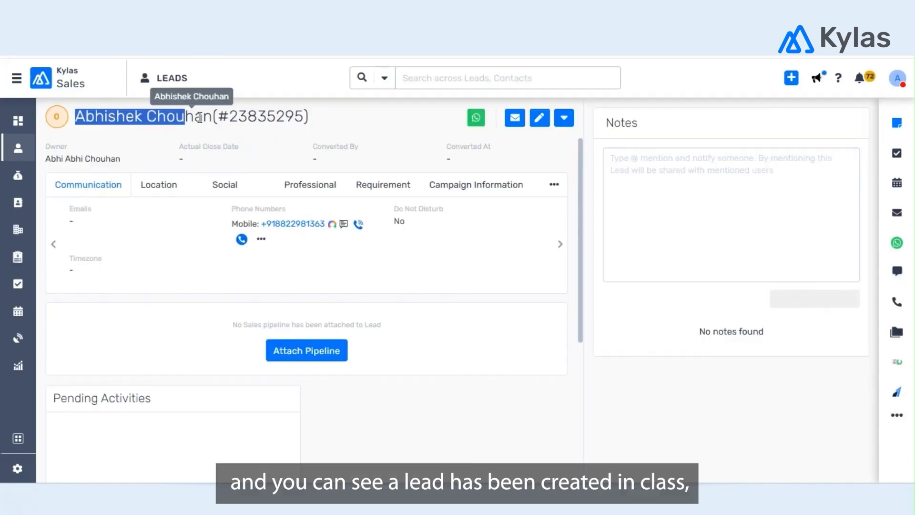
{"action": "left_click", "coordinate": [476, 185]}
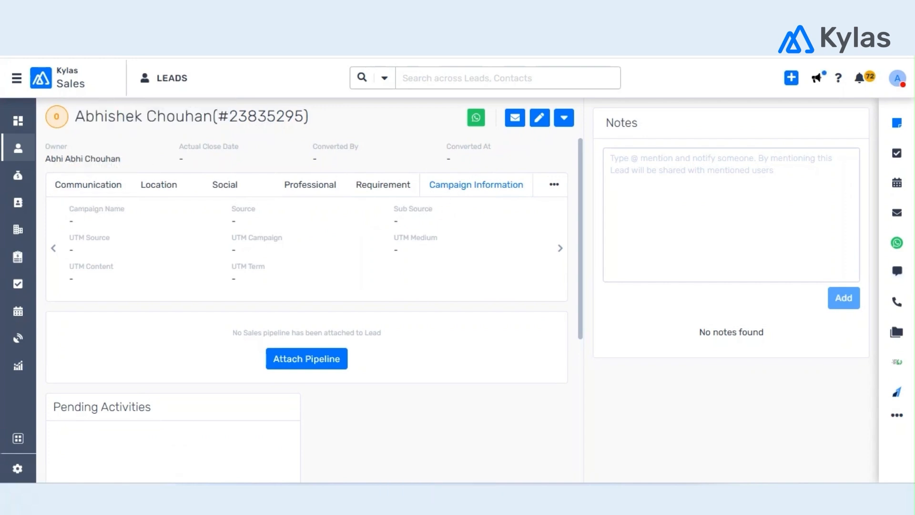
{"action": "left_click", "coordinate": [88, 184]}
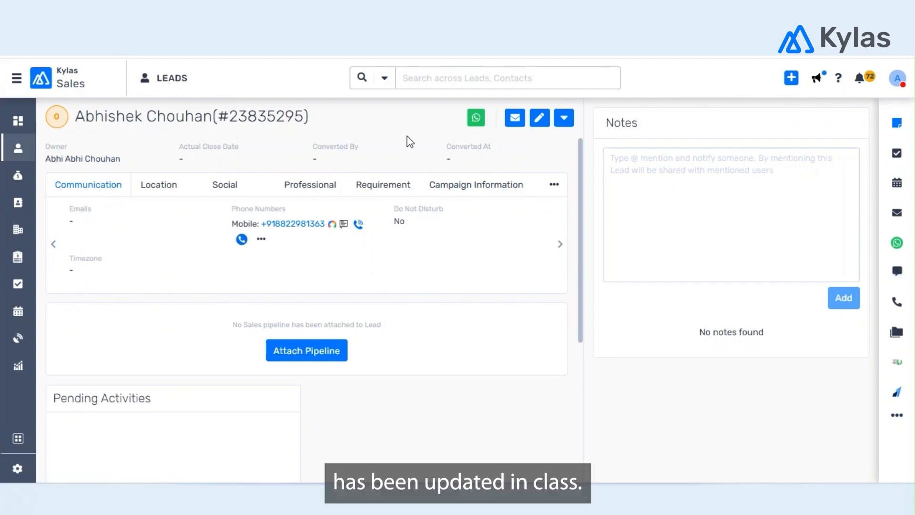
{"action": "mouse_move", "coordinate": [885, 226]}
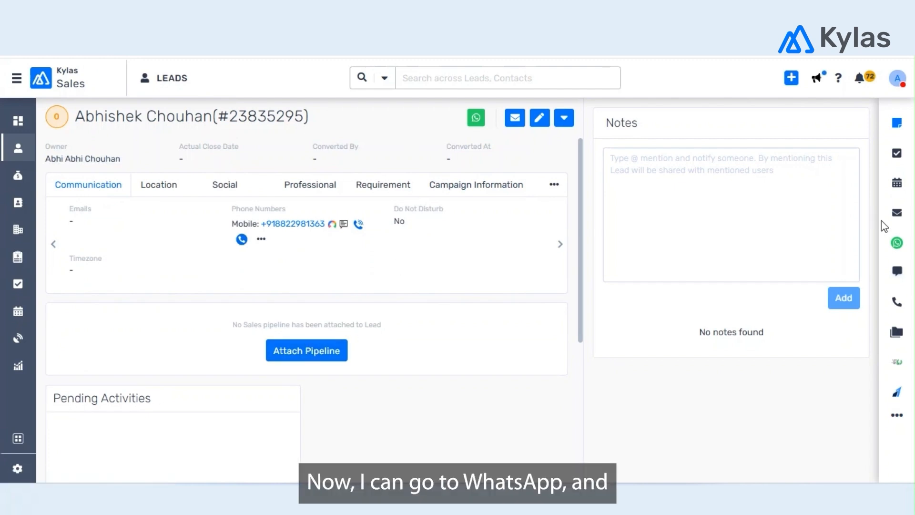
{"action": "left_click", "coordinate": [897, 243]}
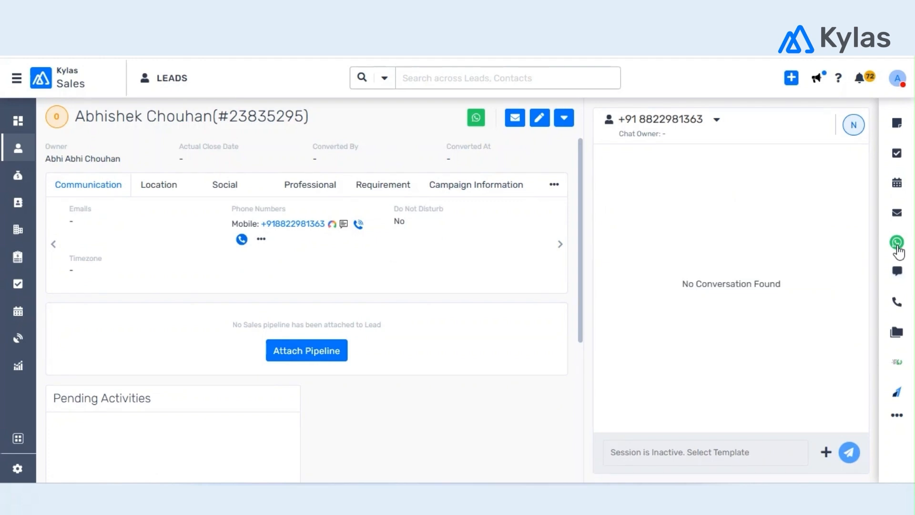
{"action": "left_click", "coordinate": [853, 125]}
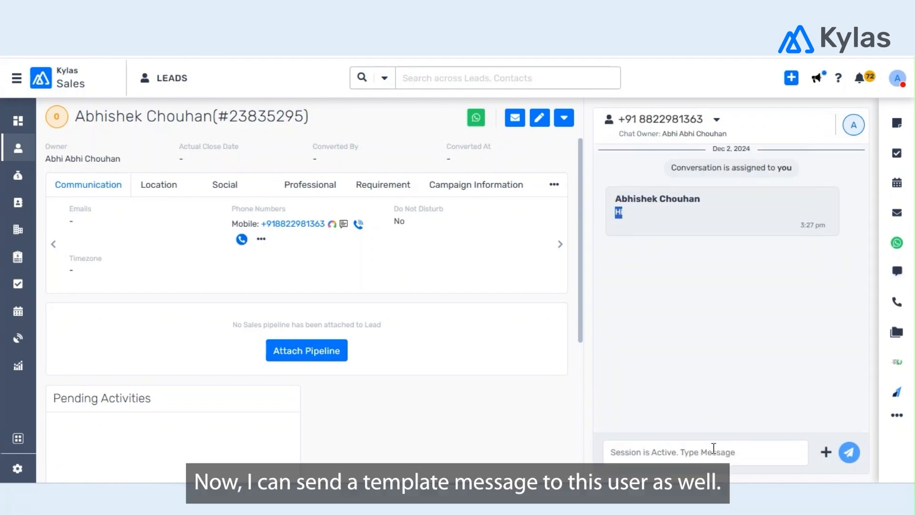
{"action": "left_click", "coordinate": [825, 452]}
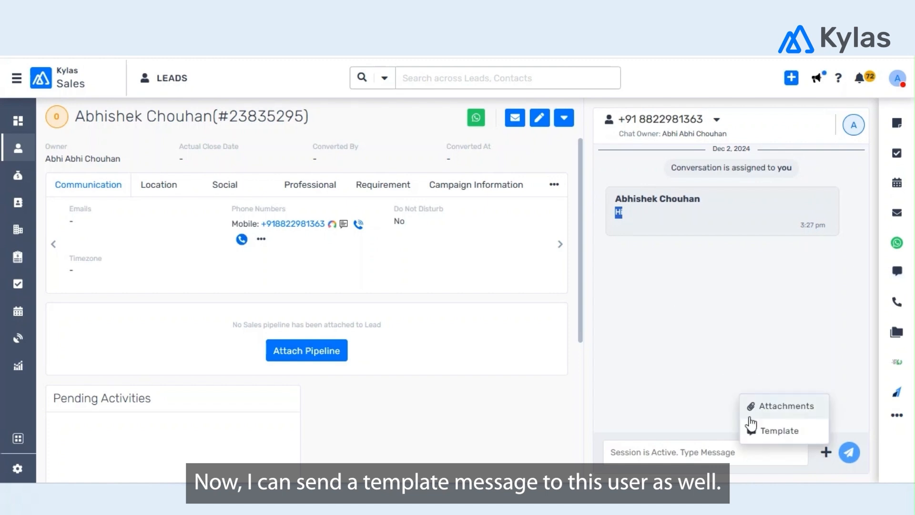
{"action": "left_click", "coordinate": [780, 430]}
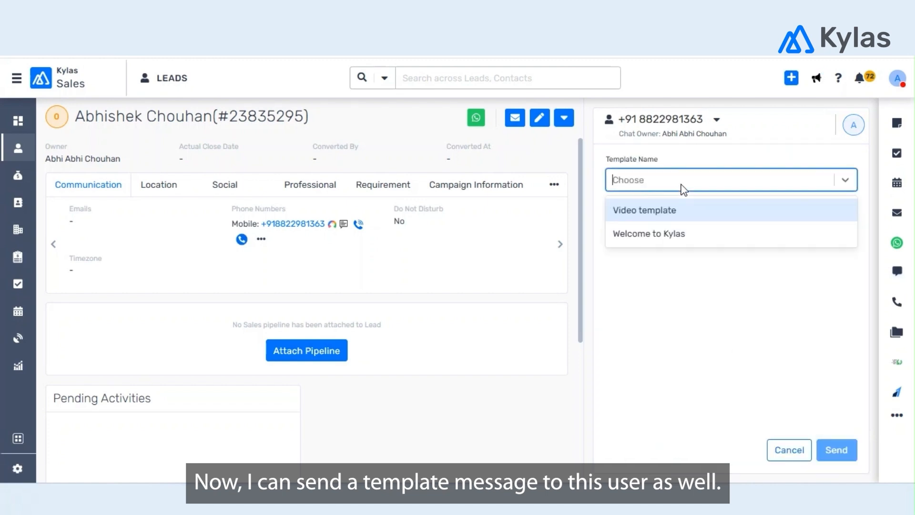
{"action": "left_click", "coordinate": [647, 234]}
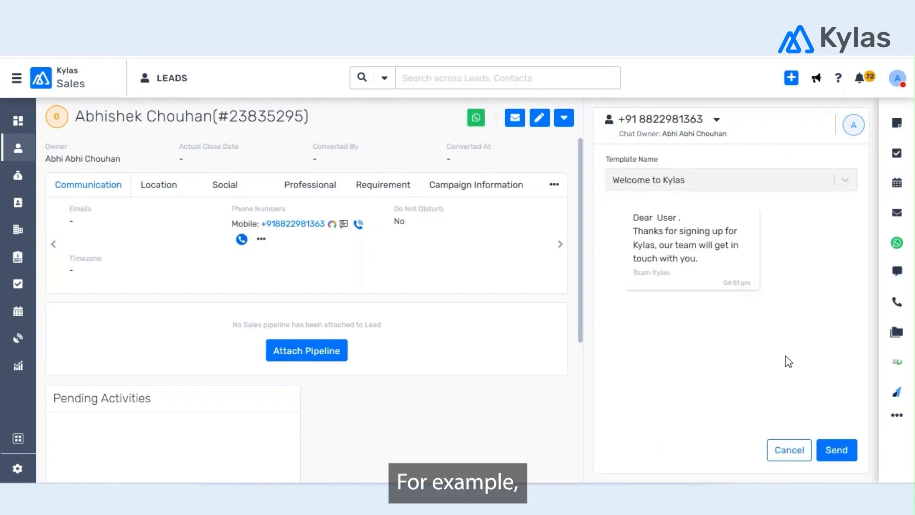
Send the Welcome to Kylas template and start another template message.
{"action": "left_click", "coordinate": [837, 450]}
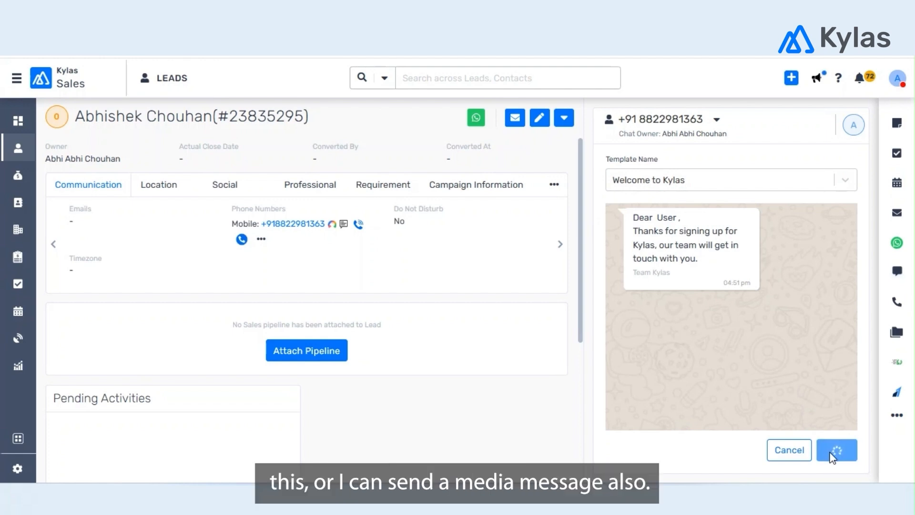
{"action": "left_click", "coordinate": [837, 450]}
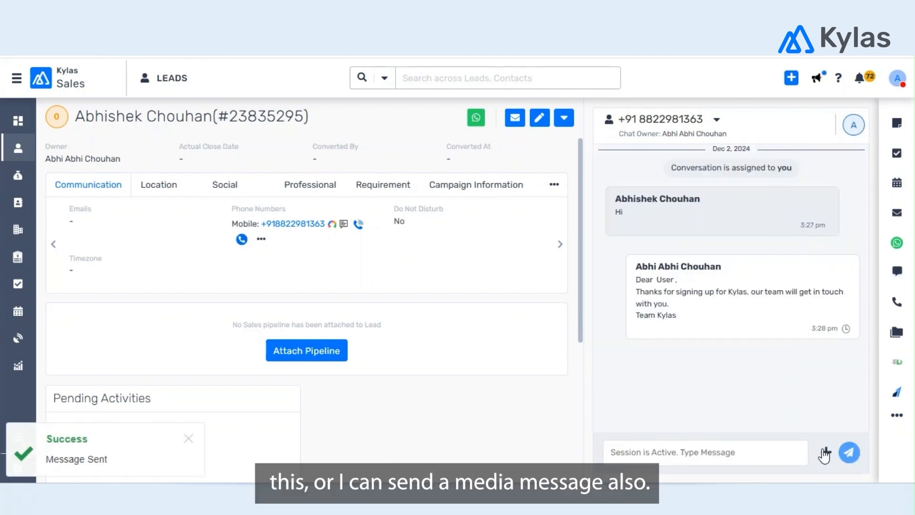
{"action": "left_click", "coordinate": [824, 452]}
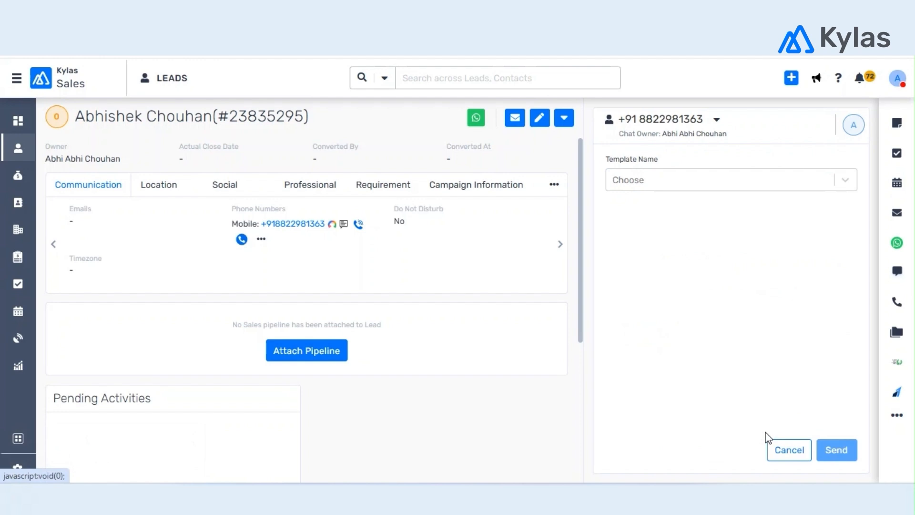
{"action": "left_click", "coordinate": [730, 180]}
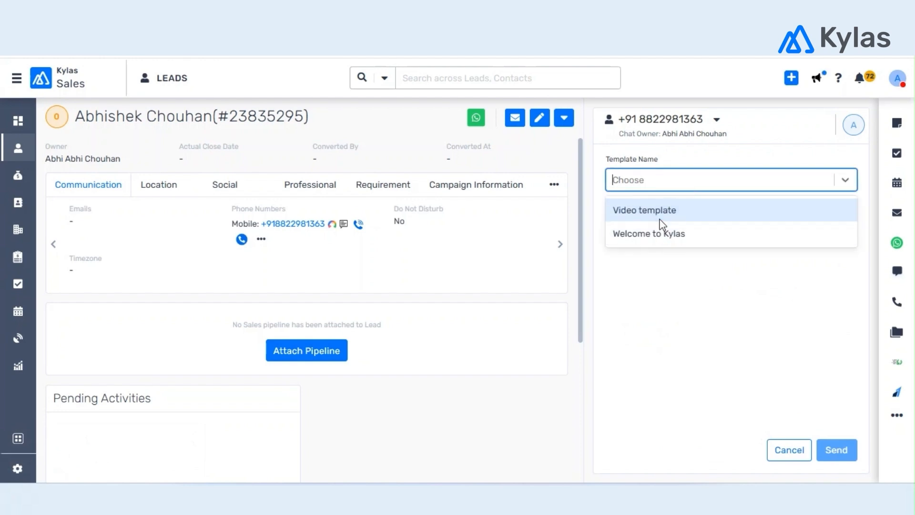
{"action": "left_click", "coordinate": [645, 211]}
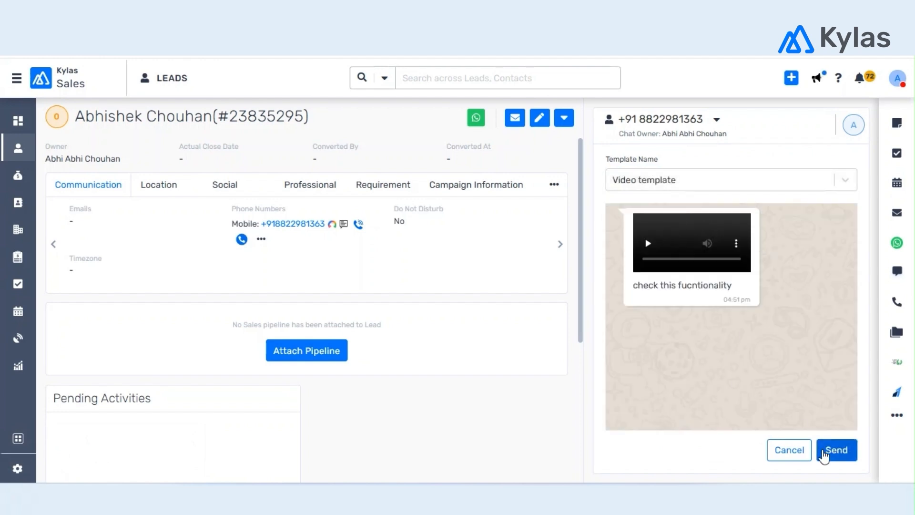
{"action": "left_click", "coordinate": [836, 450]}
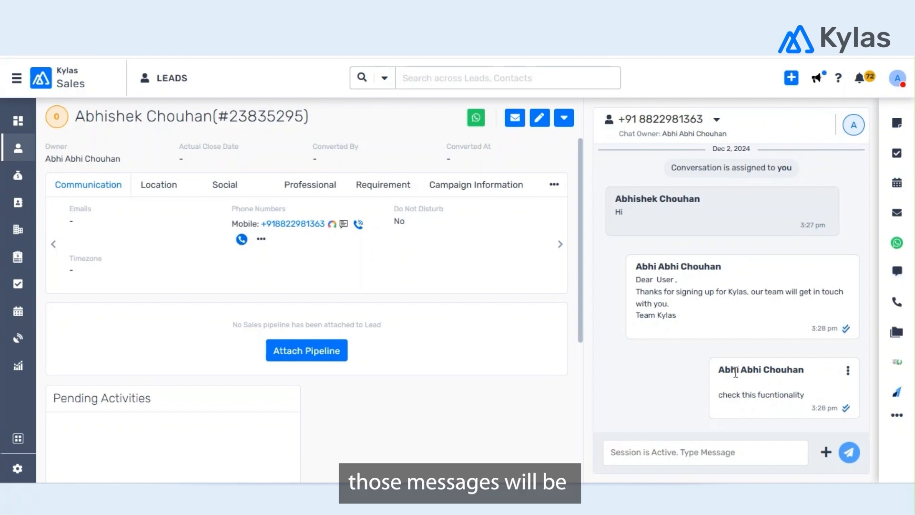
{"action": "mouse_move", "coordinate": [659, 384]}
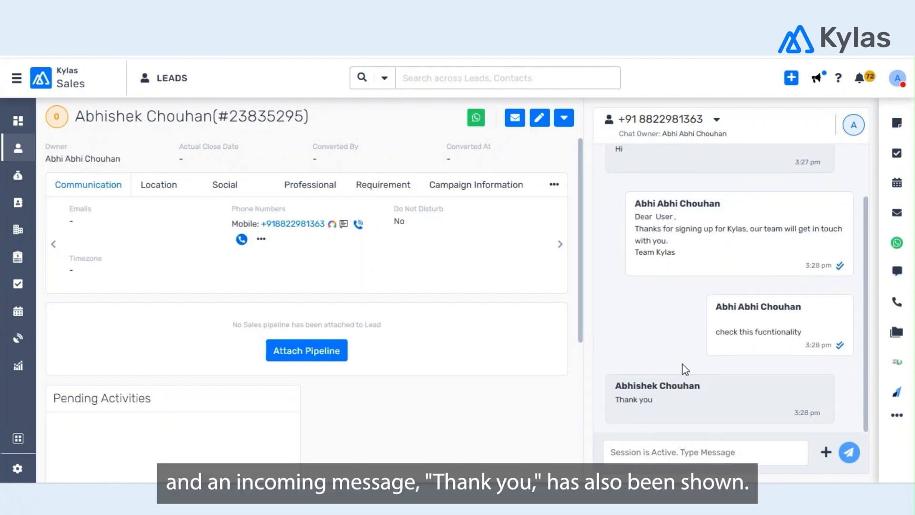
{"action": "mouse_move", "coordinate": [642, 416]}
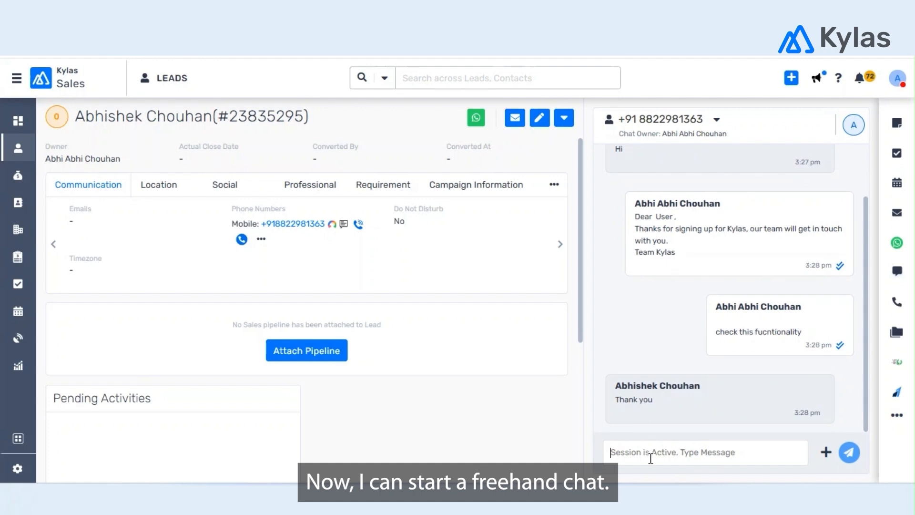
Post the freehand reply 'Thanks for your response!! we will get back to you.'.
{"action": "type", "text": "Thanks for y"}
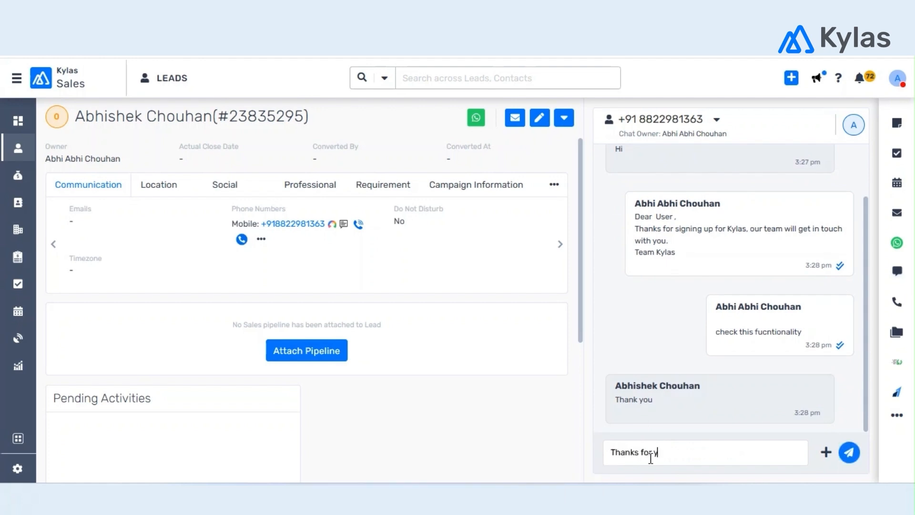
{"action": "type", "text": "our response"}
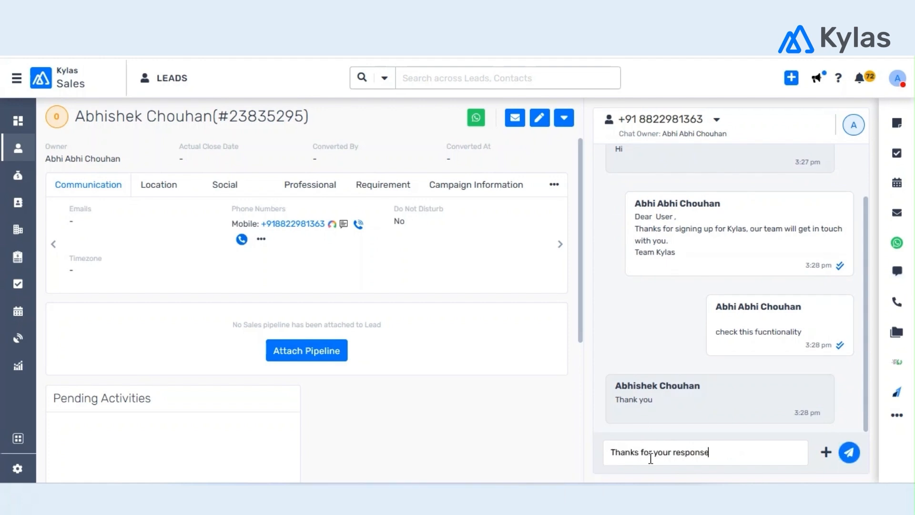
{"action": "type", "text": "!! we w"}
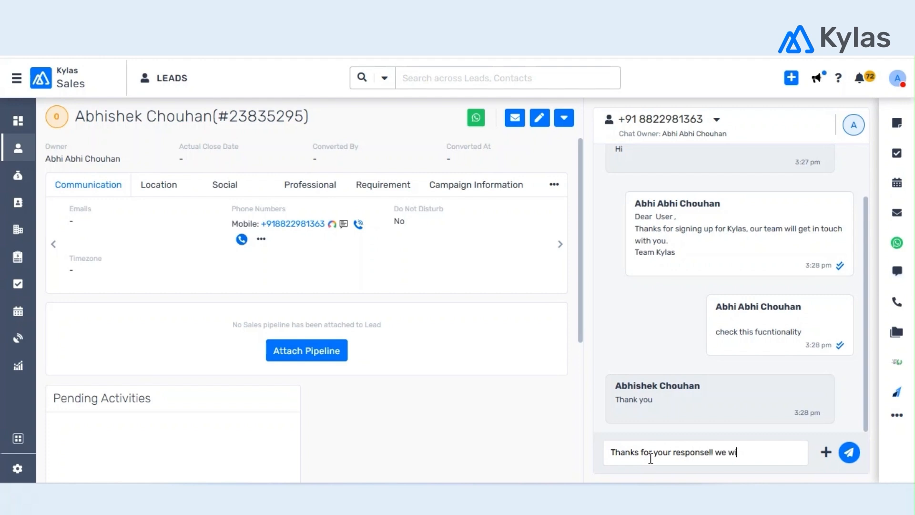
{"action": "type", "text": "ill get back to yo"}
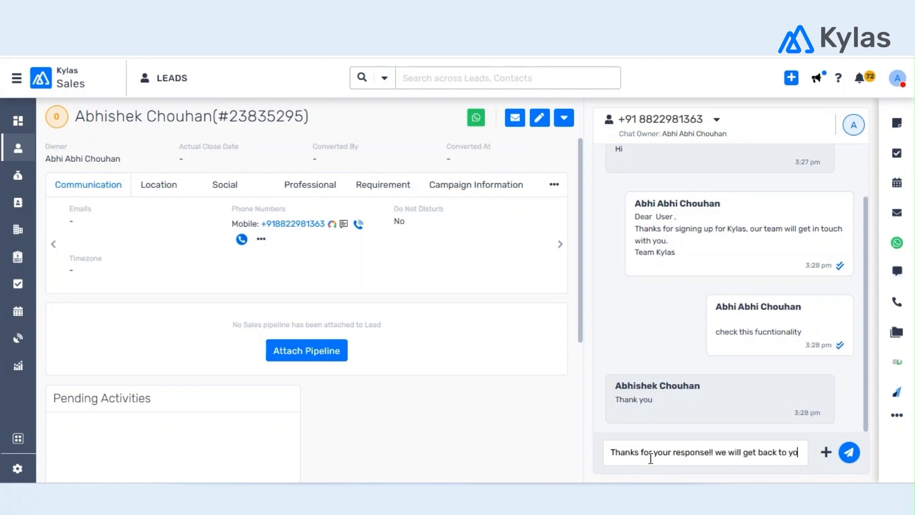
{"action": "left_click", "coordinate": [850, 453]}
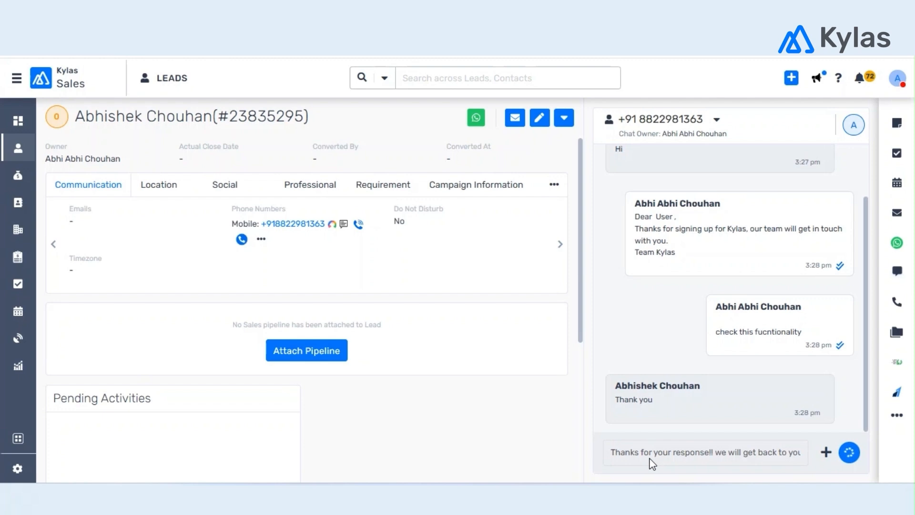
{"action": "left_click", "coordinate": [849, 452]}
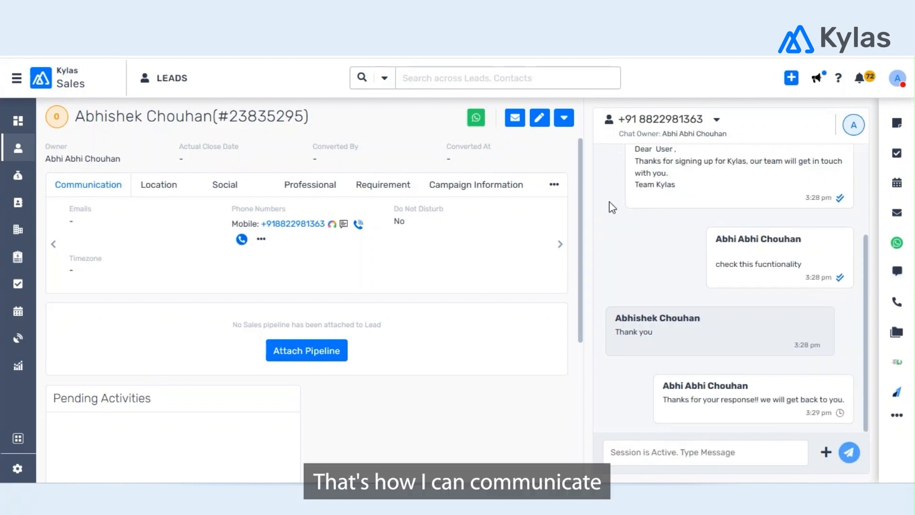
{"action": "mouse_move", "coordinate": [635, 238]}
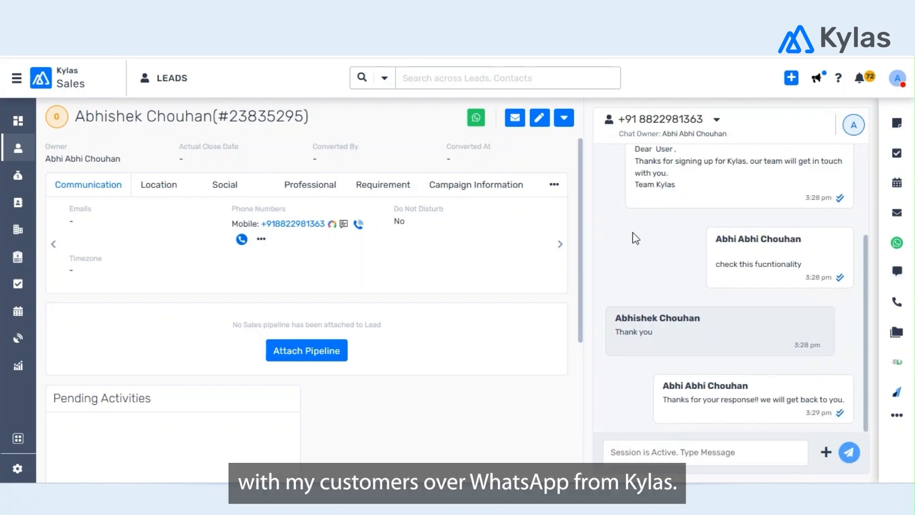
{"action": "mouse_move", "coordinate": [588, 138]}
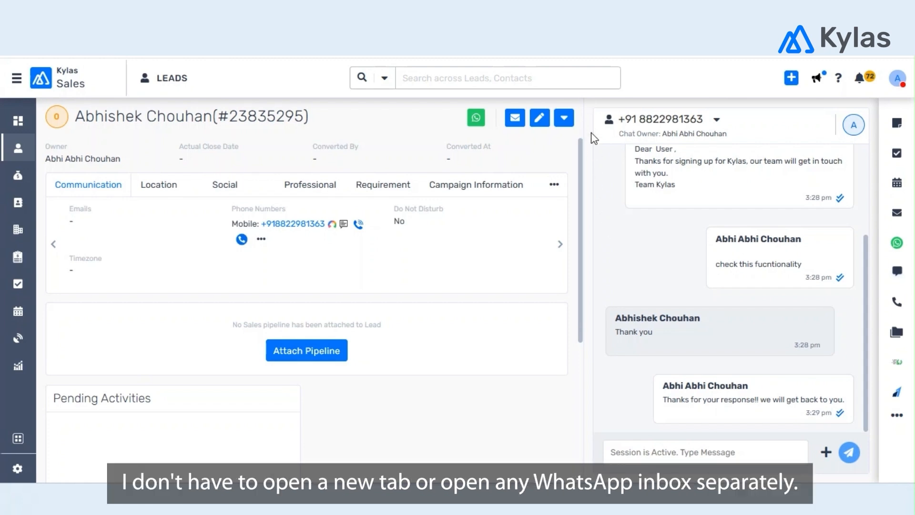
{"action": "mouse_move", "coordinate": [590, 218]}
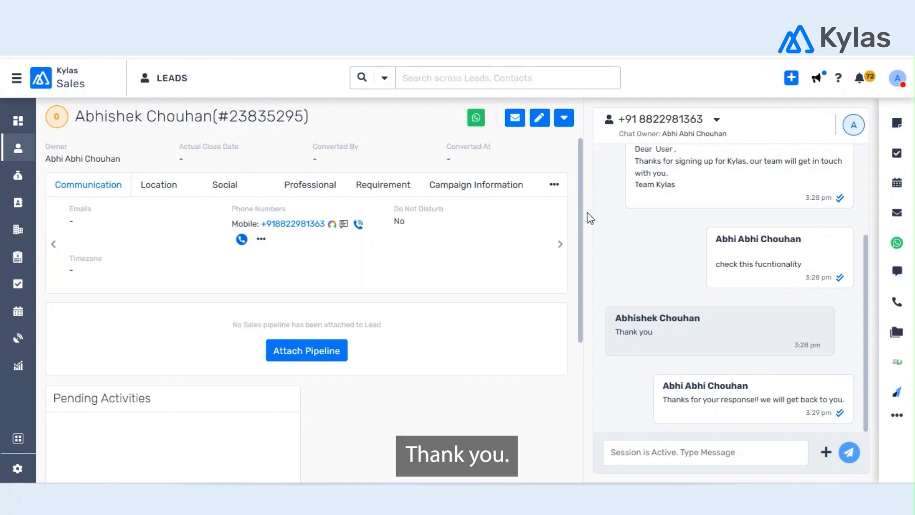
{"action": "mouse_move", "coordinate": [604, 478]}
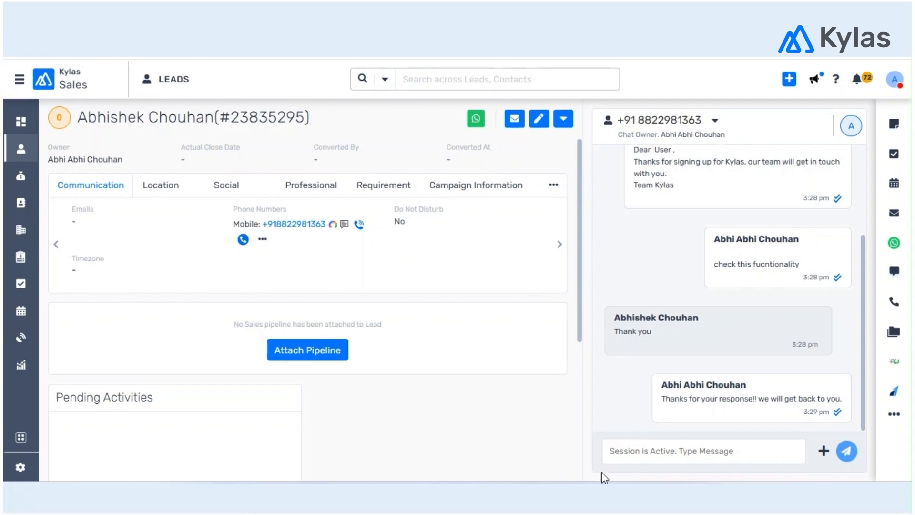